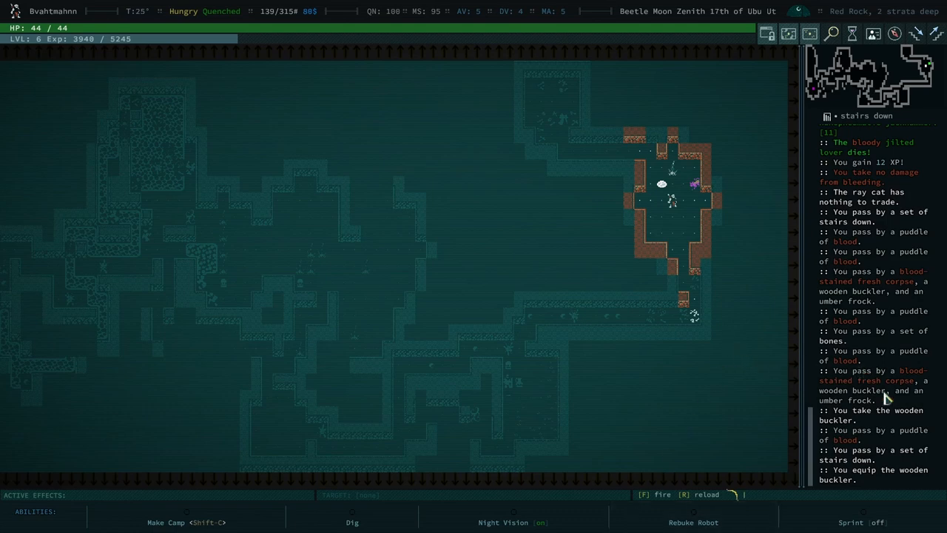
mouse_move(895, 402)
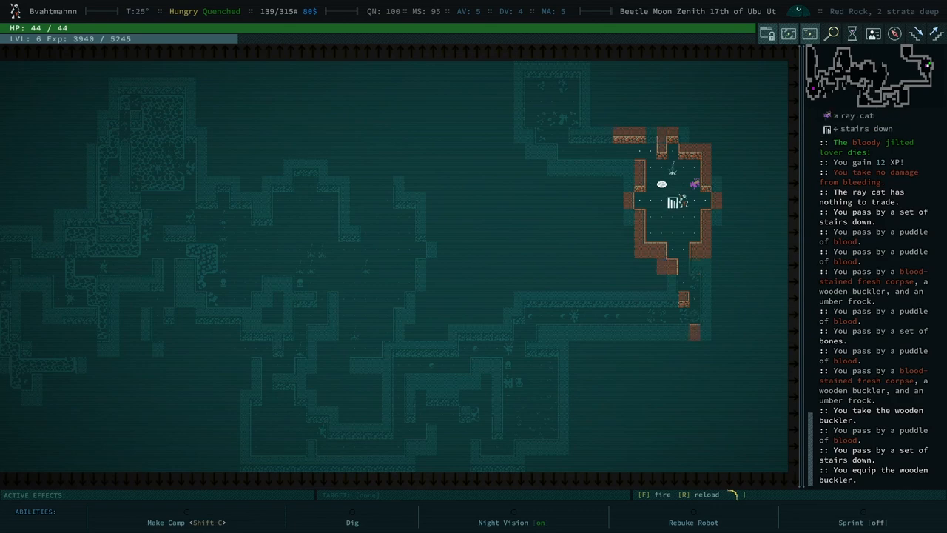
Step: Try to pet the ray cat, dismiss its shying-away message, then step toward the stairs down
click(692, 184)
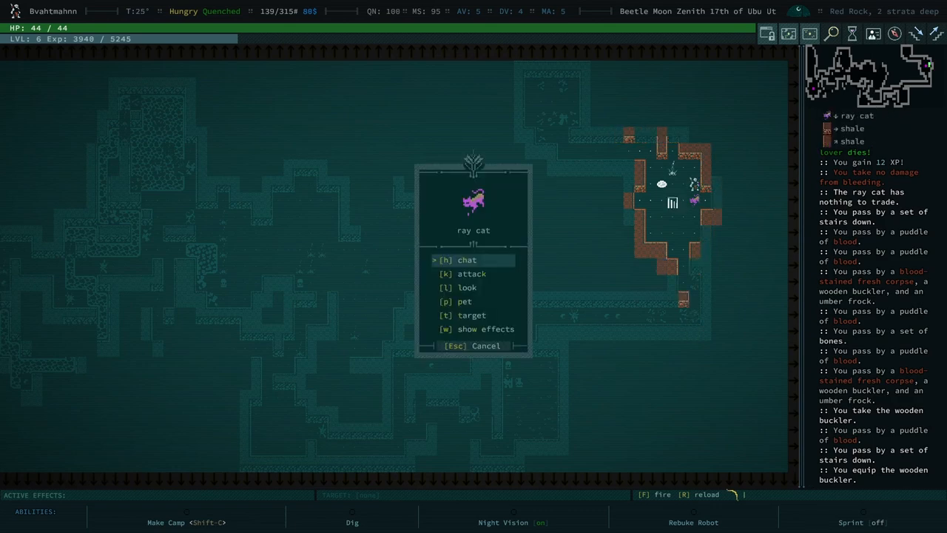
click(464, 302)
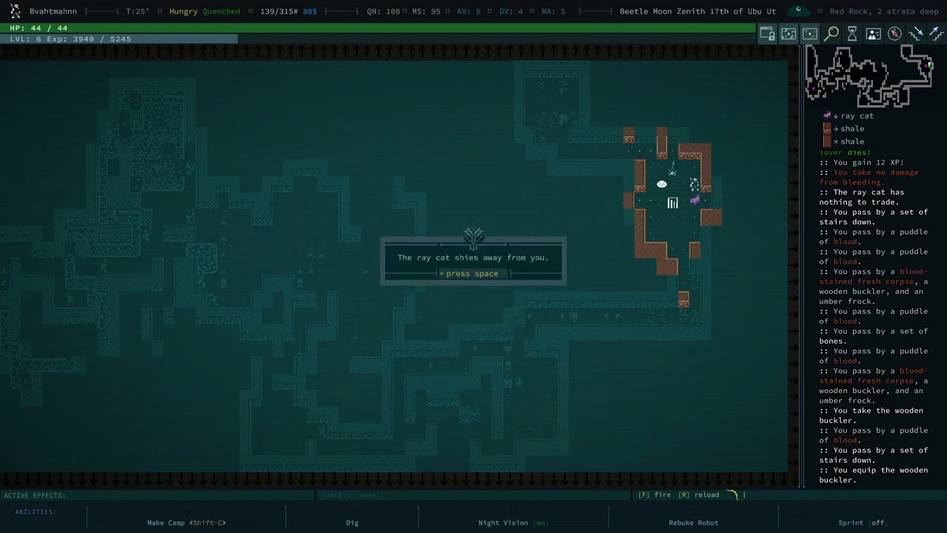
key(space)
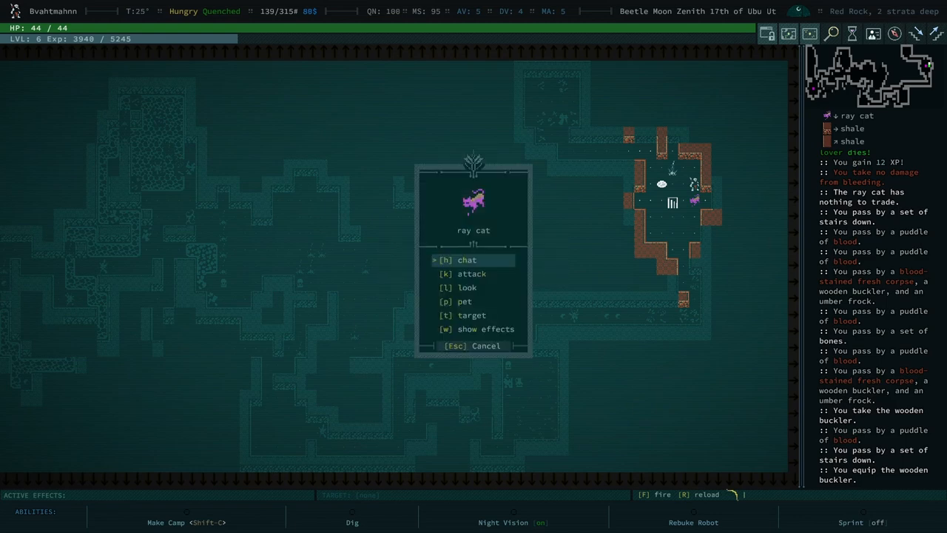
key(Escape)
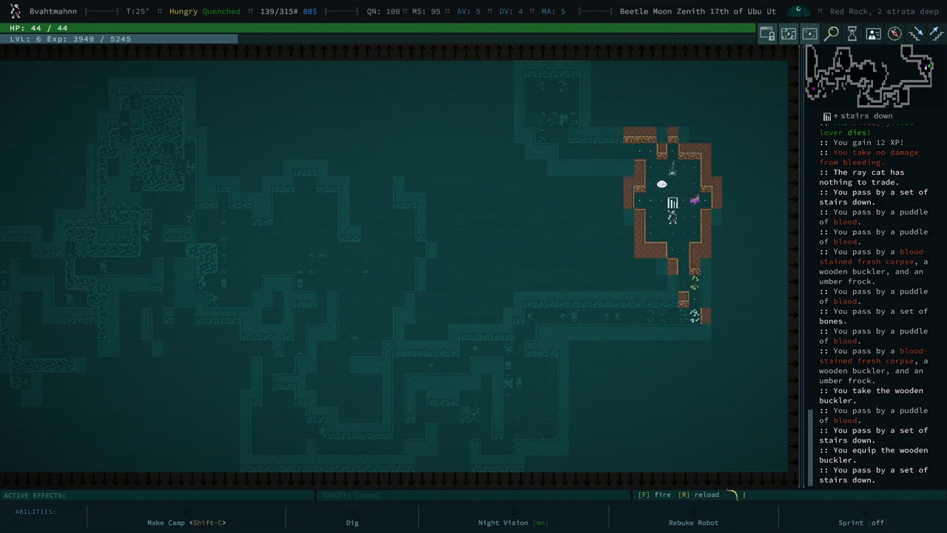
key(Up)
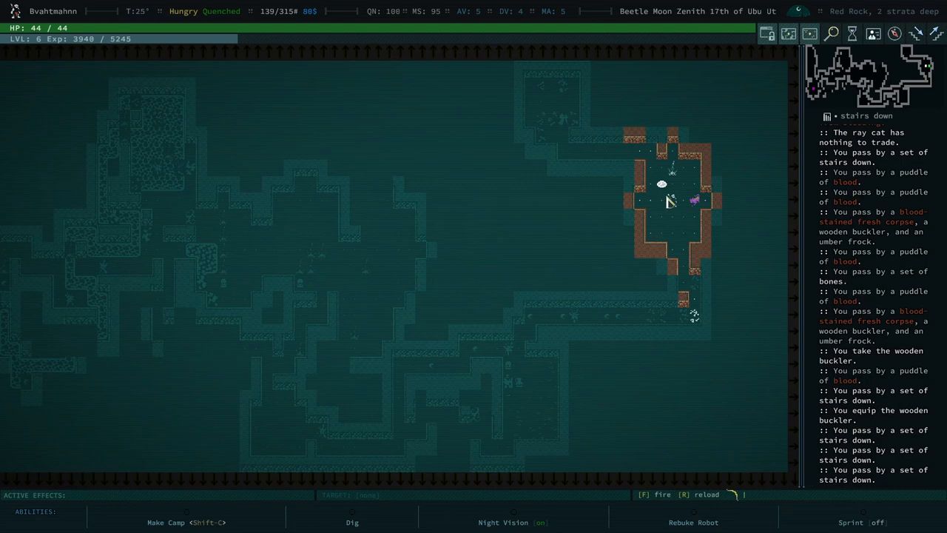
Step: Choose to descend the stairs down and dismiss the descend hint
click(669, 201)
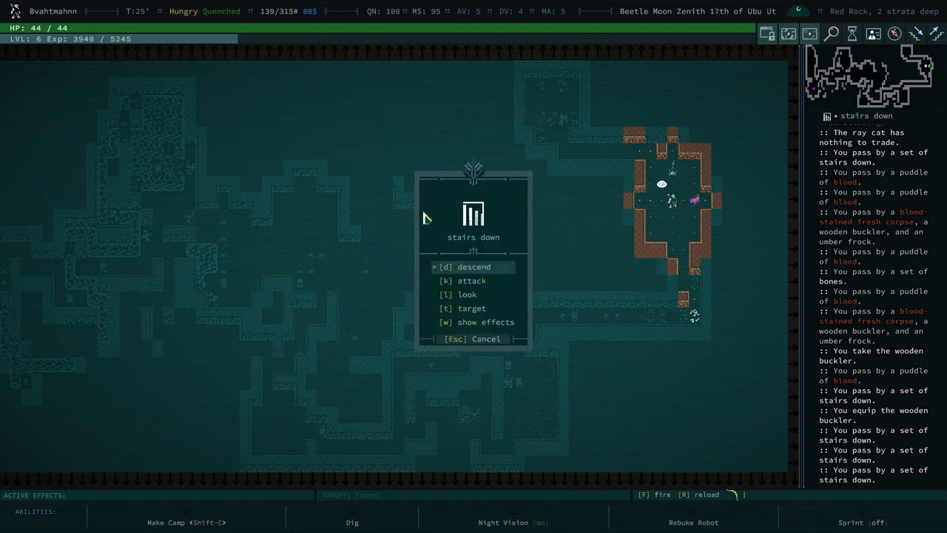
click(473, 266)
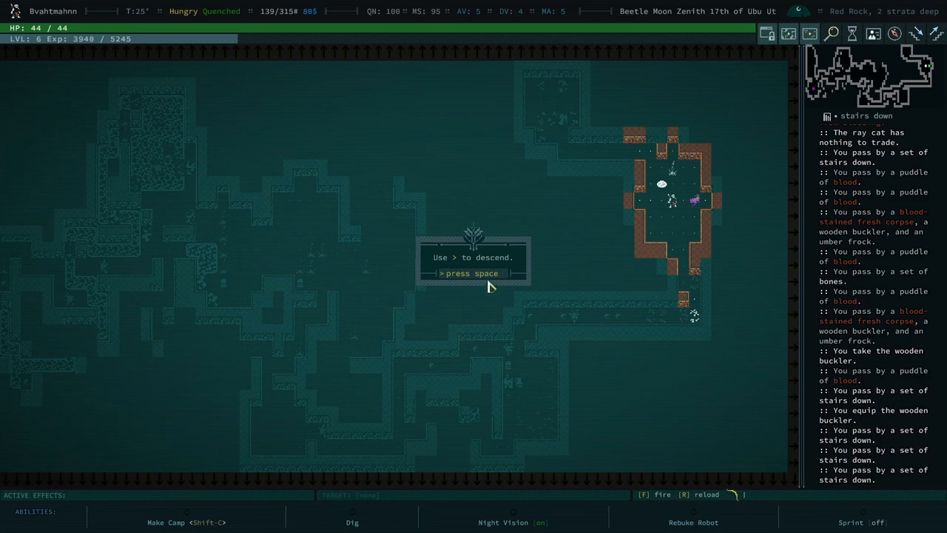
key(space)
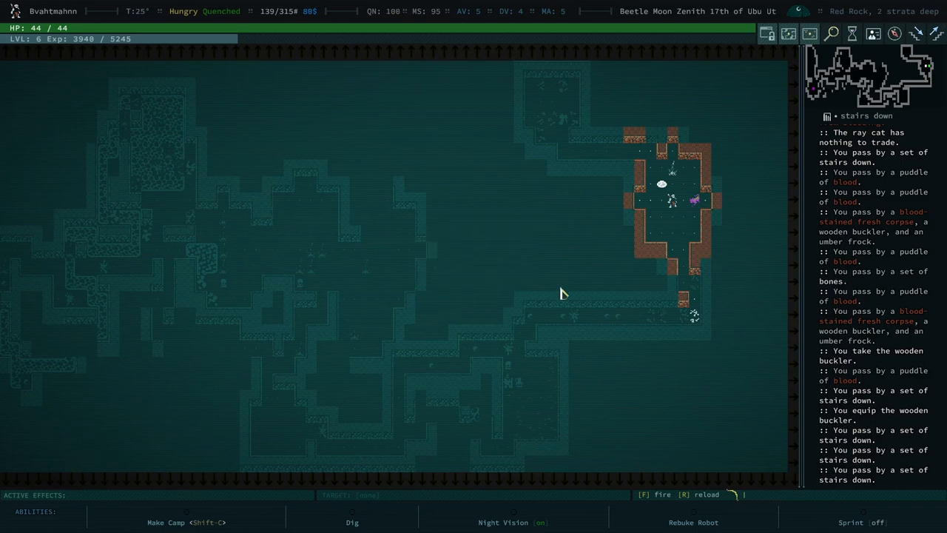
mouse_move(740, 260)
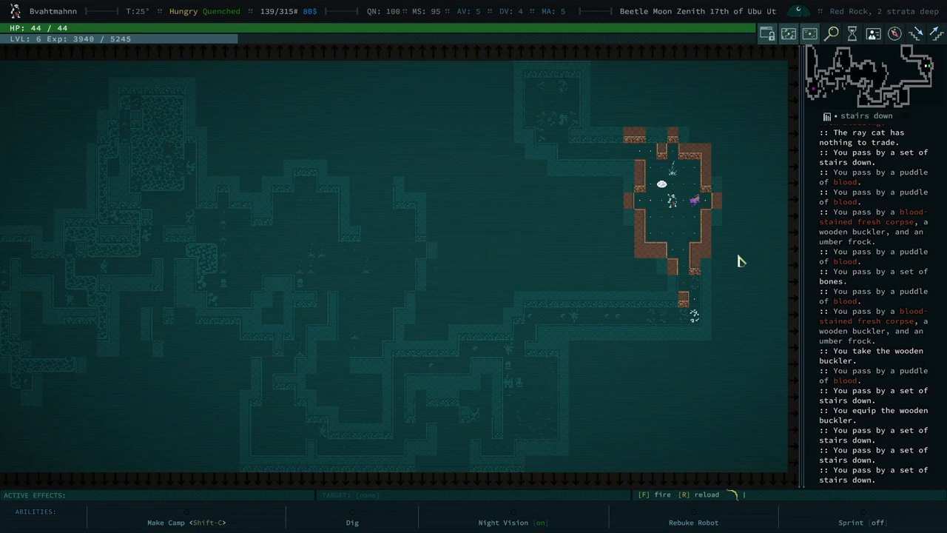
mouse_move(684, 243)
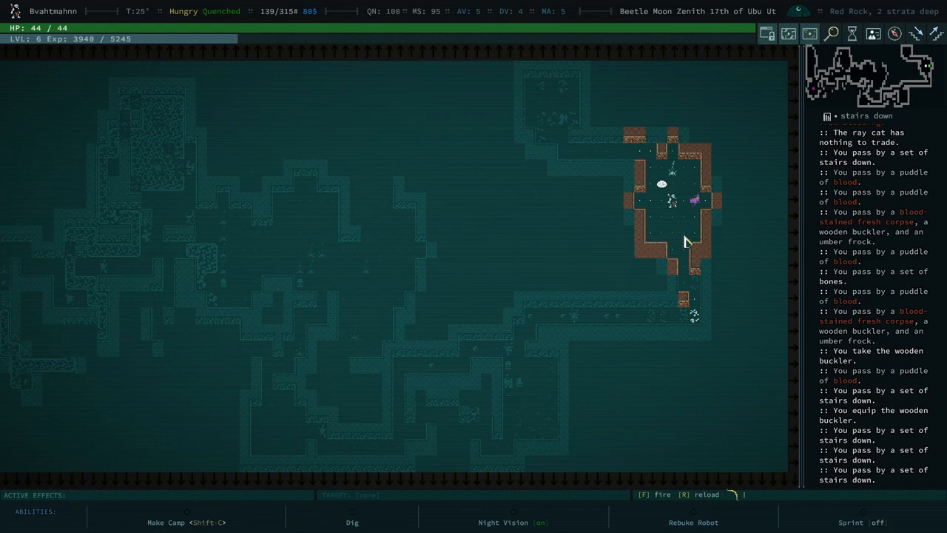
mouse_move(699, 210)
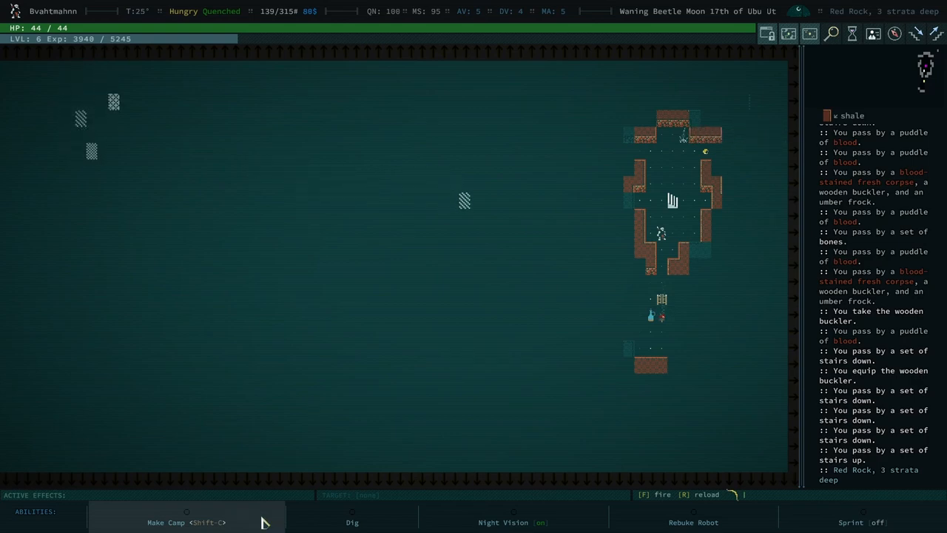
Step: Set up camp, whip up a meal at the campfire and continue past the cooking message
click(187, 521)
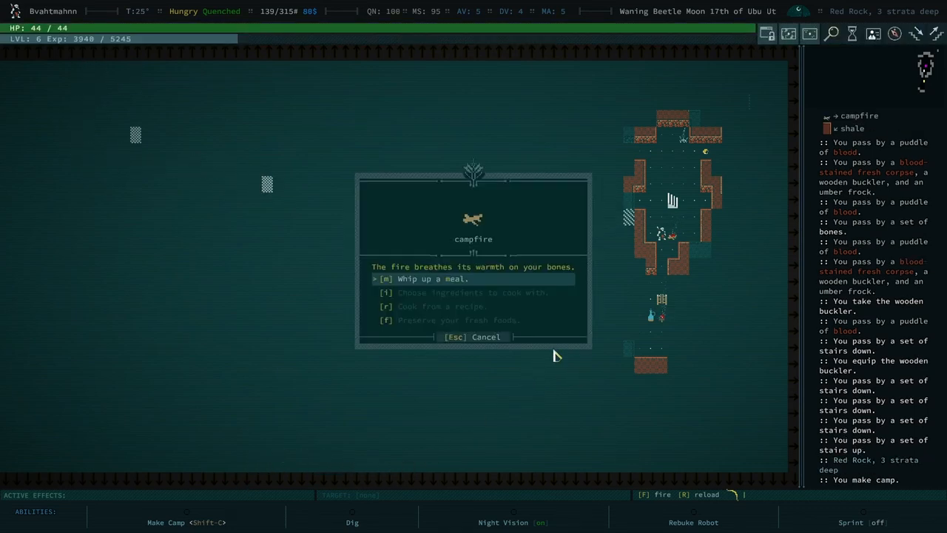
mouse_move(489, 263)
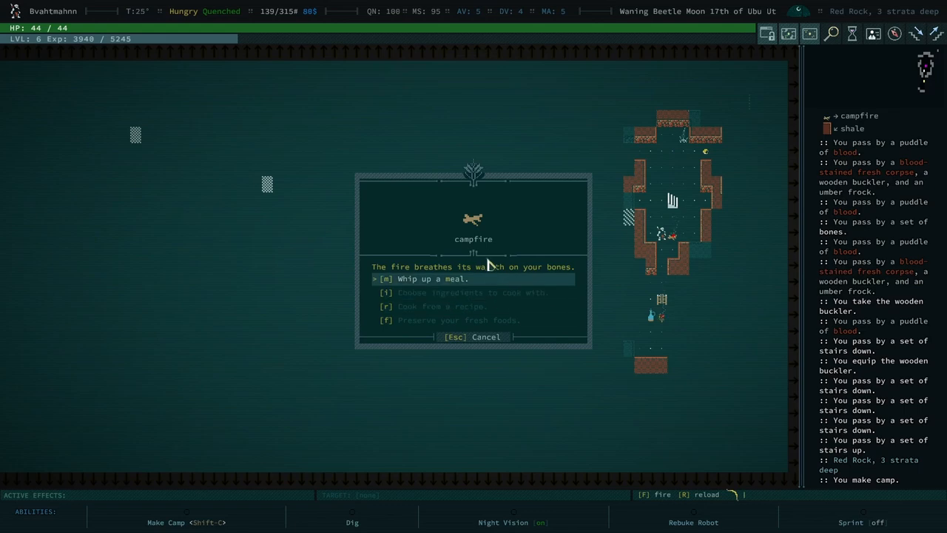
click(431, 278)
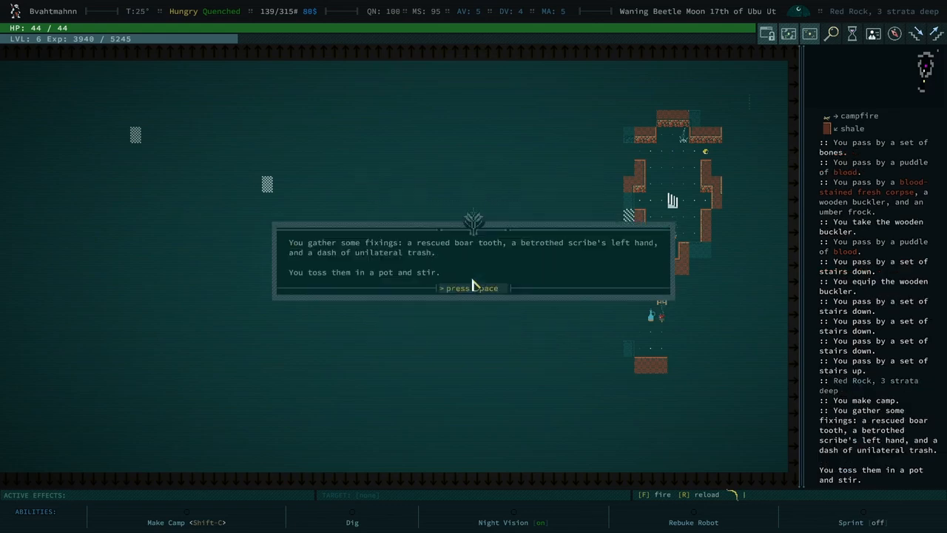
mouse_move(716, 406)
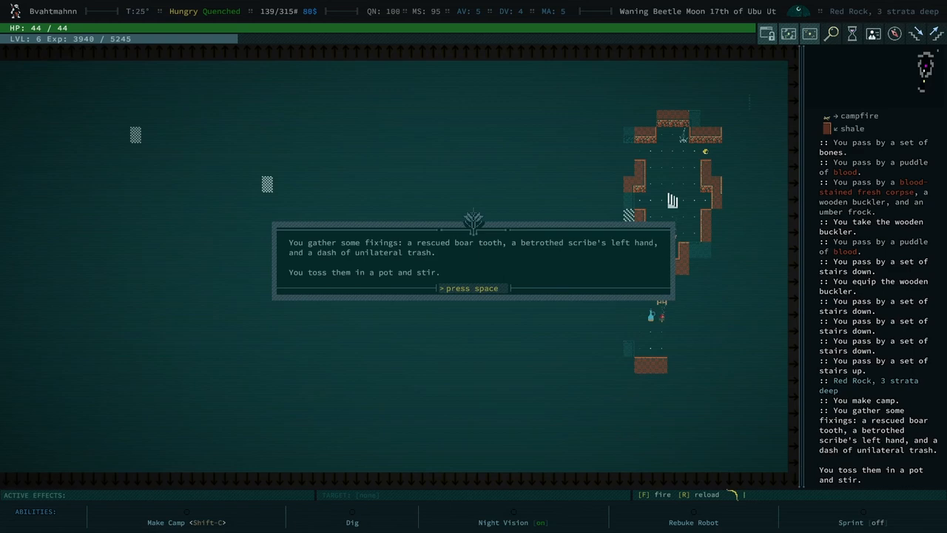
key(space)
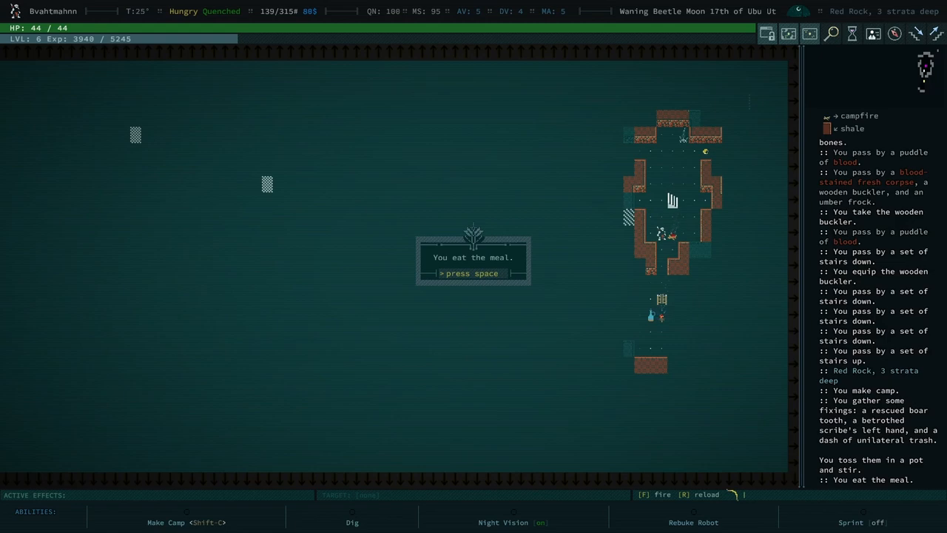
Step: Dismiss the meal message, return to the map and pick up the glass bottle
key(space)
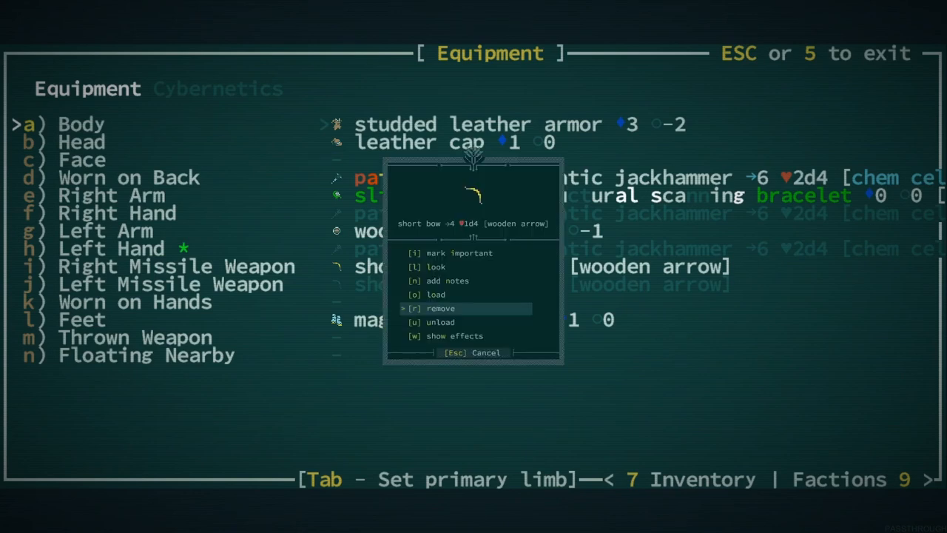
key(Escape)
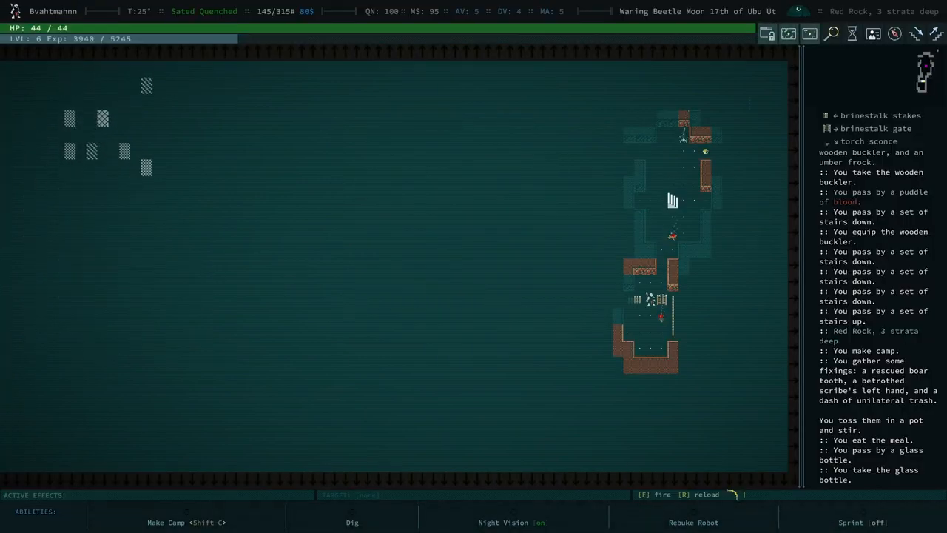
key(i)
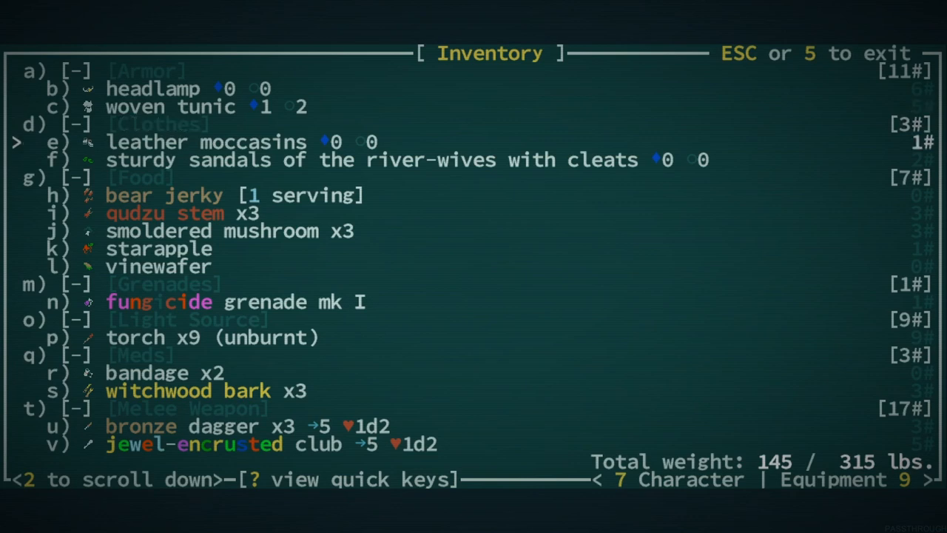
Step: Select the empty glass bottle in the water container list and step through its actions
key(Down)
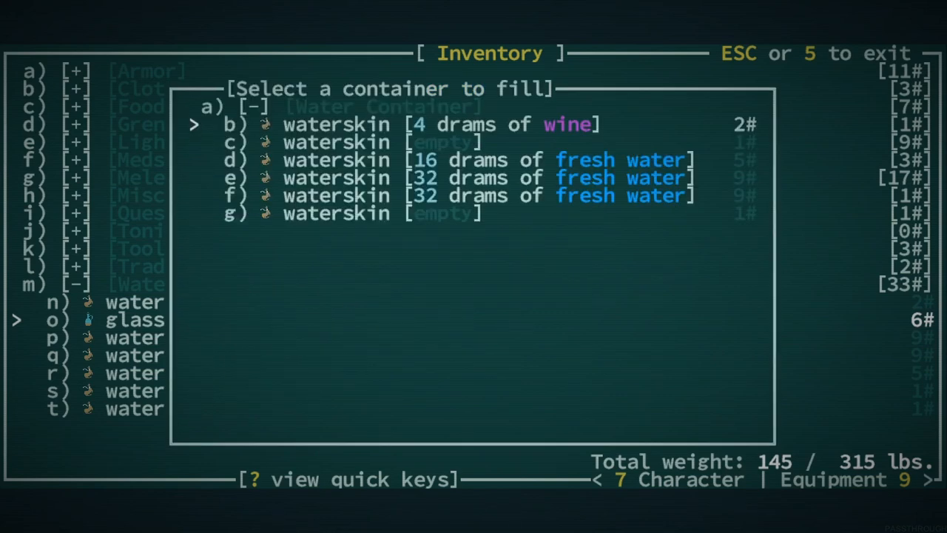
key(Down)
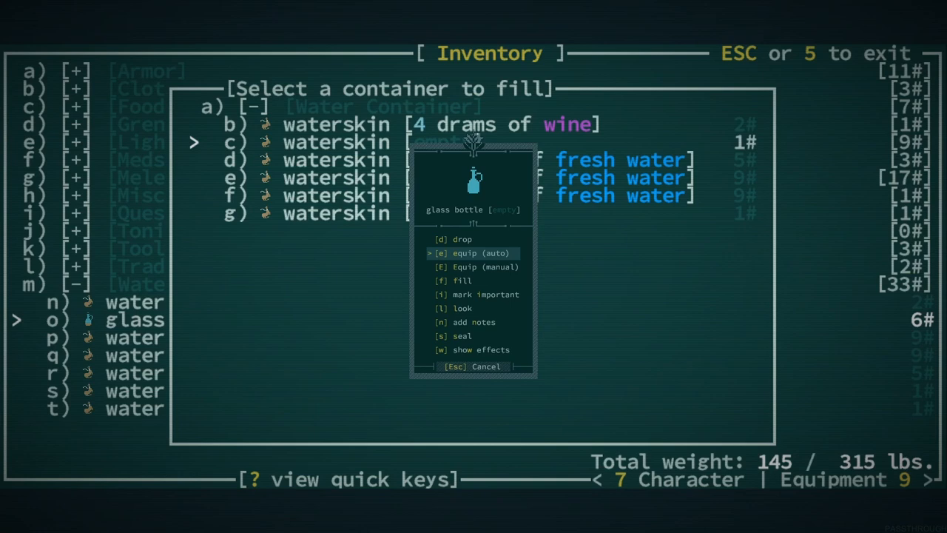
key(up)
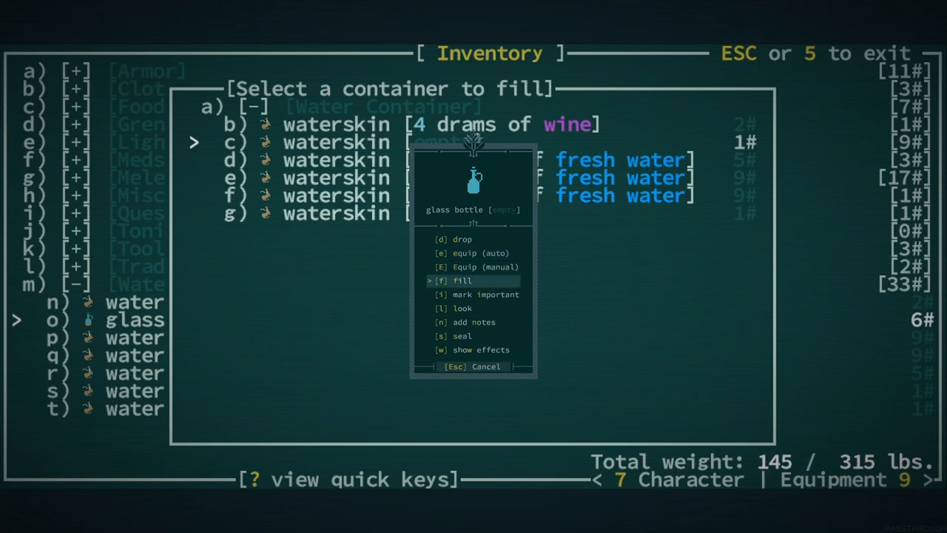
Step: Add the note "i o u 3 honey" to the empty glass bottle and confirm it
key(down)
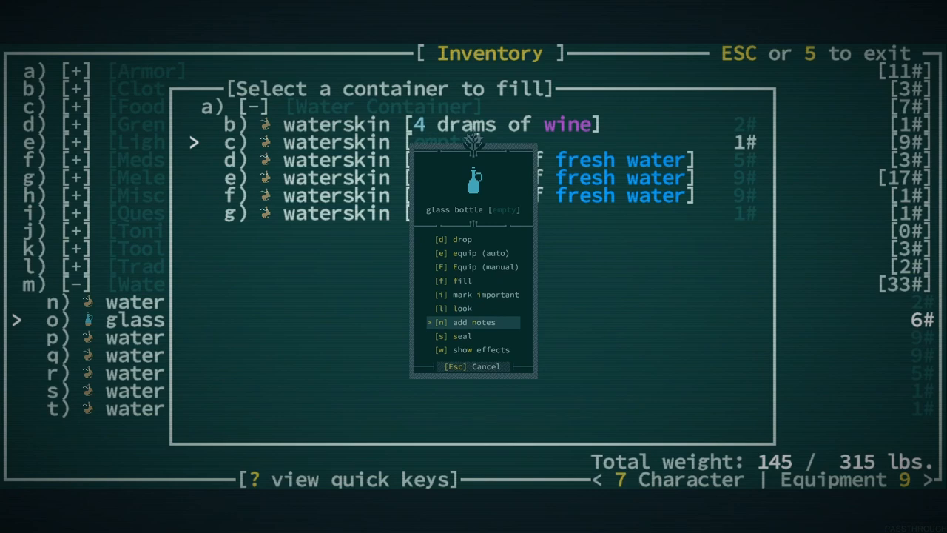
click(473, 323)
text(i o u)
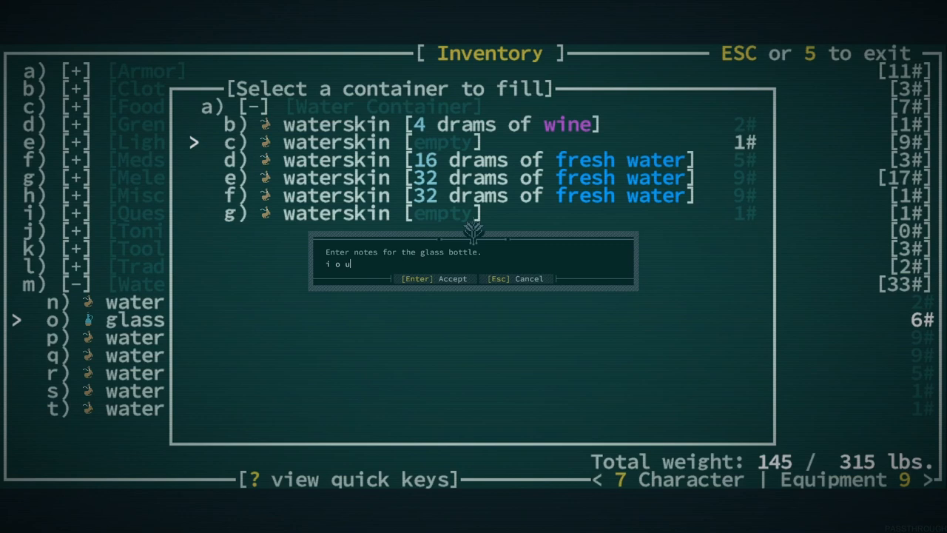
text(3 hn)
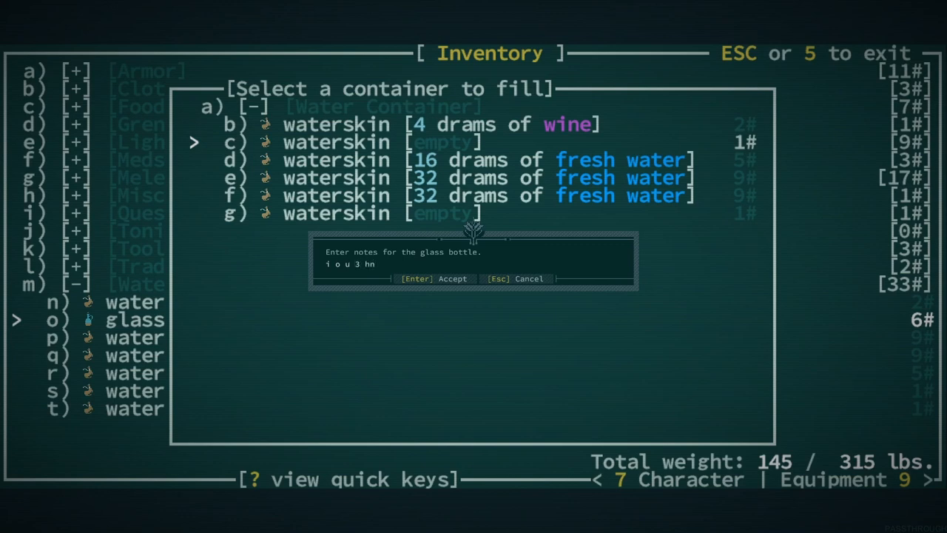
text(oey)
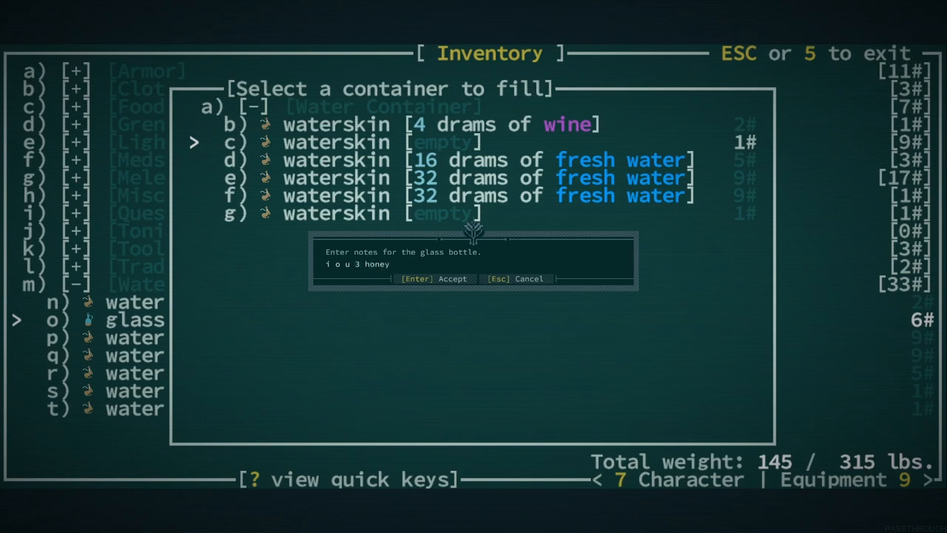
key(Return)
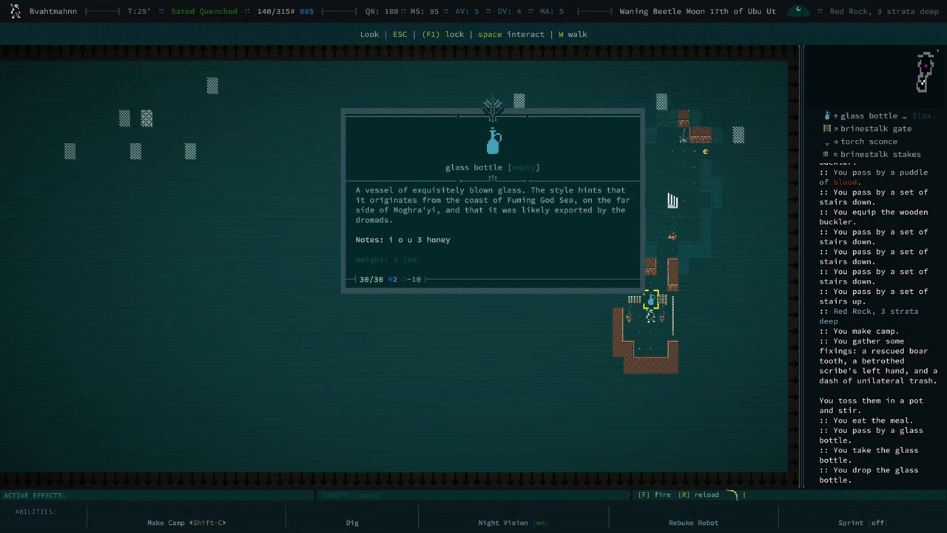
Step: Dismiss the glass bottle's description showing the honey note
key(Escape)
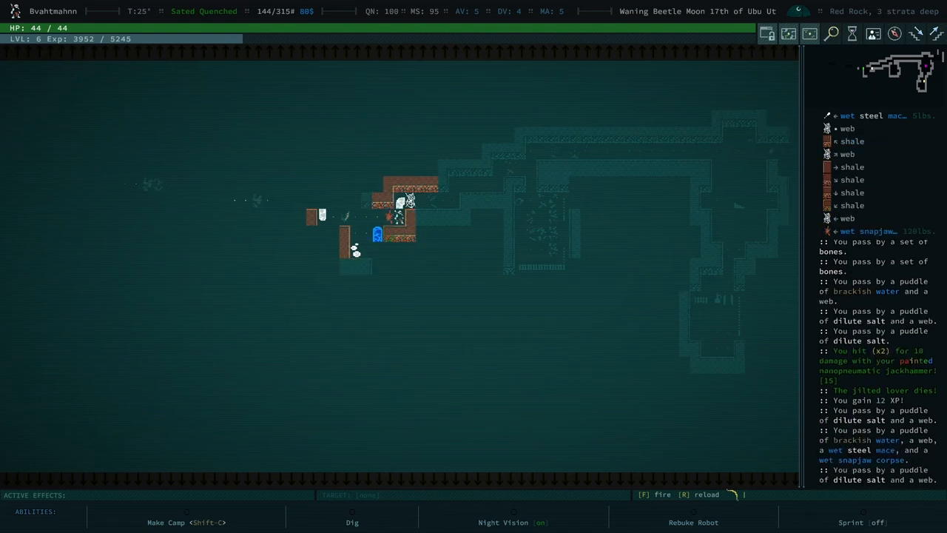
key(l)
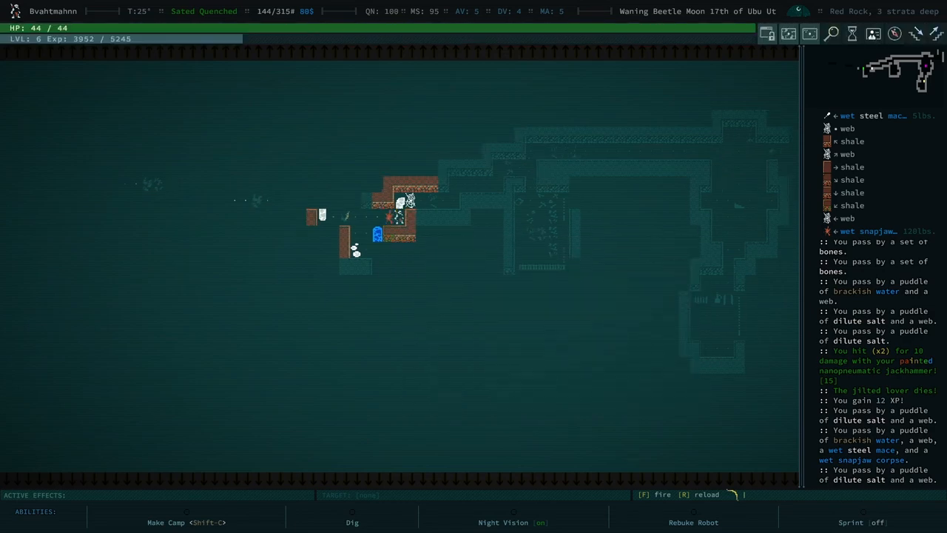
key(e)
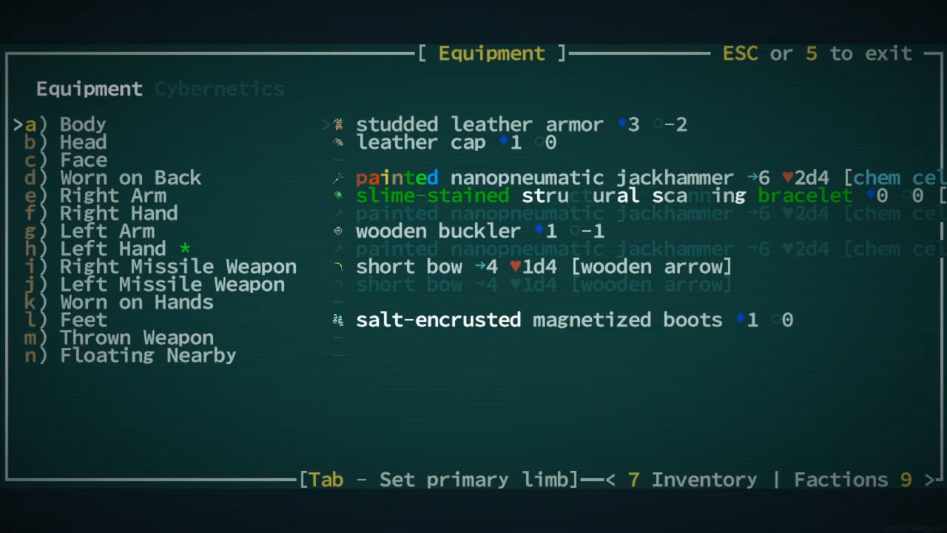
key(Down)
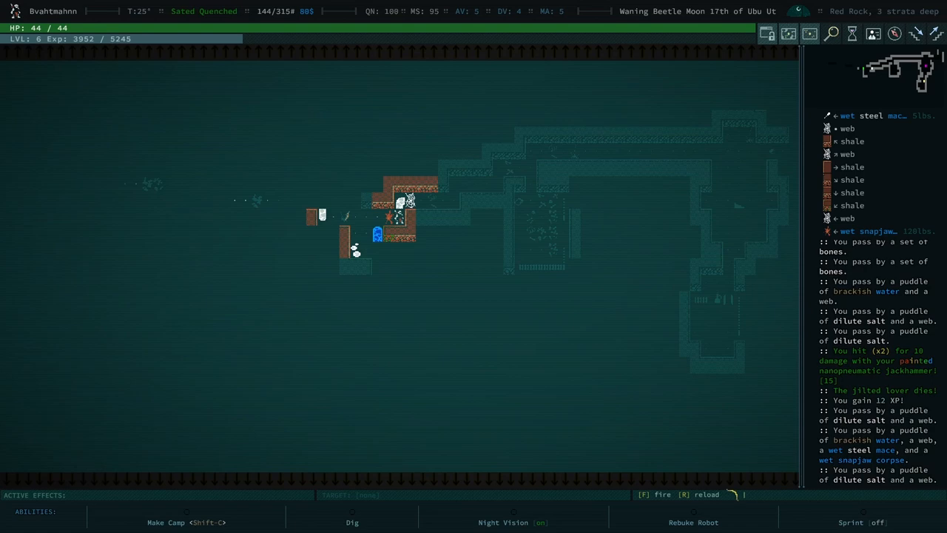
Step: Examine the wet steel mace on the ground and dismiss its description
key(l)
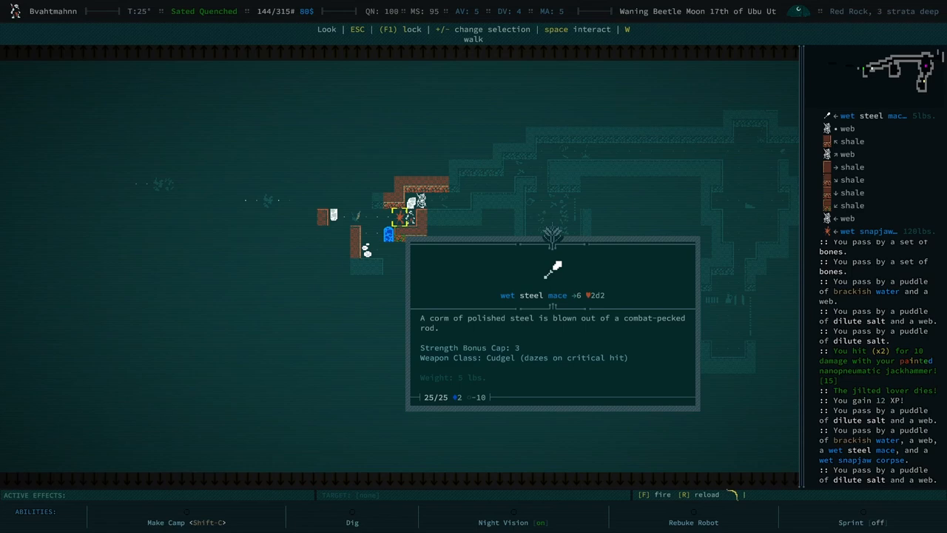
key(Escape)
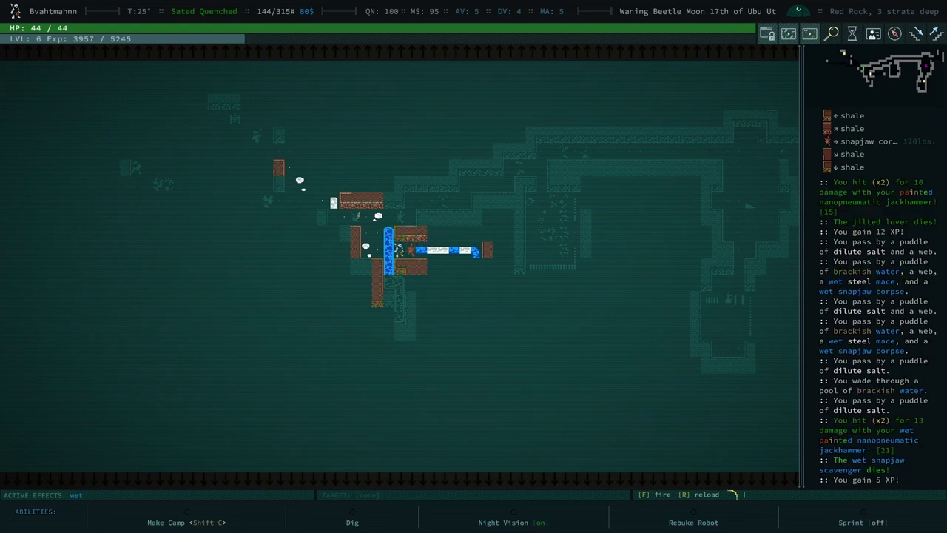
Step: Examine the puddle of dilute salt and dismiss its description
key(l)
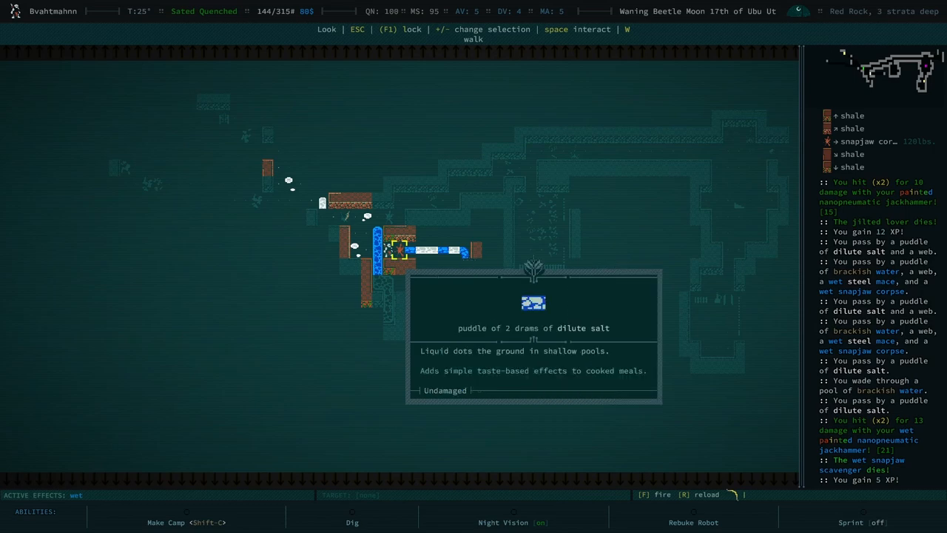
key(Escape)
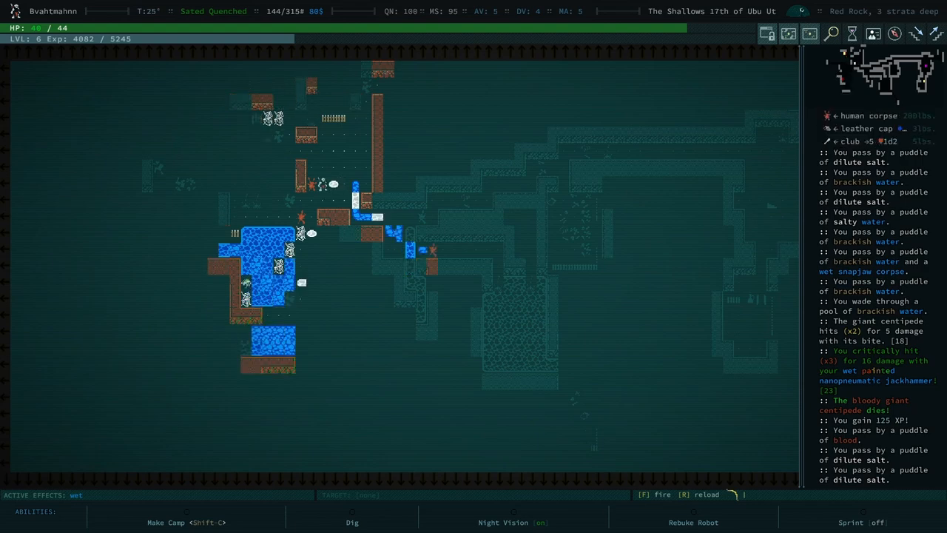
Step: Examine the human corpse beside the pool of water and dismiss its description
key(l)
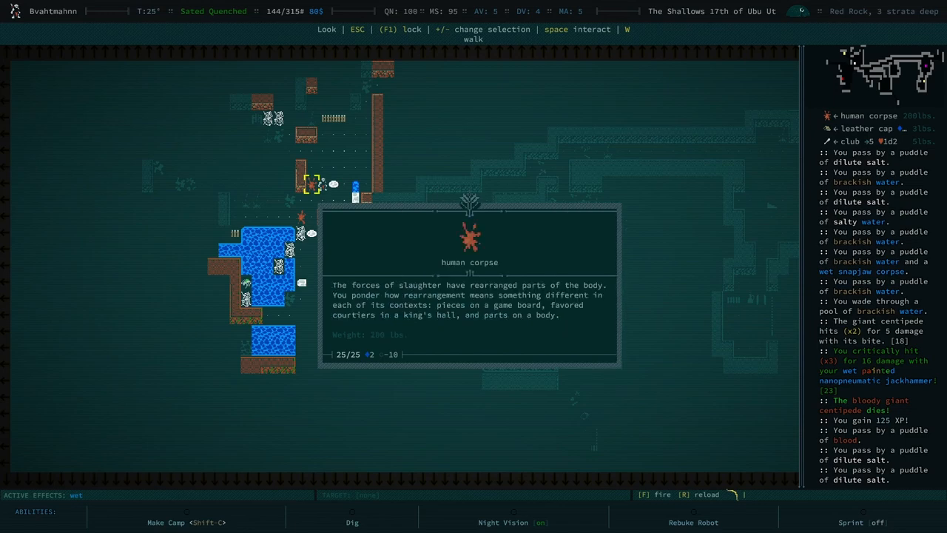
key(Escape)
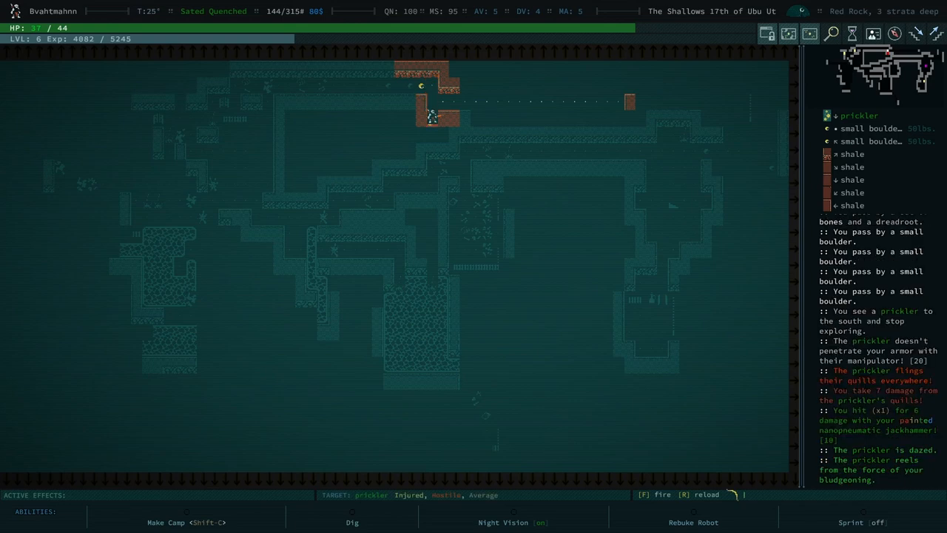
Step: Advance on the prickler in the upper passage and strike it with the jackhammer
key(f)
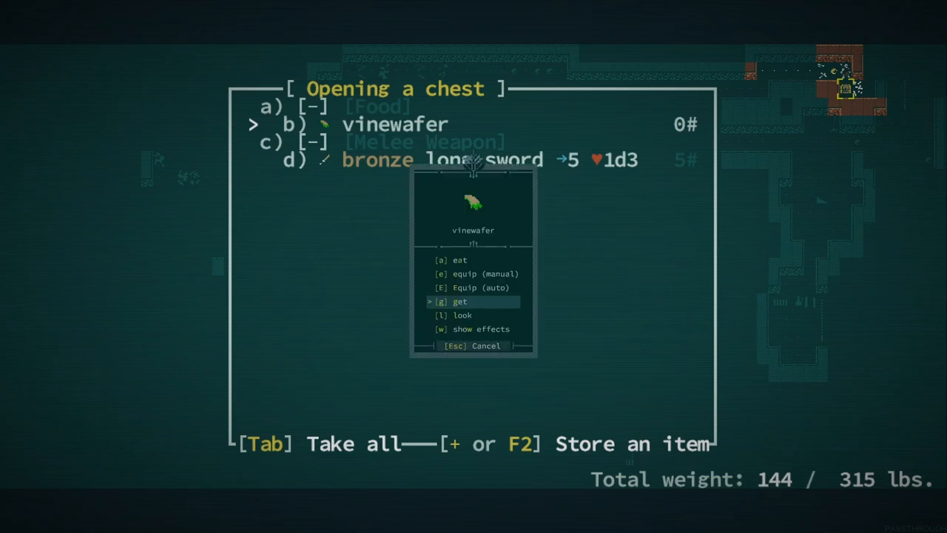
Step: Get the vinewafer from the opened chest
key(g)
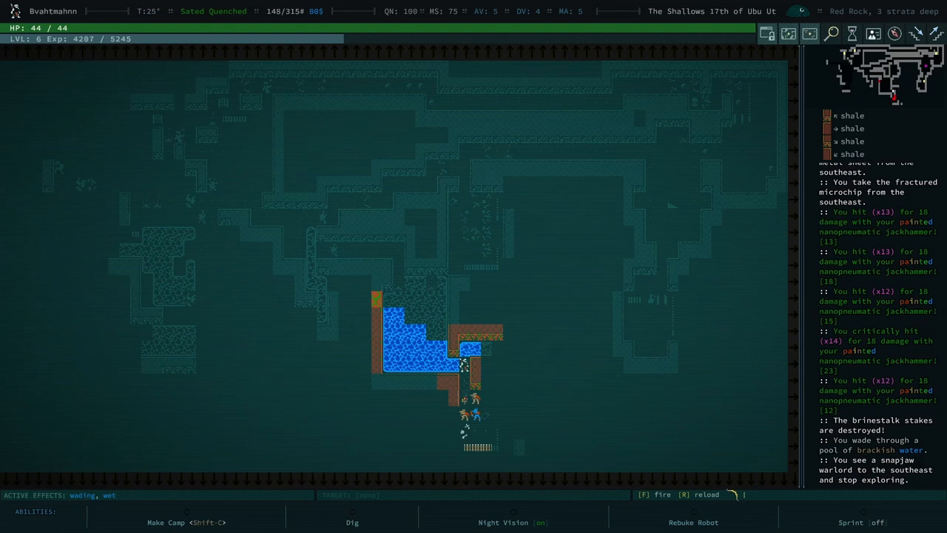
Step: Aim the missile weapon at the snapjaw to the southeast and fire on it
key(f)
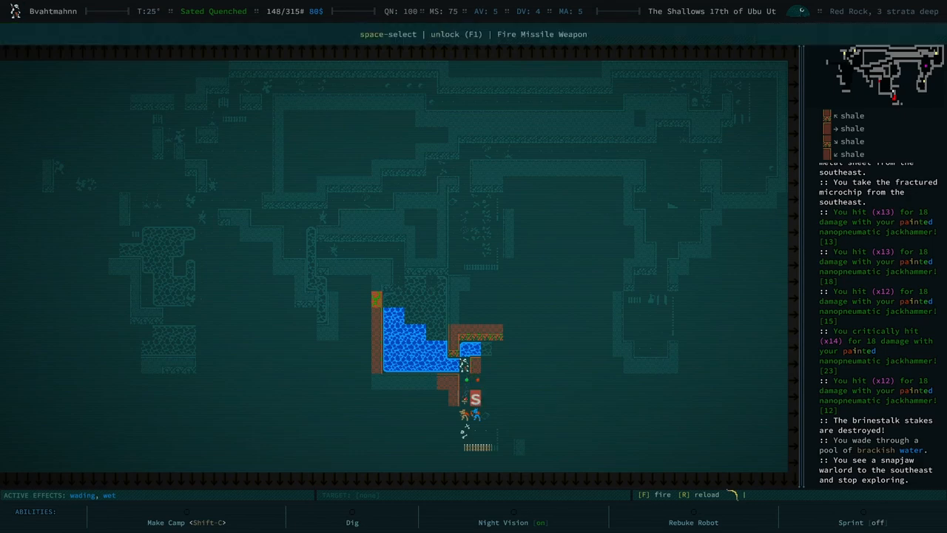
key(f)
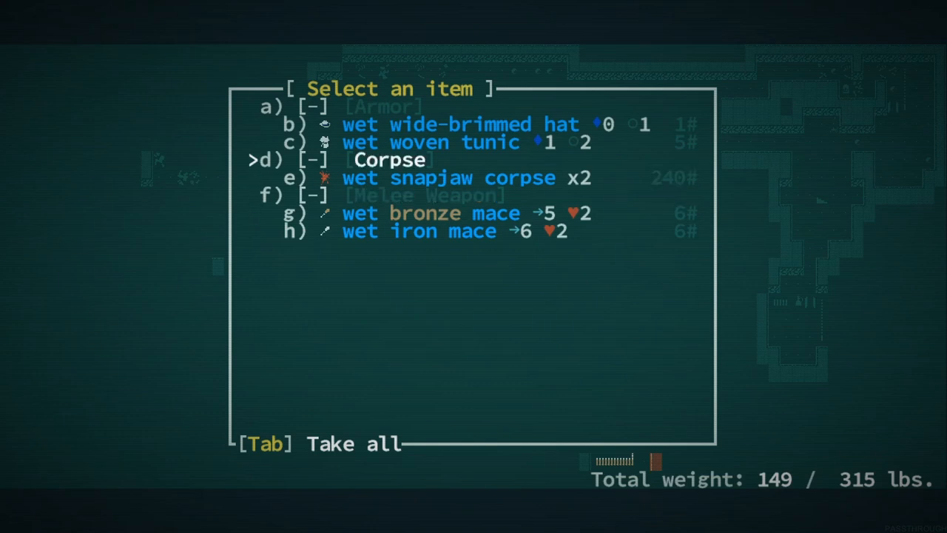
Step: Pick the wet wide-brimmed hat from the slain snapjaws' loot list
key(up)
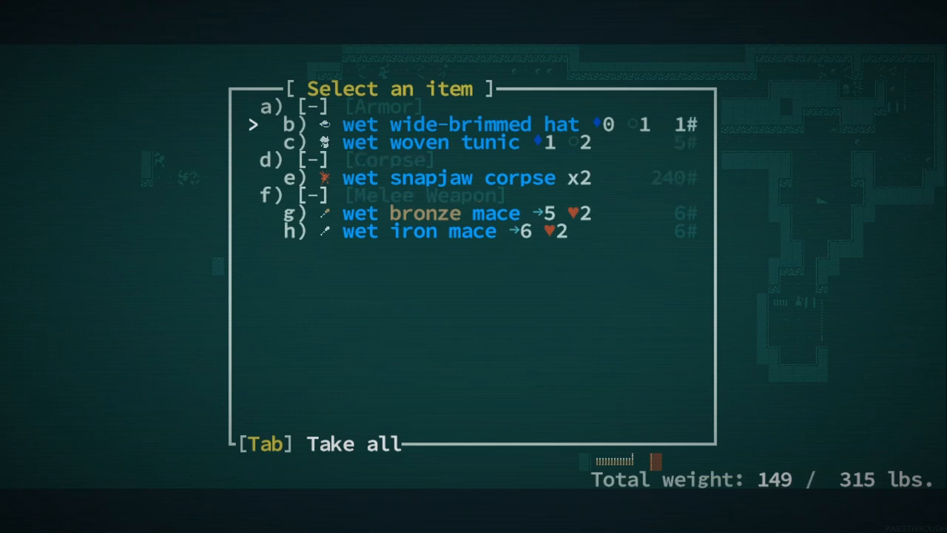
key(down)
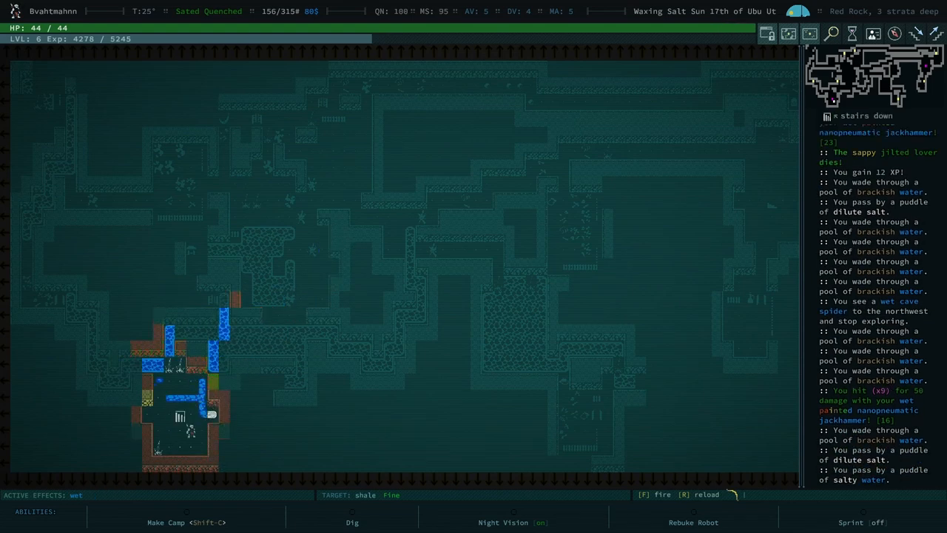
Step: Descend to Red Rock's fourth stratum and acknowledge the Find the critters step completion
key(Down)
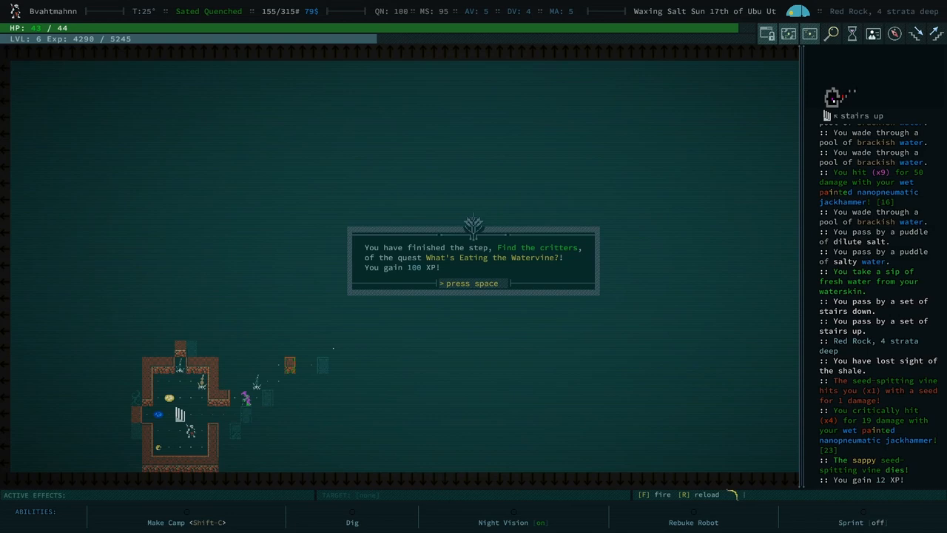
key(space)
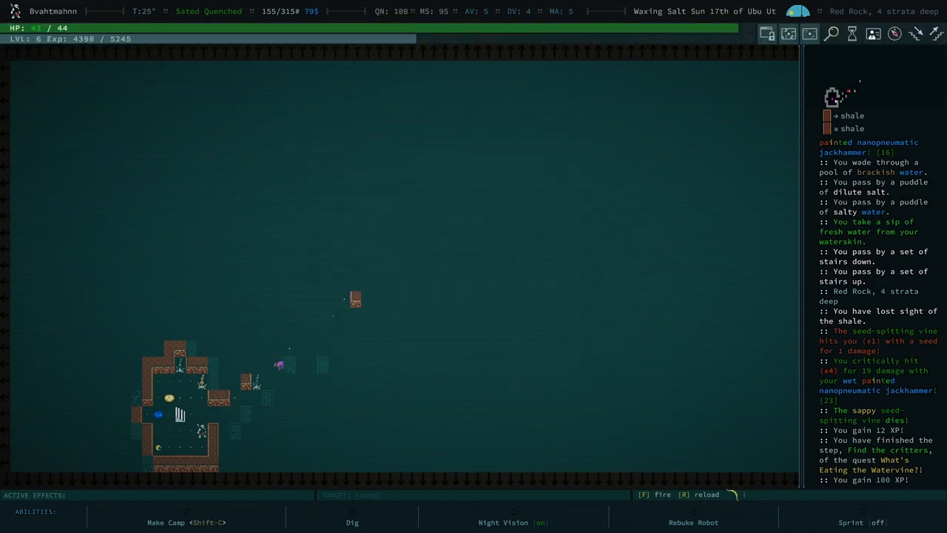
Step: Resume walking through the deeper cave after the quest notice
key(w)
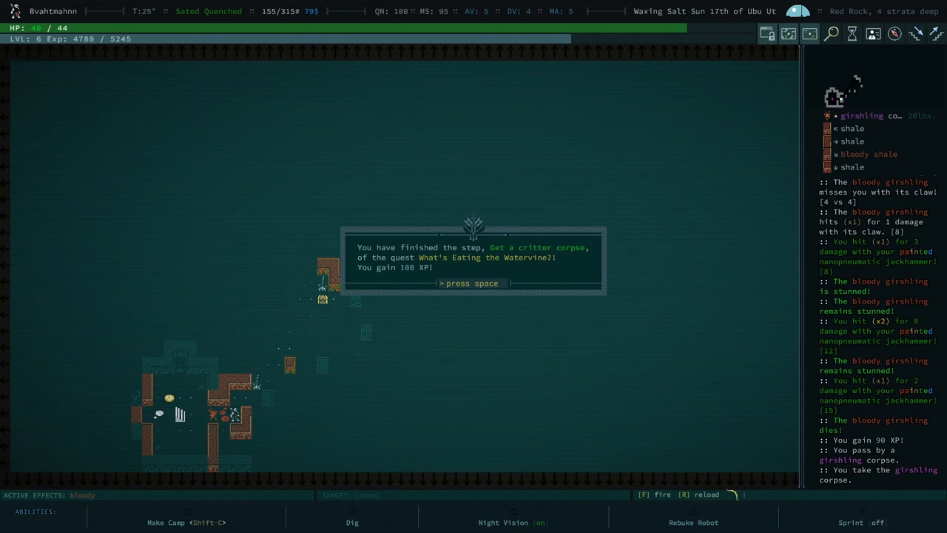
key(space)
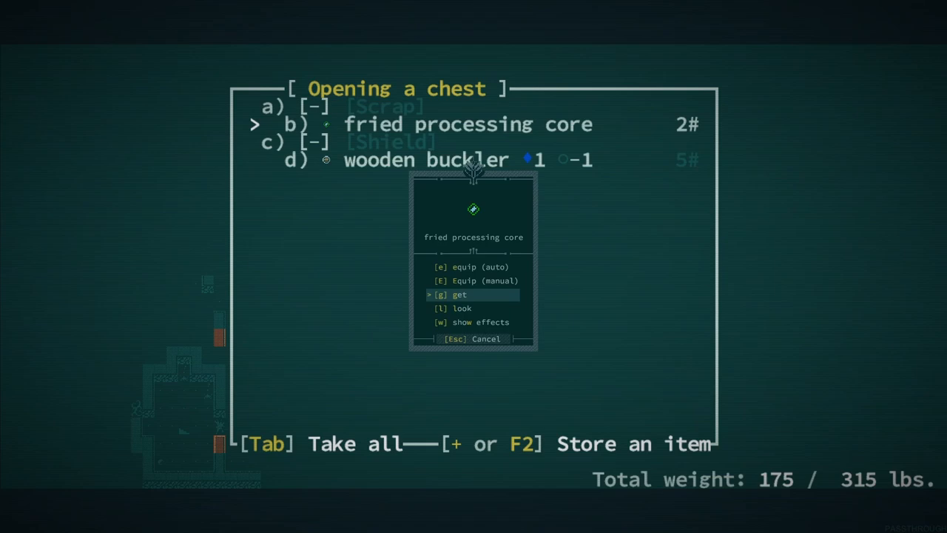
Step: Get the fried processing core out of the chest
key(g)
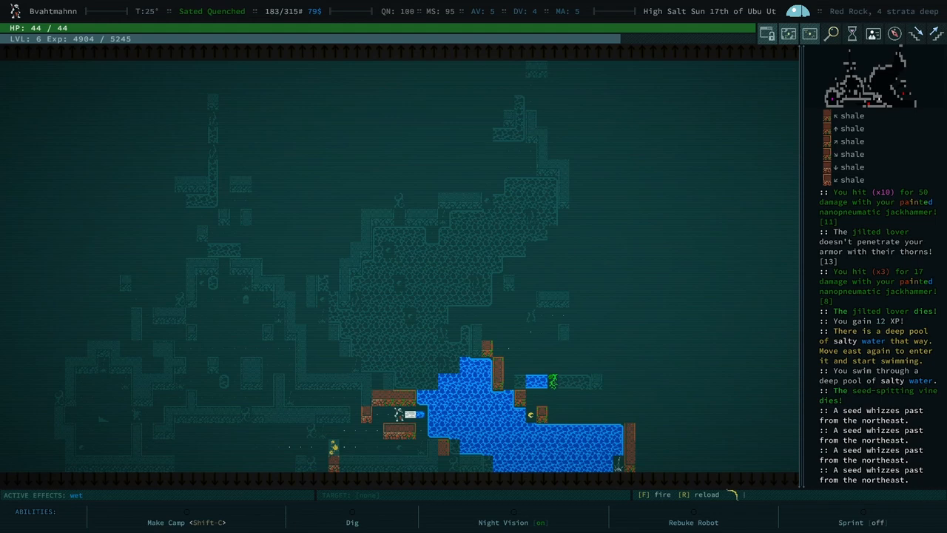
Step: Move north through the caves toward the jilted lover and giant centipede
key(Up)
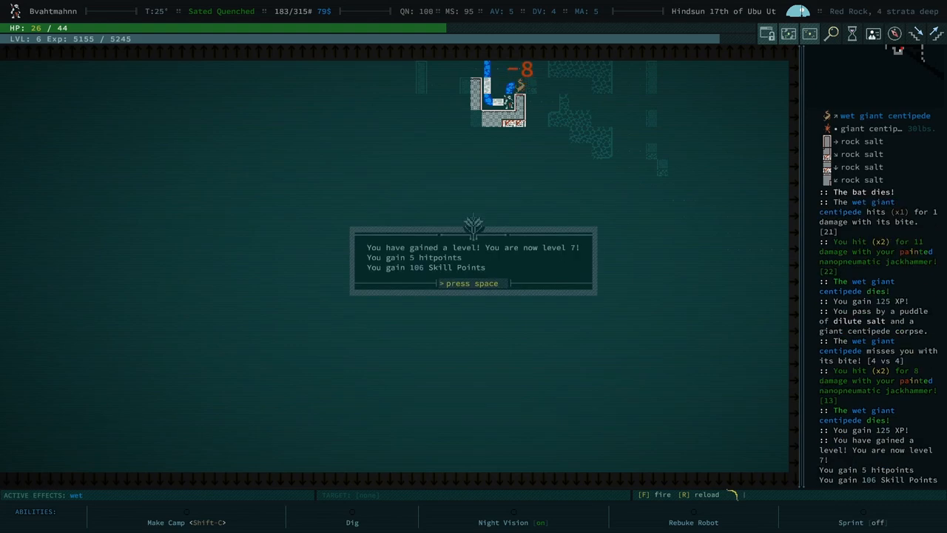
Step: Acknowledge reaching level 7 before heading into the salty pool
key(space)
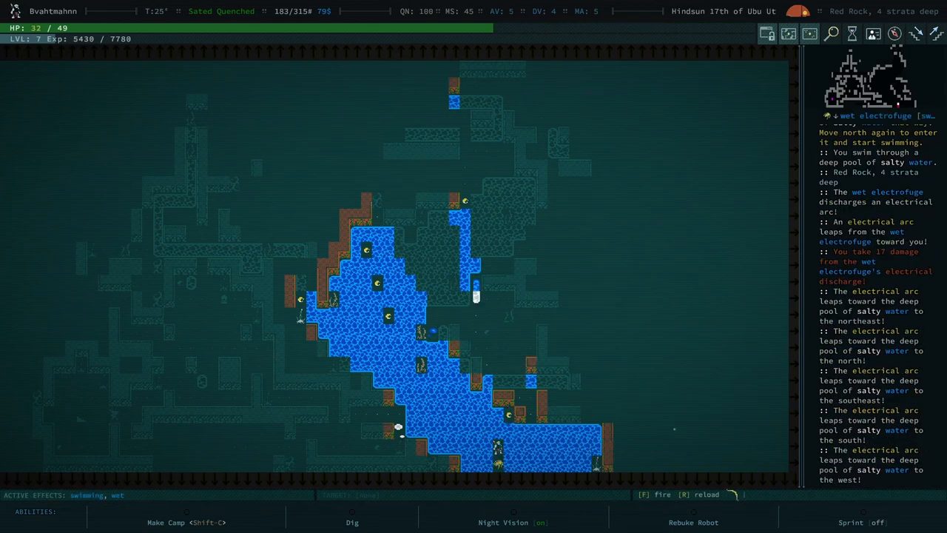
Step: Strike the wet electrofuge repeatedly until it dies
key(Up)
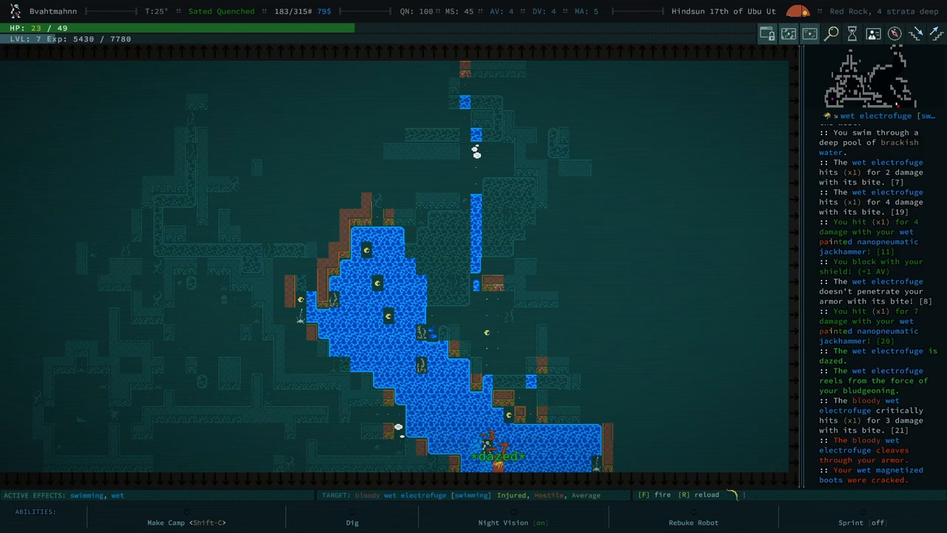
key(f)
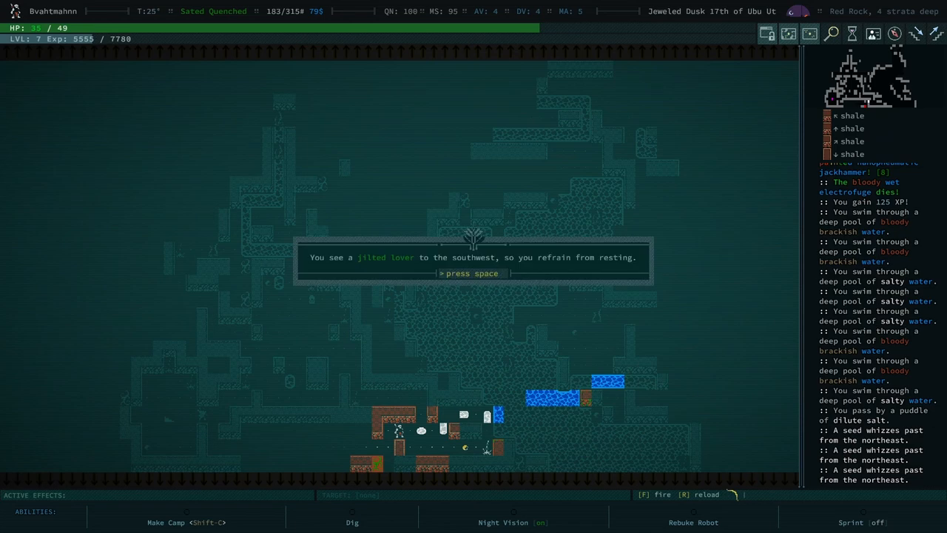
Step: Dismiss the resting notice and auto-walk to the nearest stairway up on Red Rock
key(space)
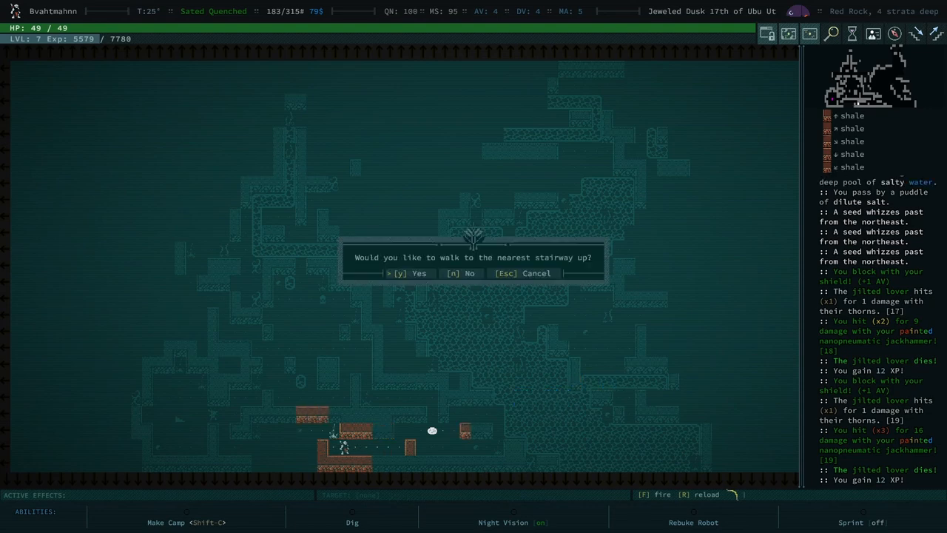
key(y)
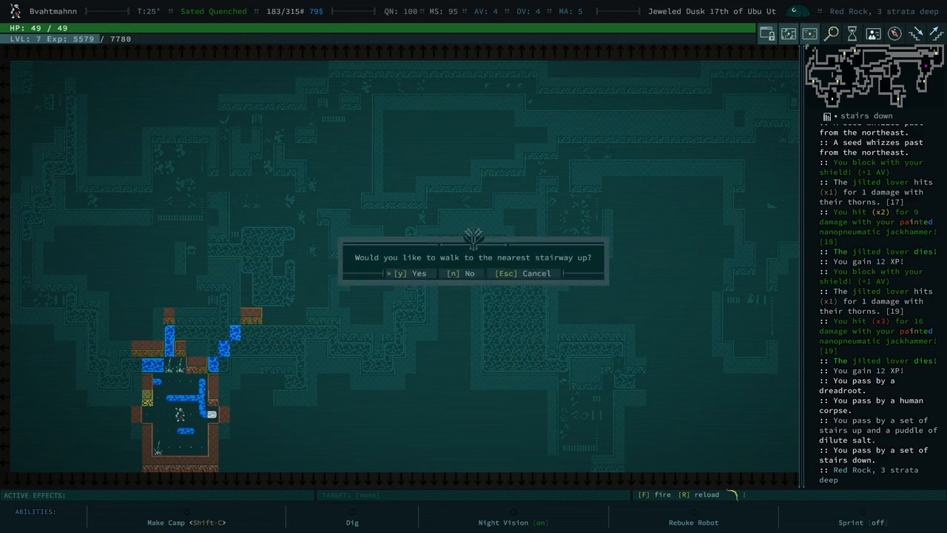
Step: Try petting the ray cat, which shies away, then auto-walk to the next stairway up
key(y)
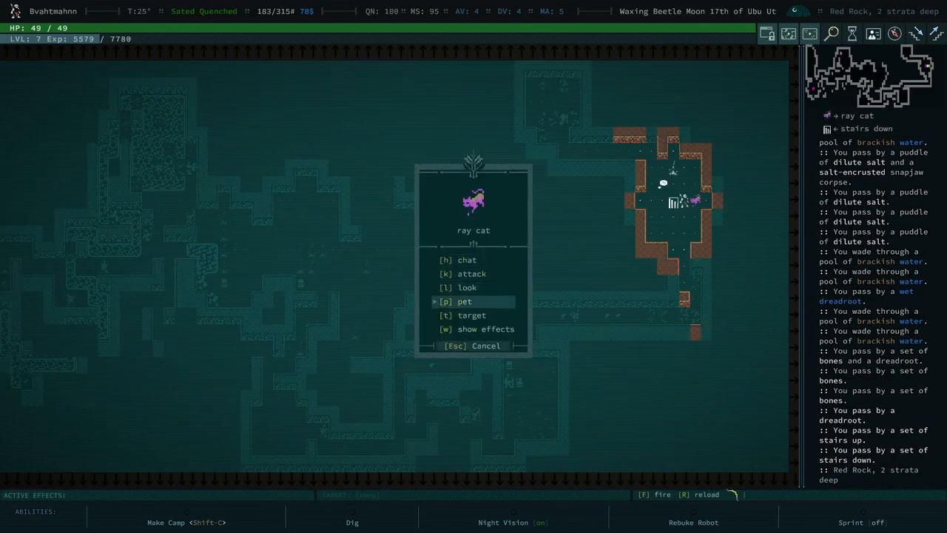
click(465, 302)
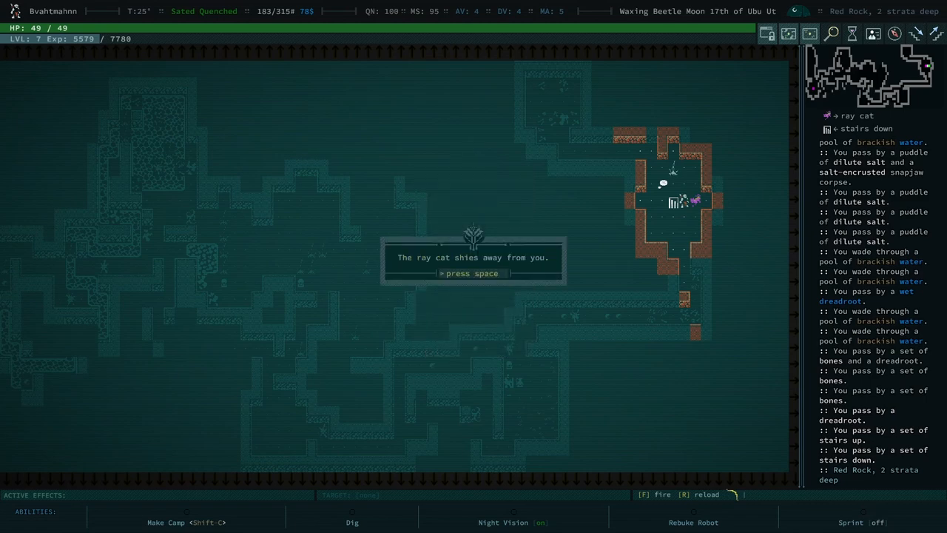
key(space)
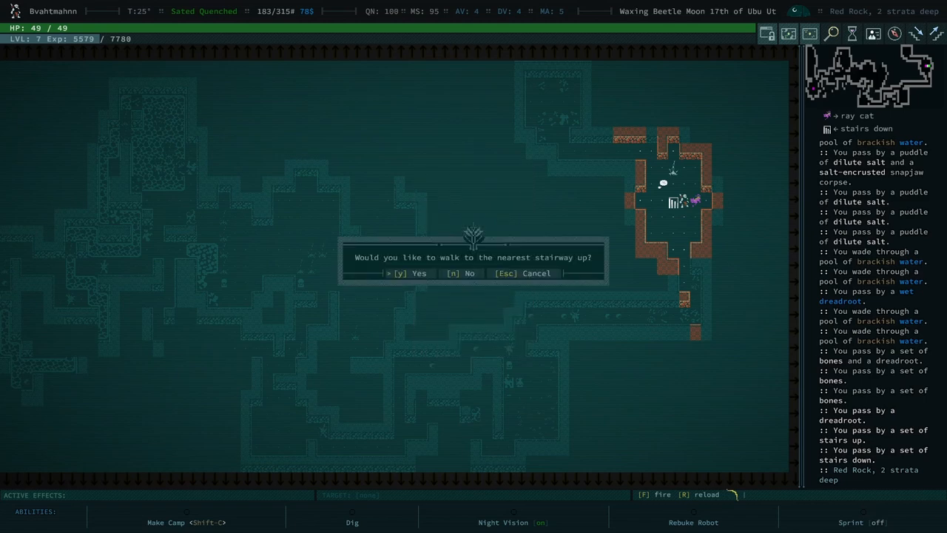
key(y)
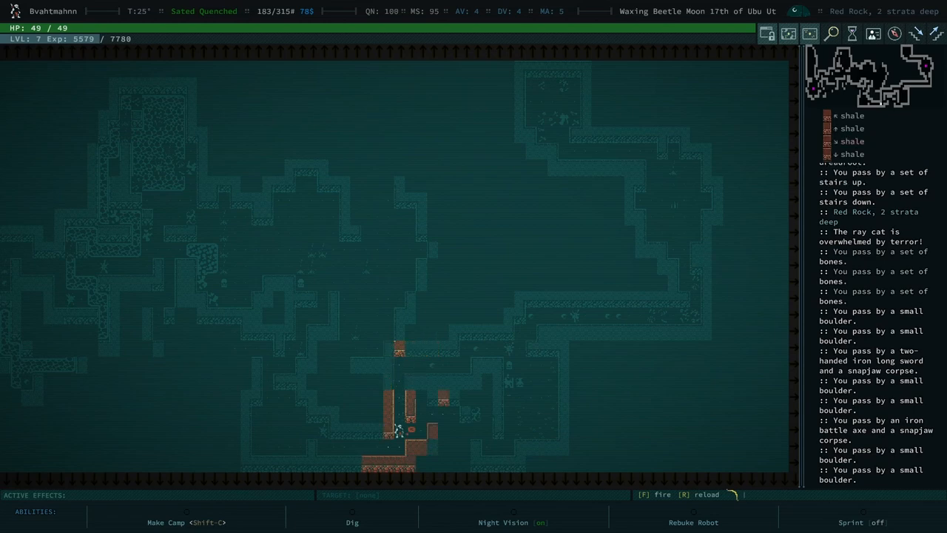
Step: Step north and bring up the walk-to-nearest-stairway-up prompt with '<'
key(up)
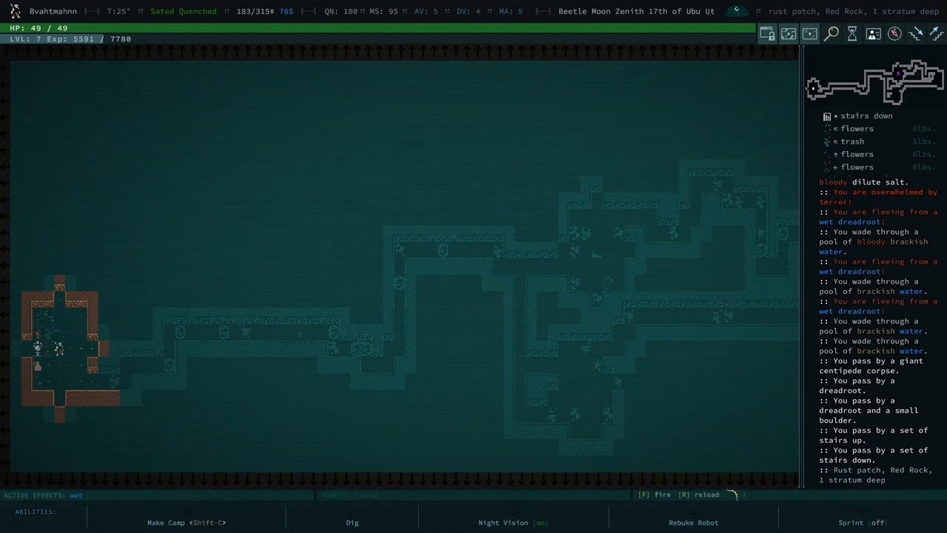
key(<)
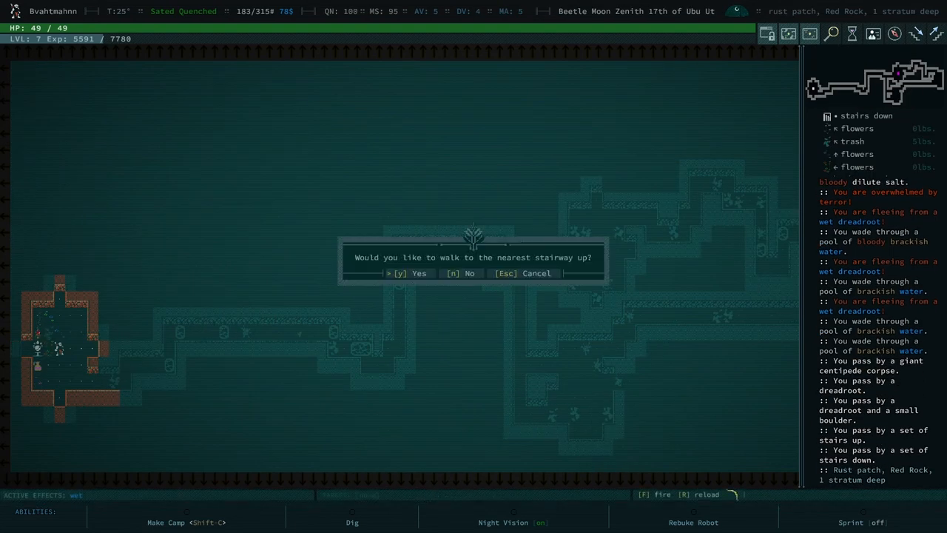
Step: Confirm the auto-walk, climb out of Red Rock and travel across the surface into Joppa
key(y)
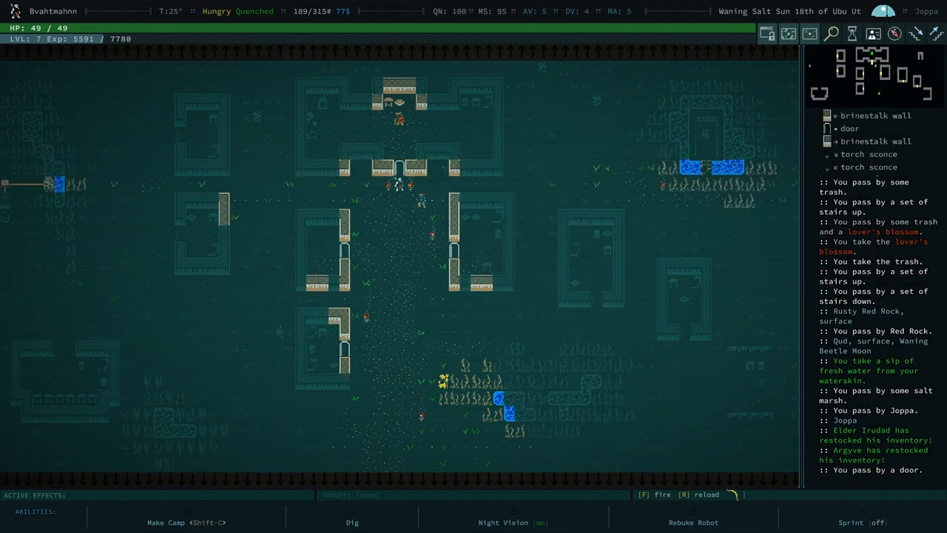
Step: Walk north to the elder's hut and start a conversation with Elder Irudad
key(Up)
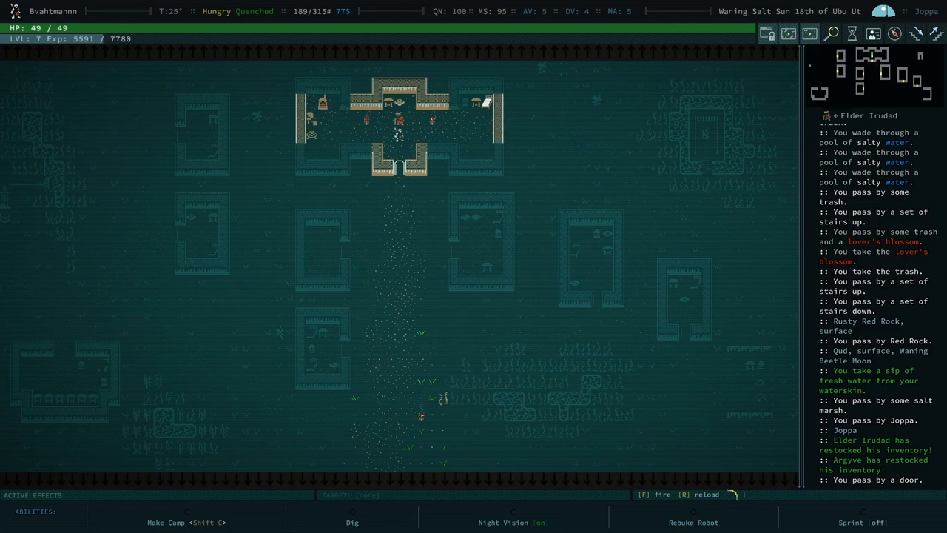
click(397, 133)
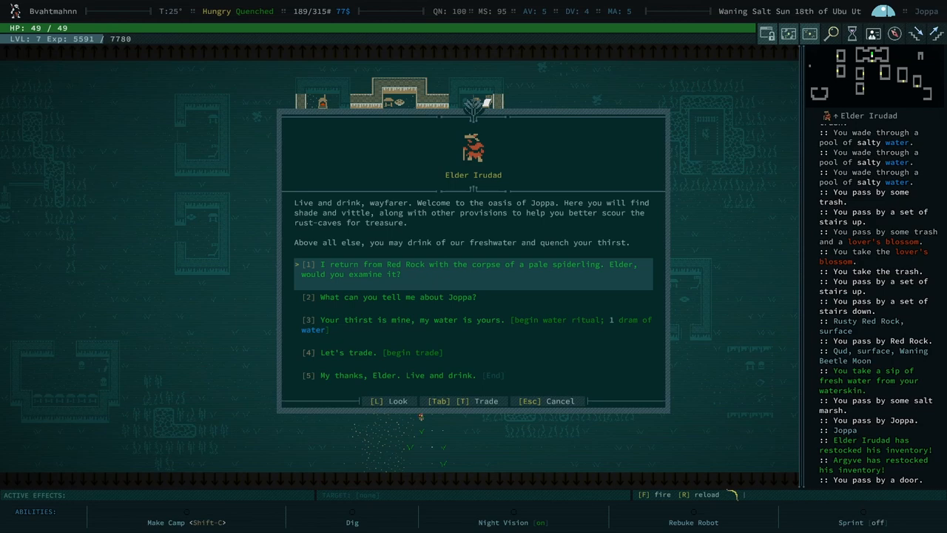
Step: Present the pale spiderling corpse to Elder Irudad and advance through his story to the reward
click(473, 269)
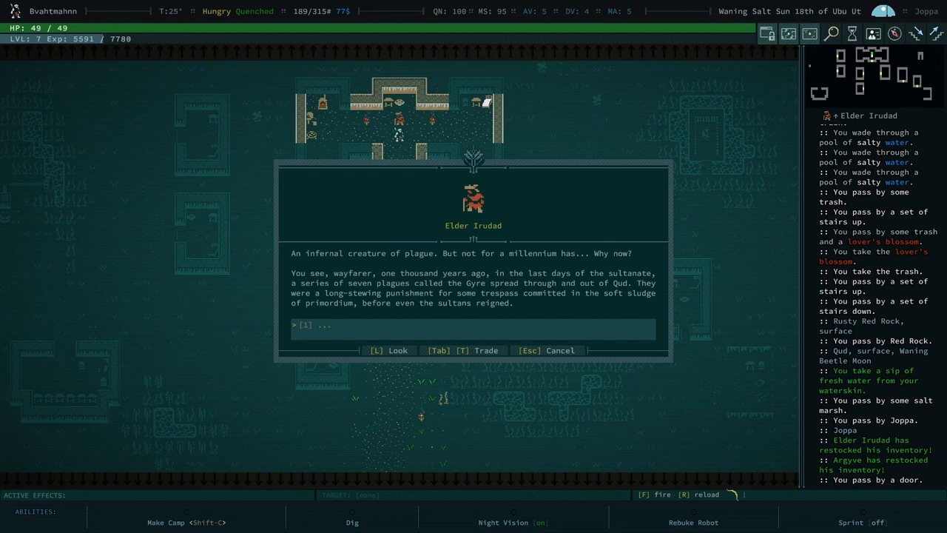
key(Escape)
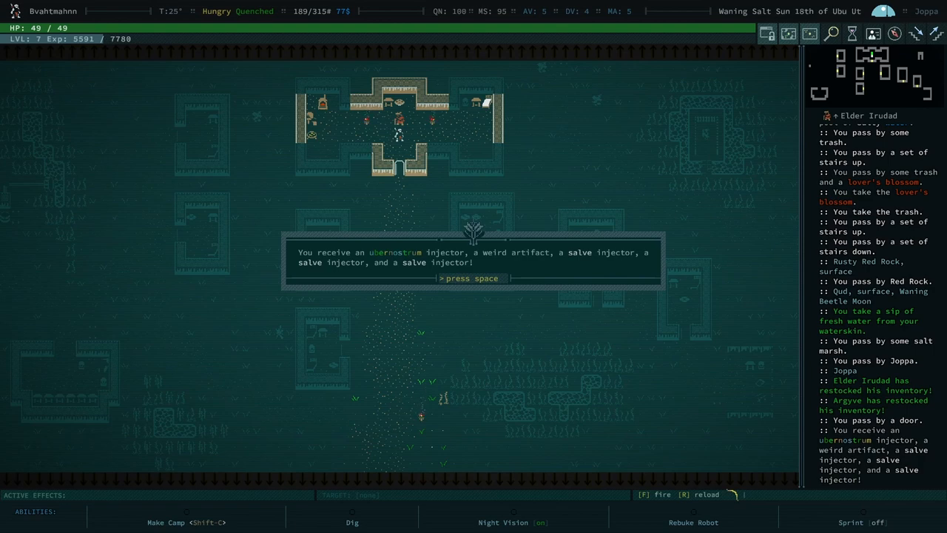
Step: Dismiss the reward and quest messages, completing What's Eating the Watervine? for 750 XP
key(space)
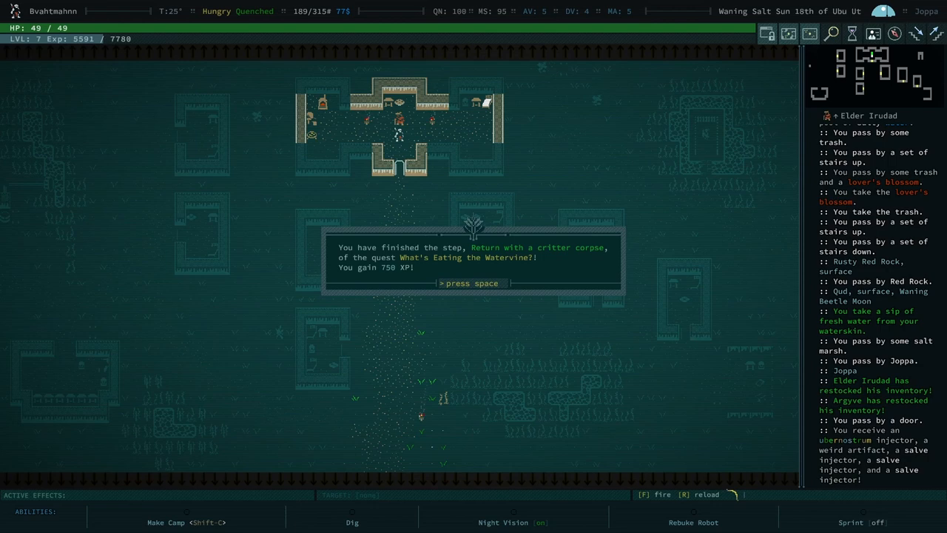
key(space)
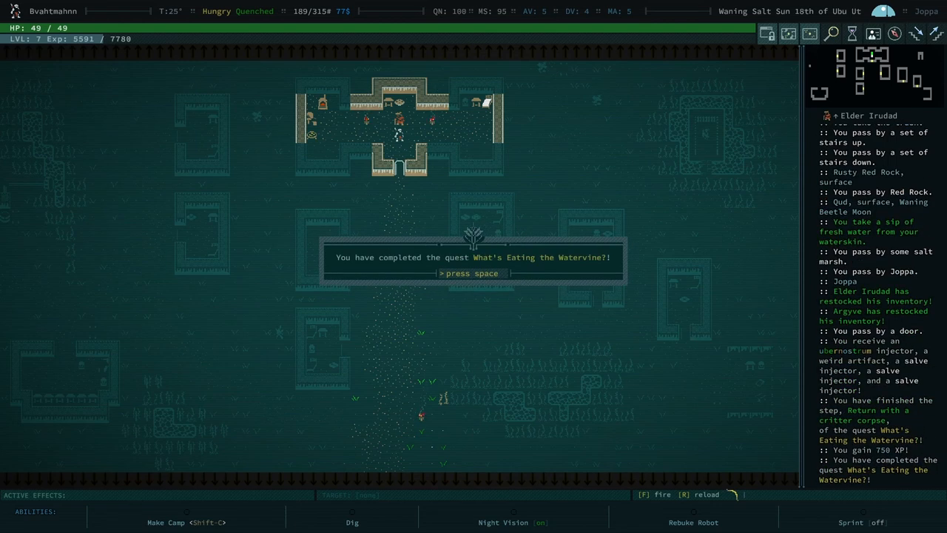
key(space)
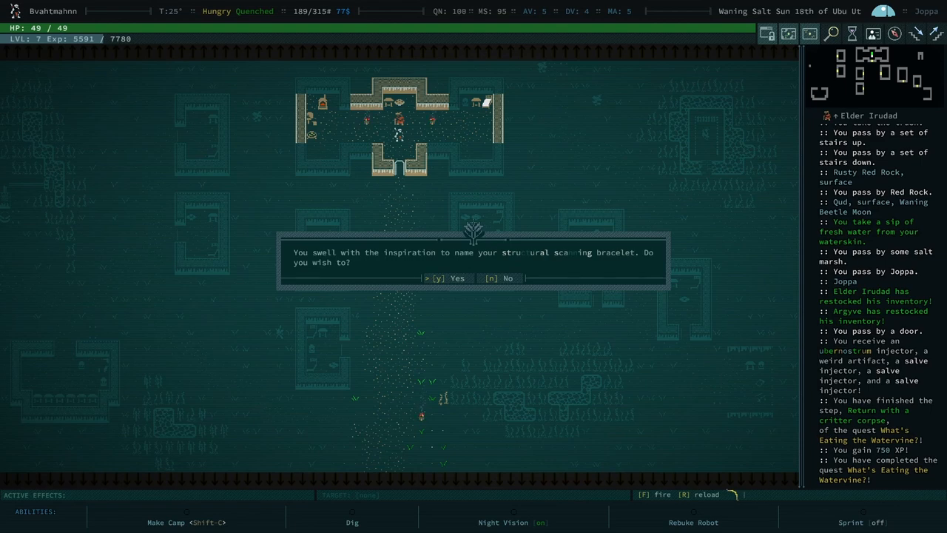
Step: Accept naming the structural scanning bracelet and enter the name 'Wall-e'
key(y)
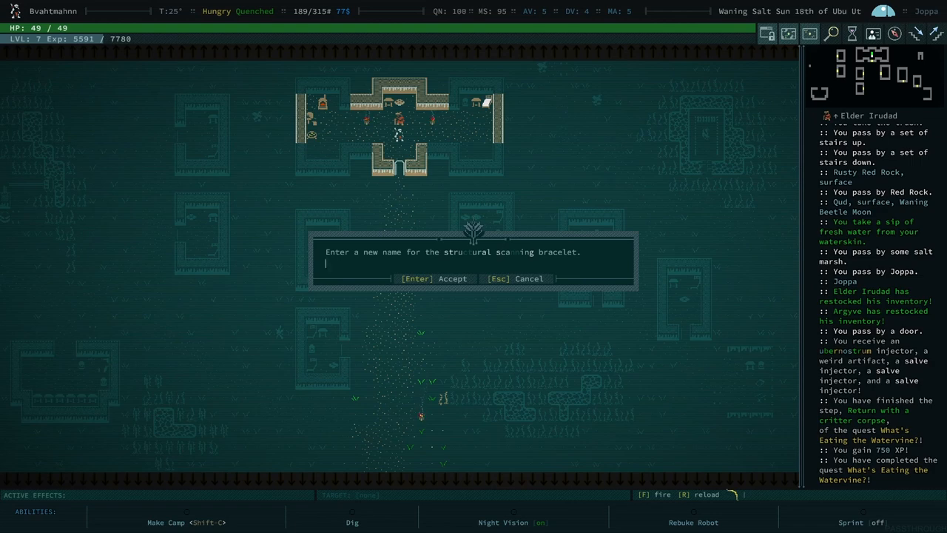
text(w)
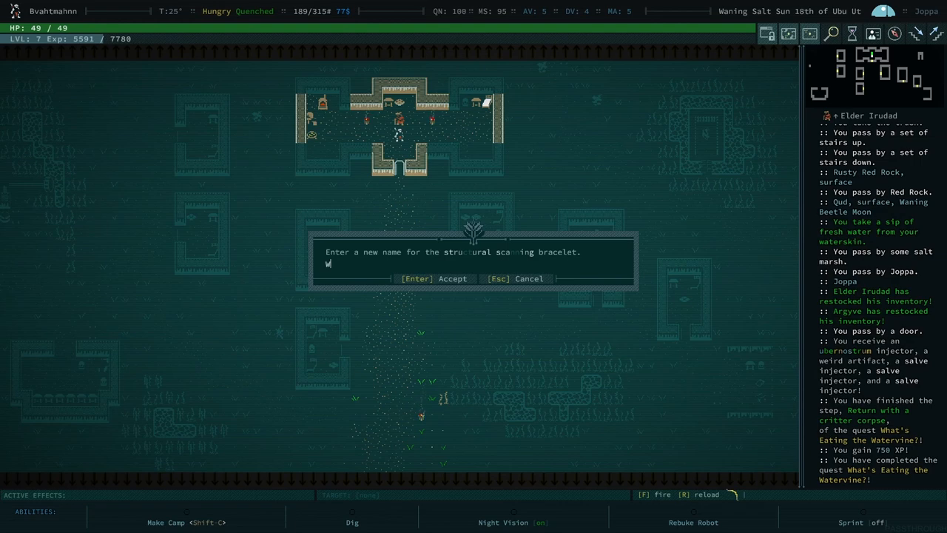
text(all)
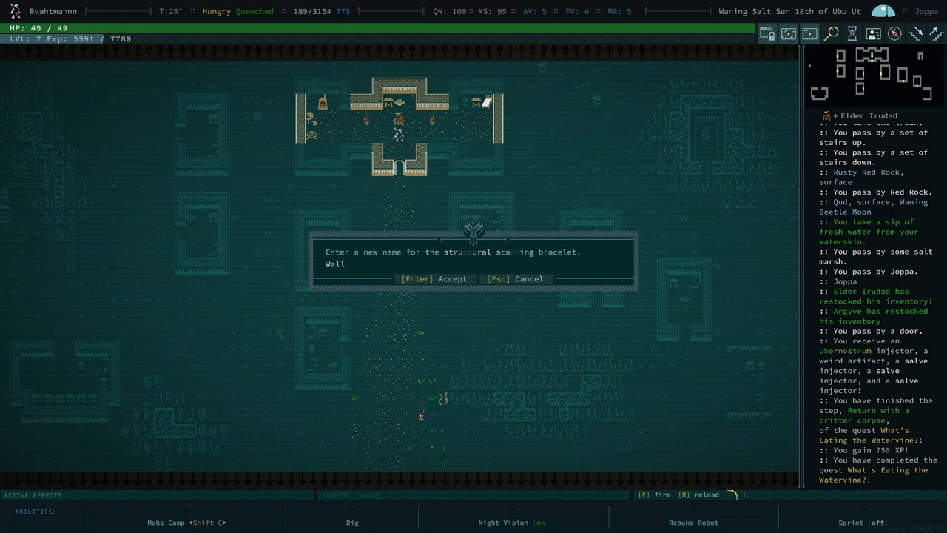
text(-e)
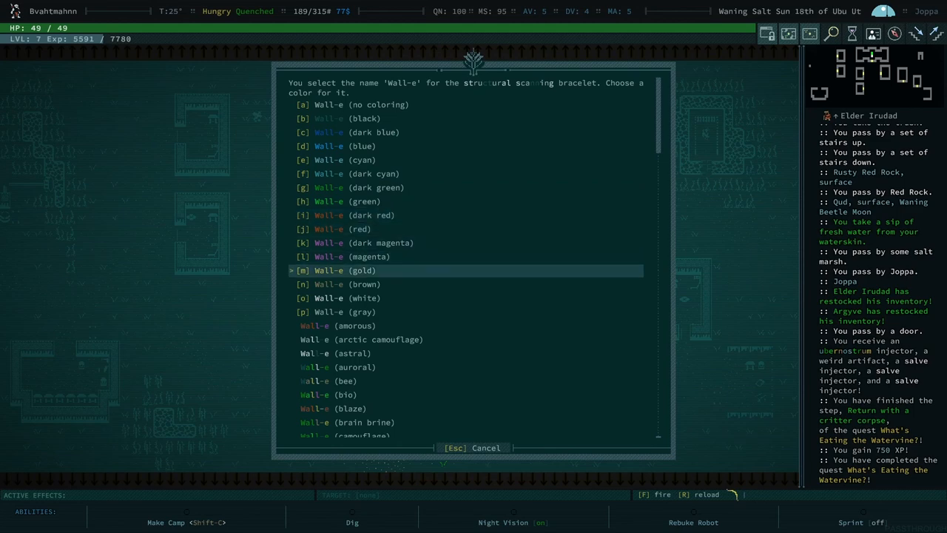
Step: Choose colour 'm' for Wall-e and dismiss the naming and +200 Joppa reputation notices
key(m)
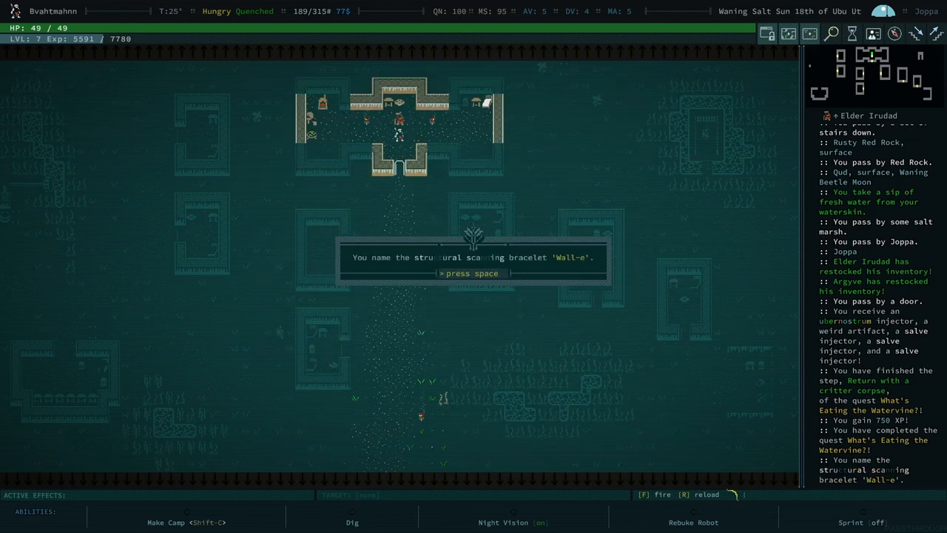
key(space)
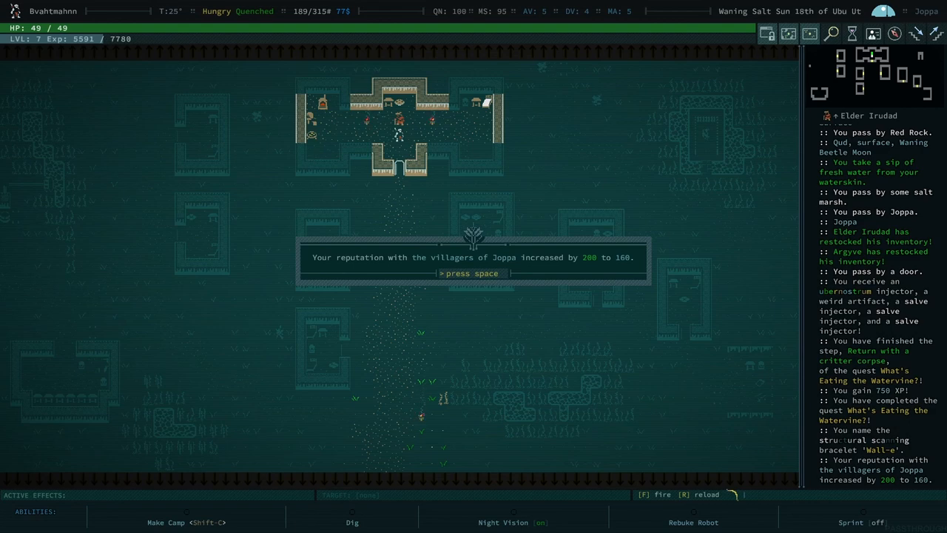
key(space)
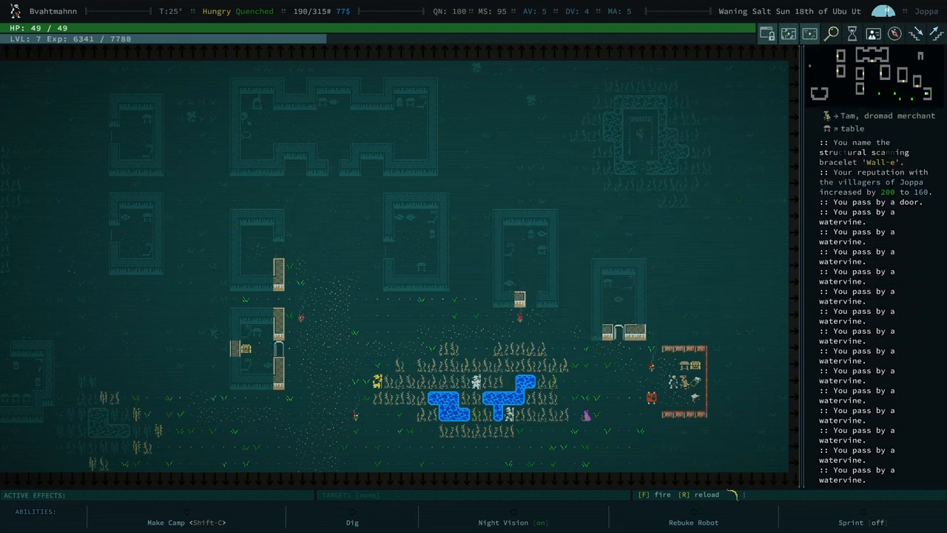
Step: Talk to Tam the dromad merchant, ask who he is, and open his trade inventory
key(u)
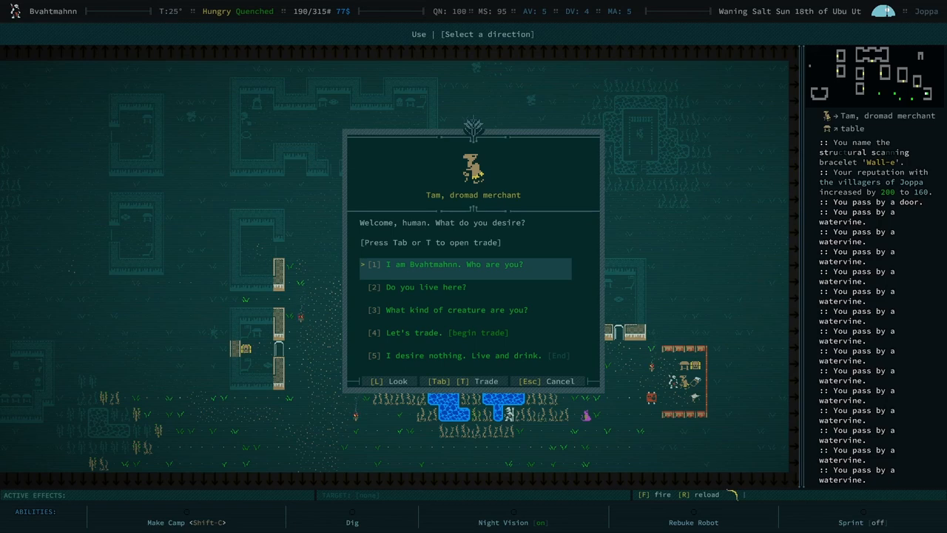
click(447, 309)
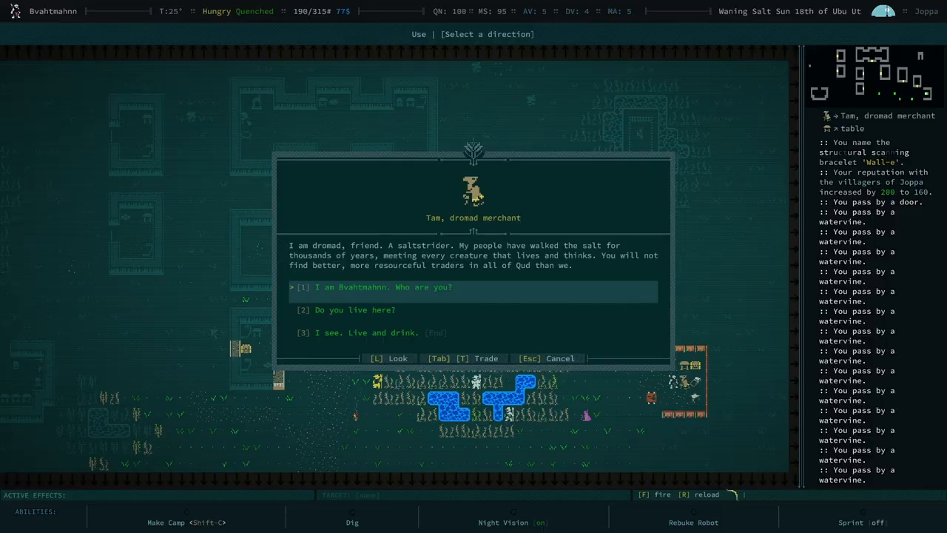
click(479, 358)
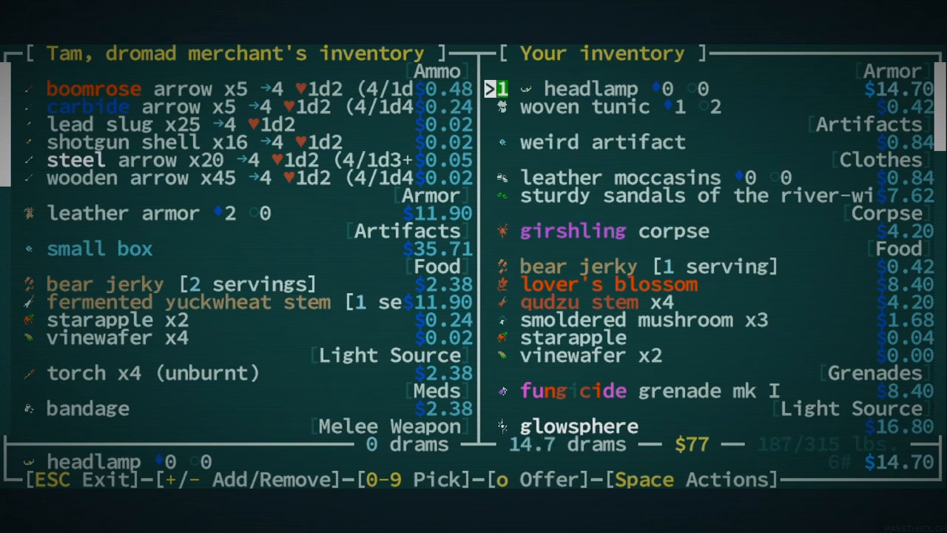
Step: Mark the headlamp, leather moccasins and sturdy sandals for sale to Tam
key(down)
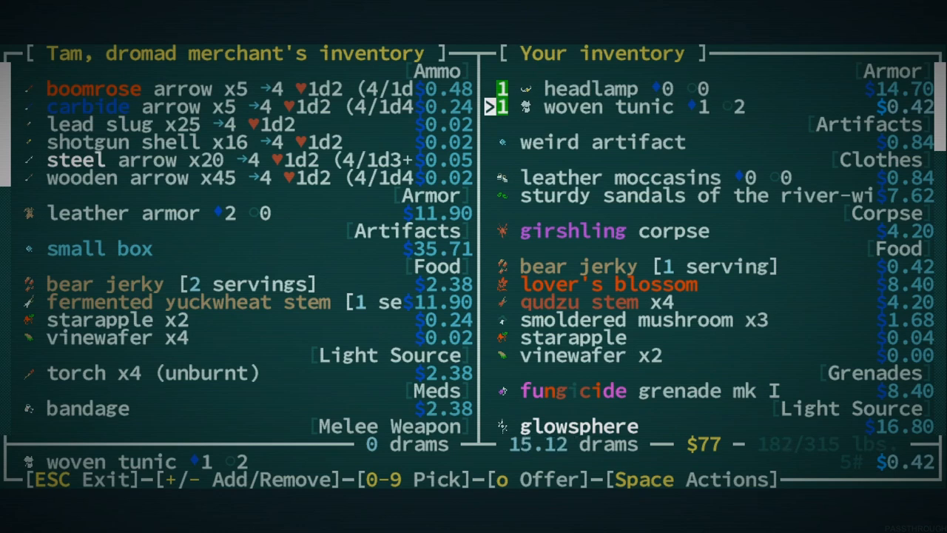
key(Down)
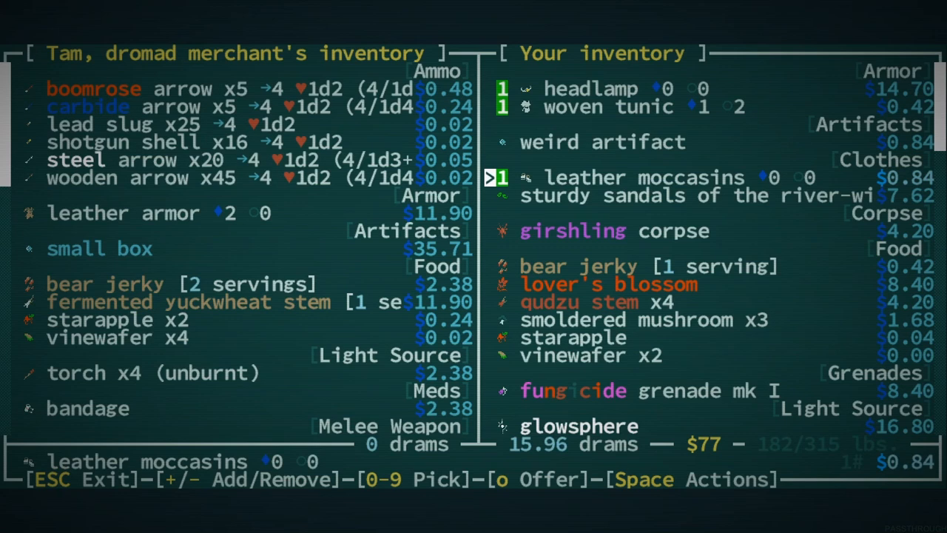
key(down)
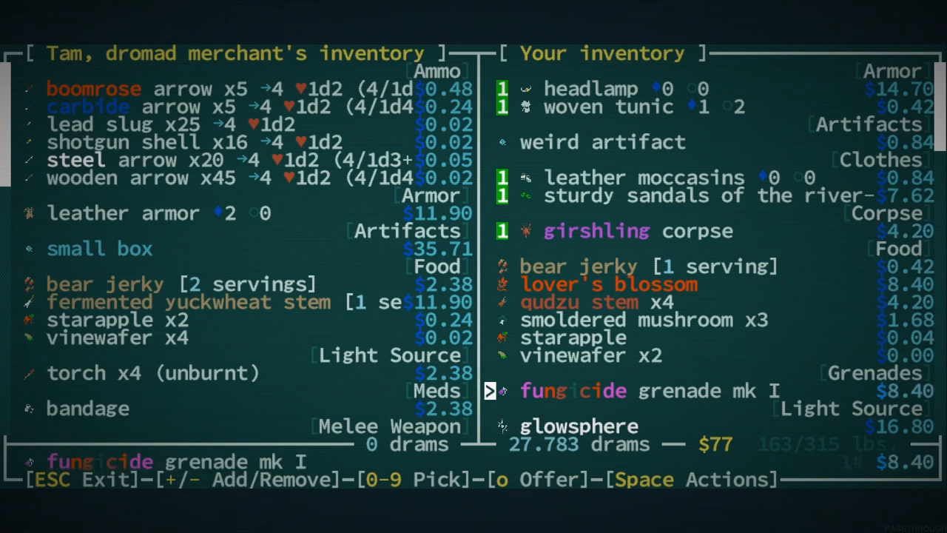
Step: Mark the glowsphere and one bronze dagger for sale, reaching about 50 drams
scroll(down, 3)
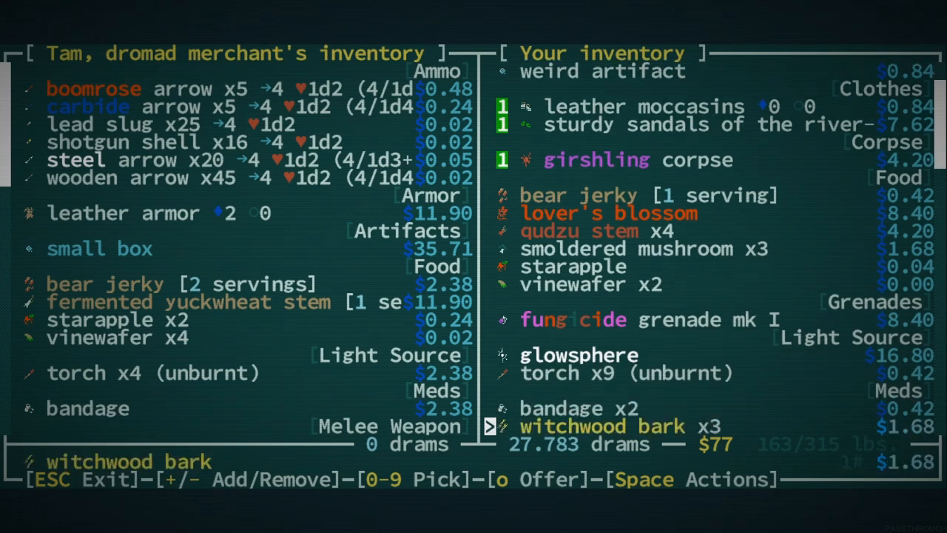
key(Up)
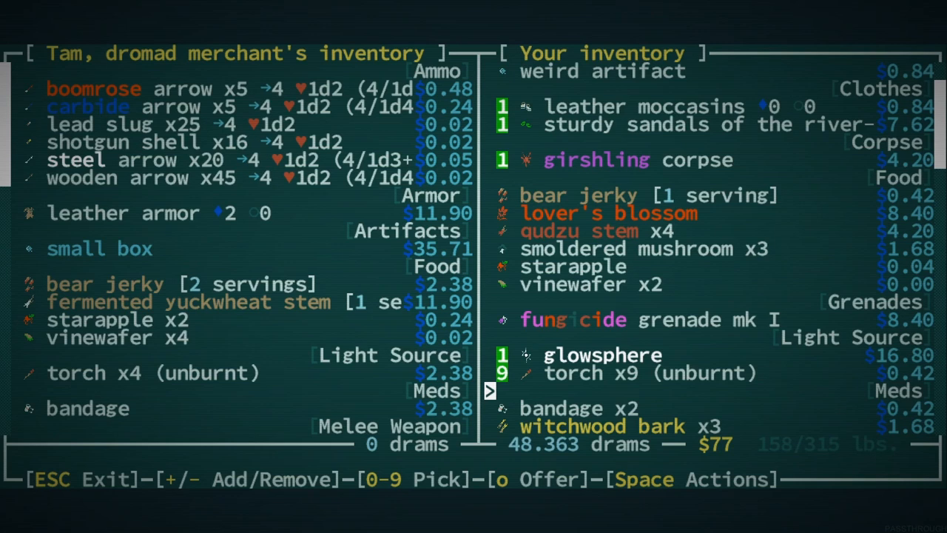
key(Down)
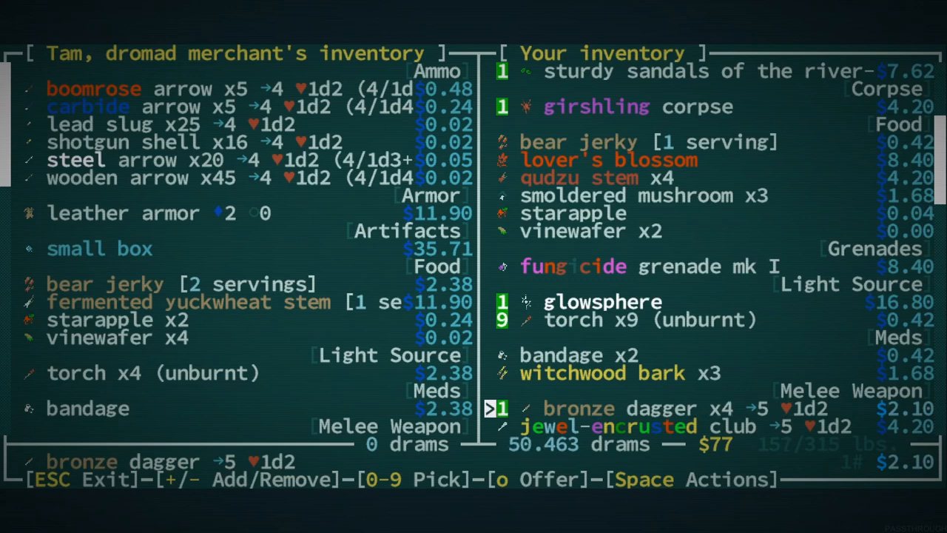
Step: Offer all four bronze daggers and the jewel-encrusted club, then scroll down the inventory
key(4)
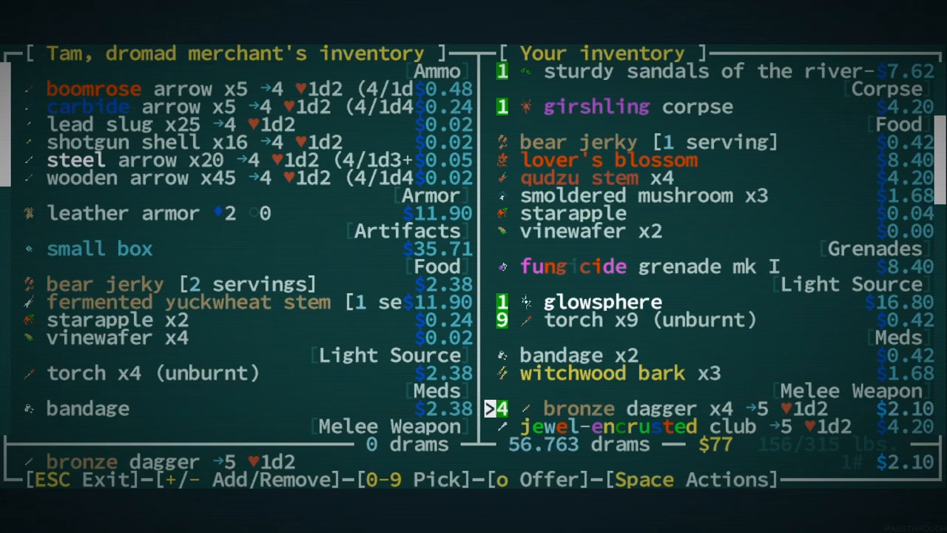
key(down)
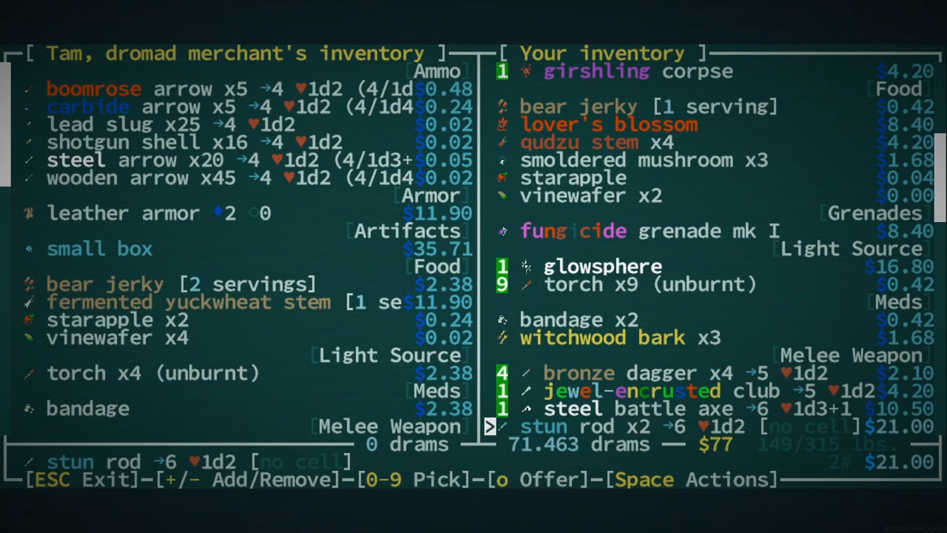
scroll(down, 3)
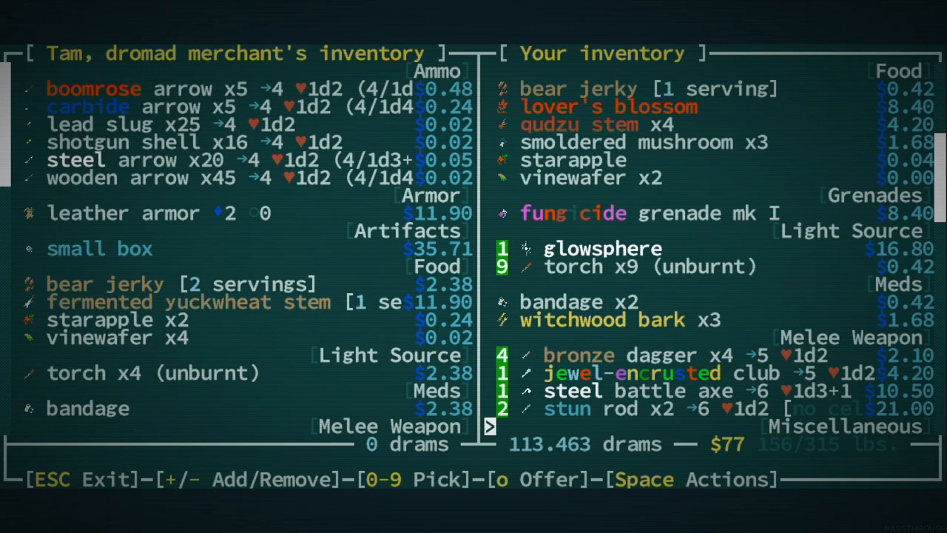
scroll(down, 3)
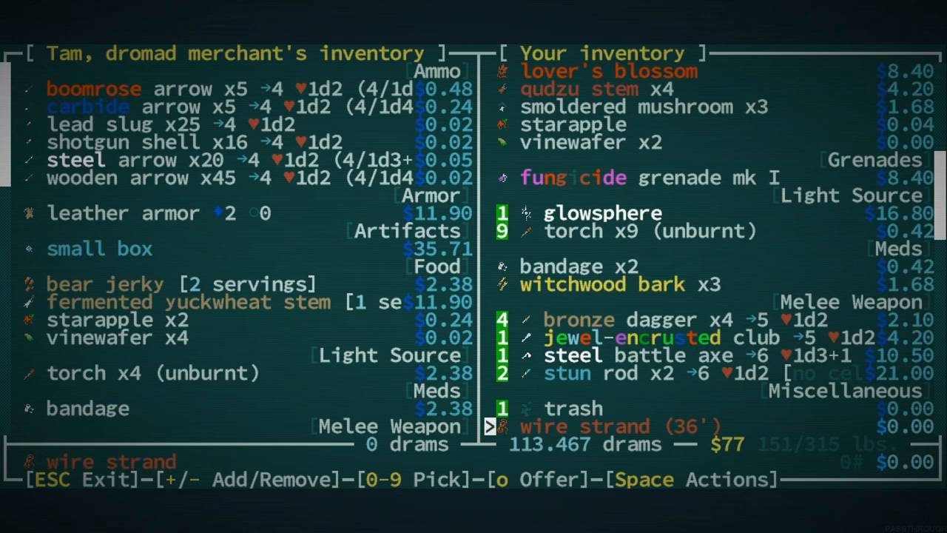
scroll(down, 3)
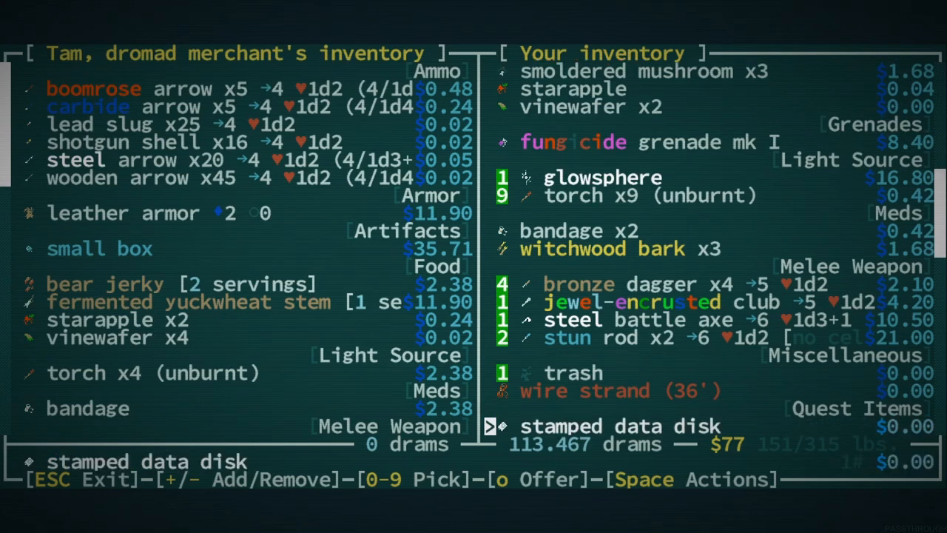
scroll(down, 3)
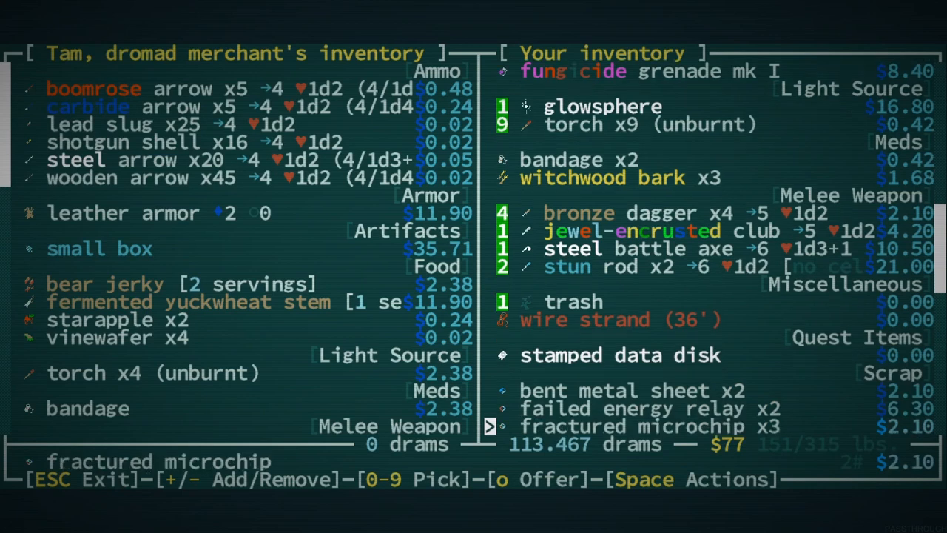
scroll(down, 3)
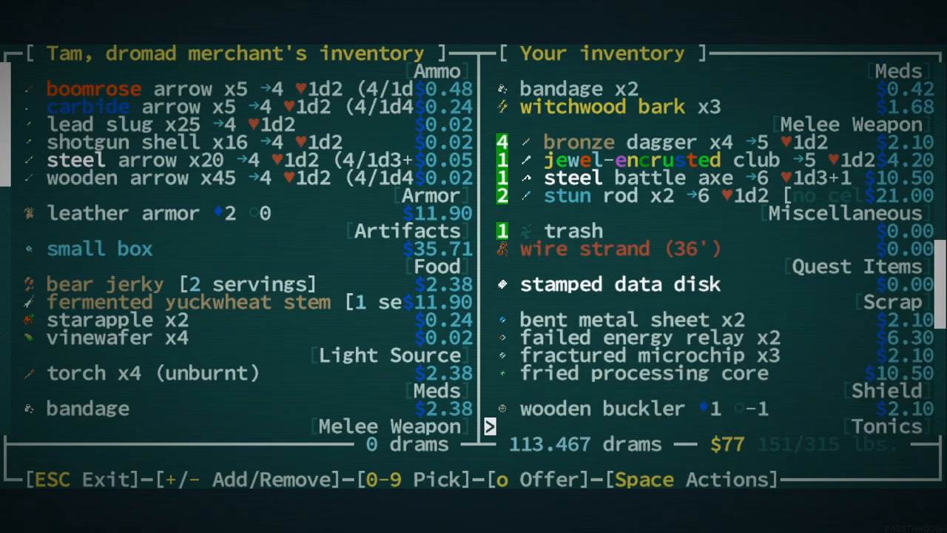
scroll(down, 3)
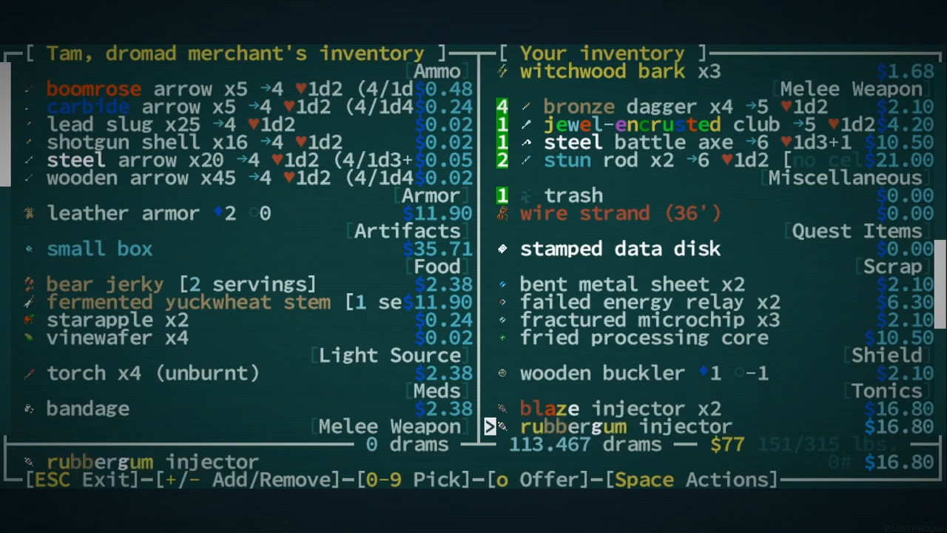
scroll(down, 3)
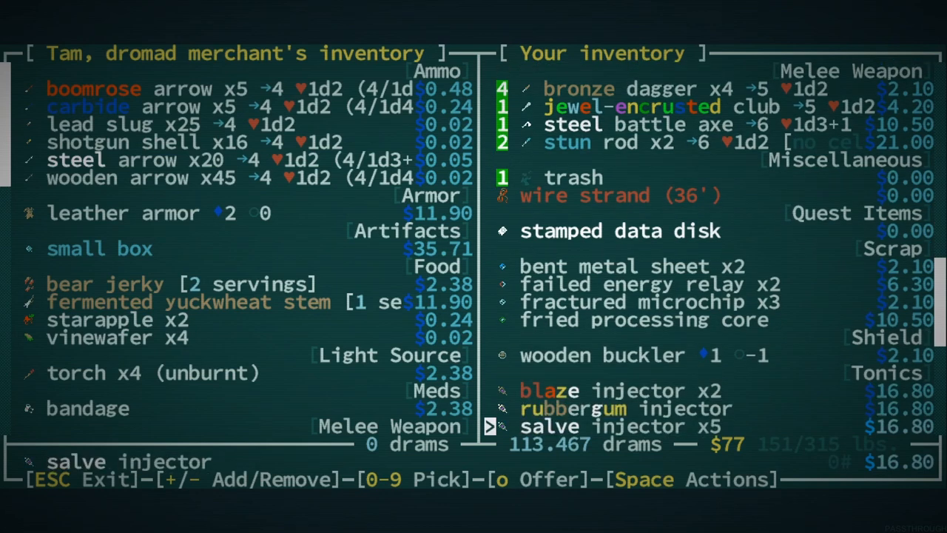
Step: Add the wooden buckler to the sale, bringing Tam's offer to about 116 drams
key(up)
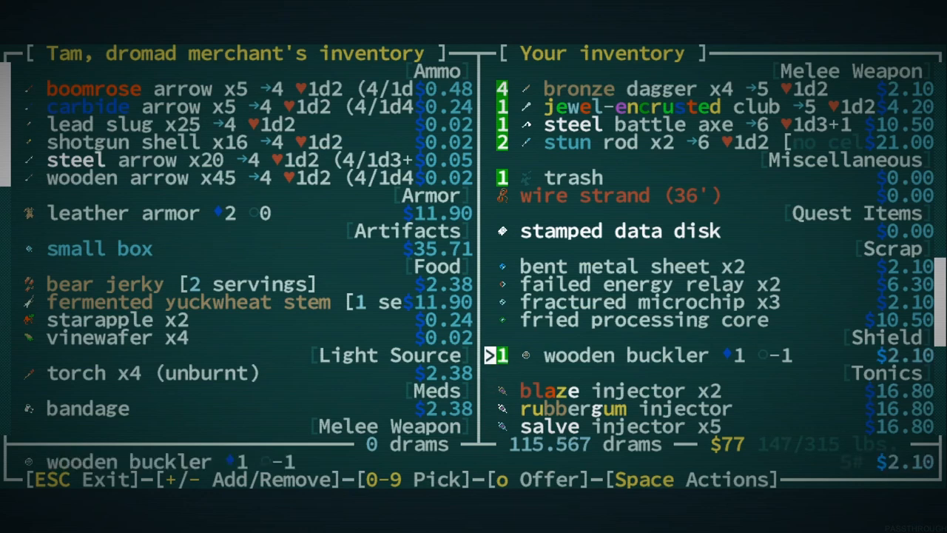
key(Down)
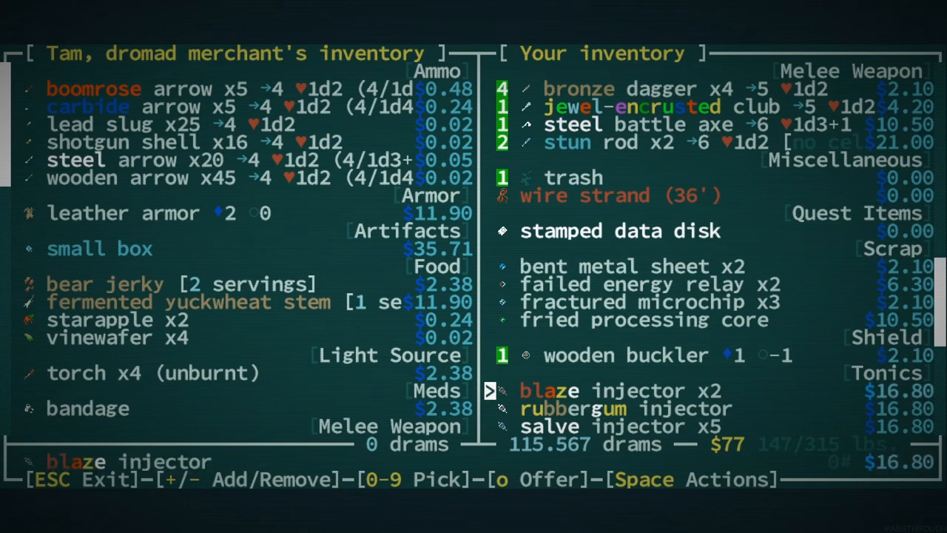
scroll(down, 3)
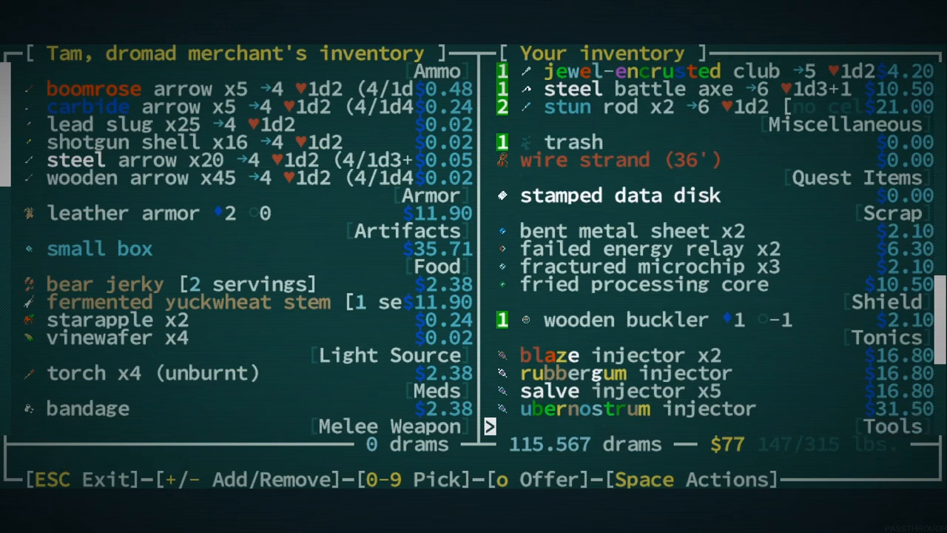
scroll(down, 3)
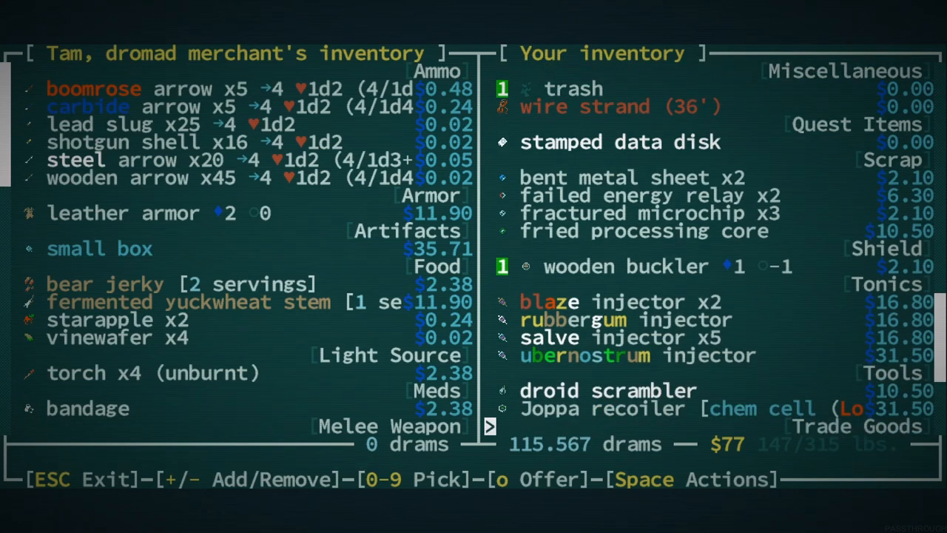
scroll(down, 3)
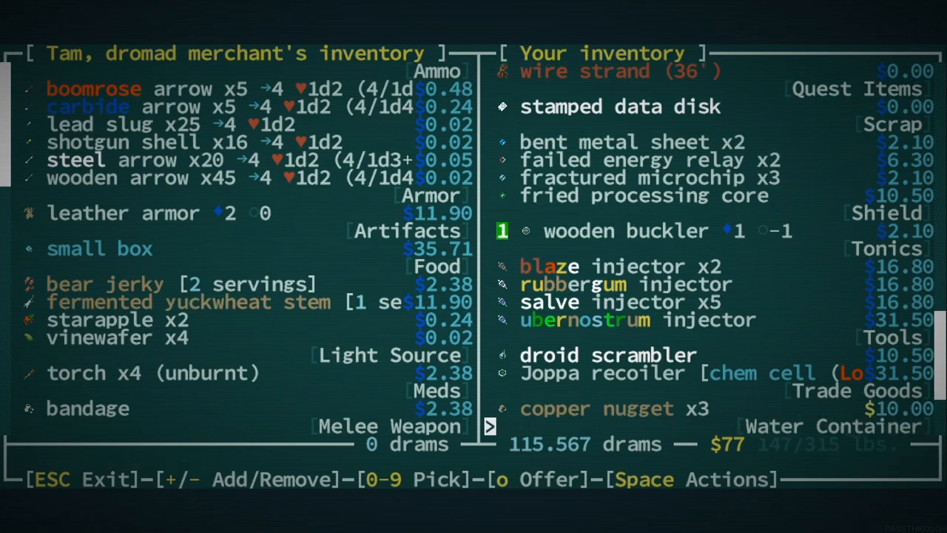
scroll(down, 3)
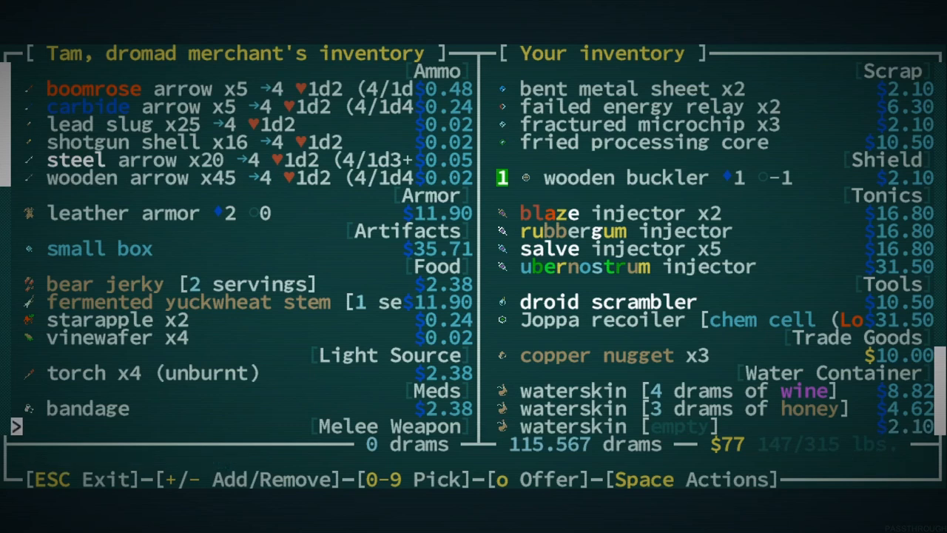
Step: Mark 5 boomrose, 5 carbide and 20 steel arrows from Tam's ammo to buy, about 4.5 drams
click(100, 337)
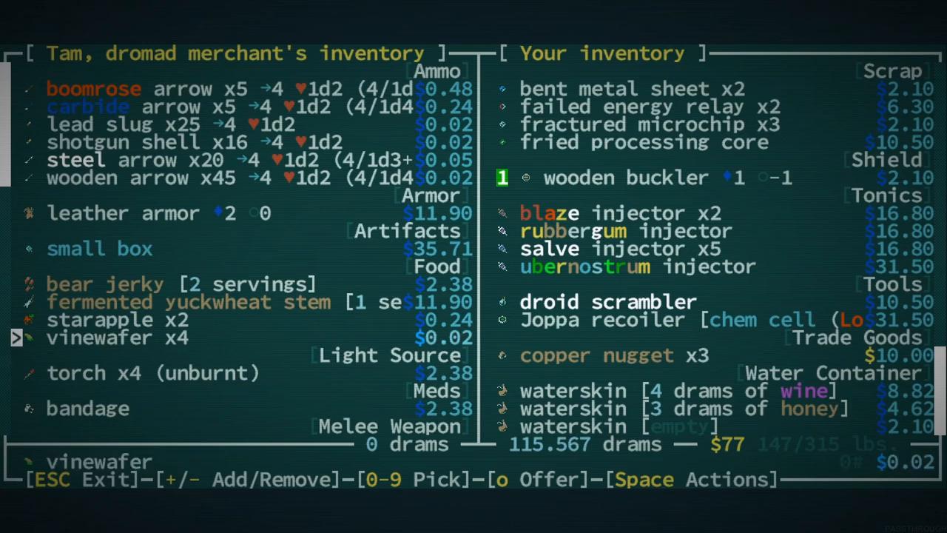
key(up)
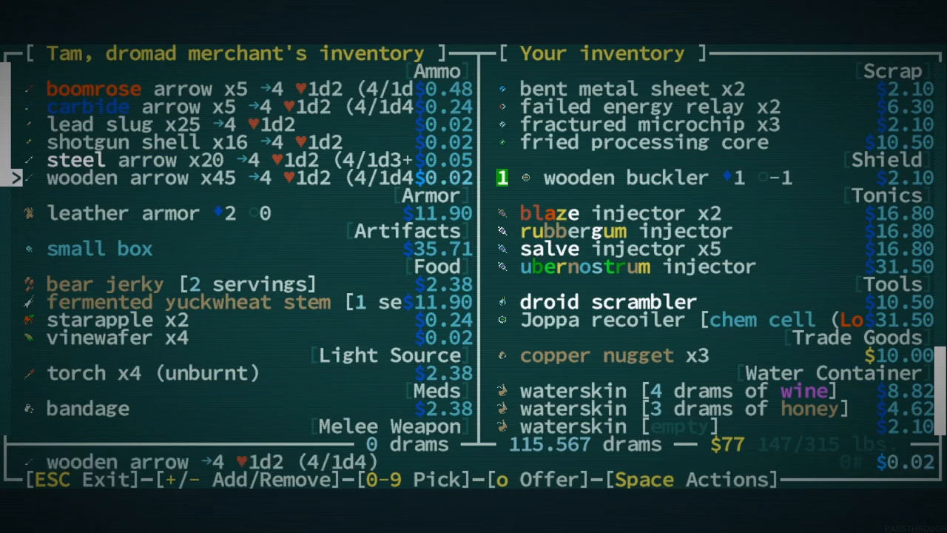
key(up)
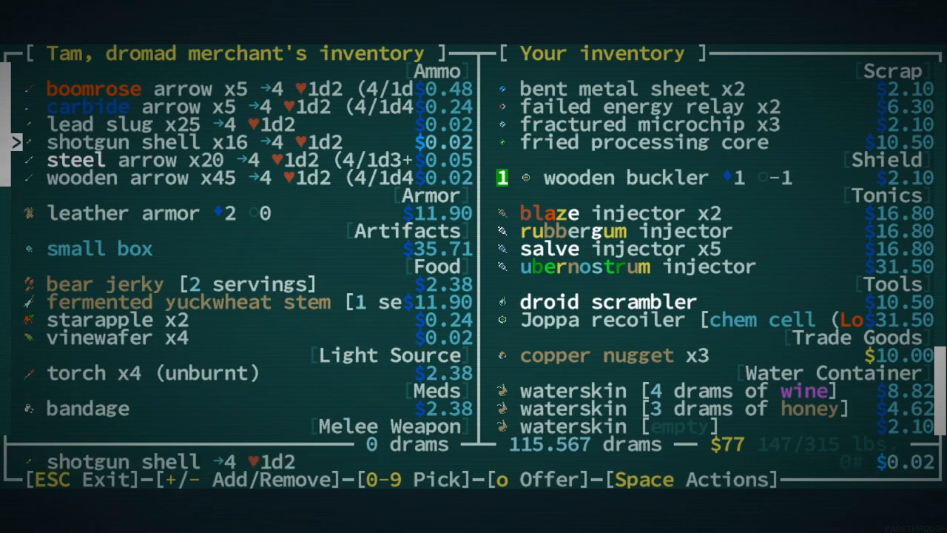
key(up)
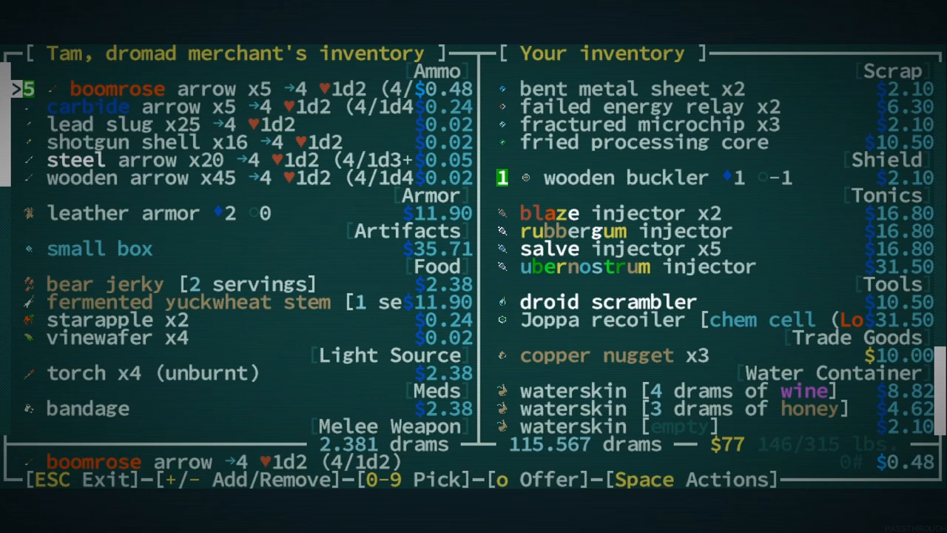
key(down)
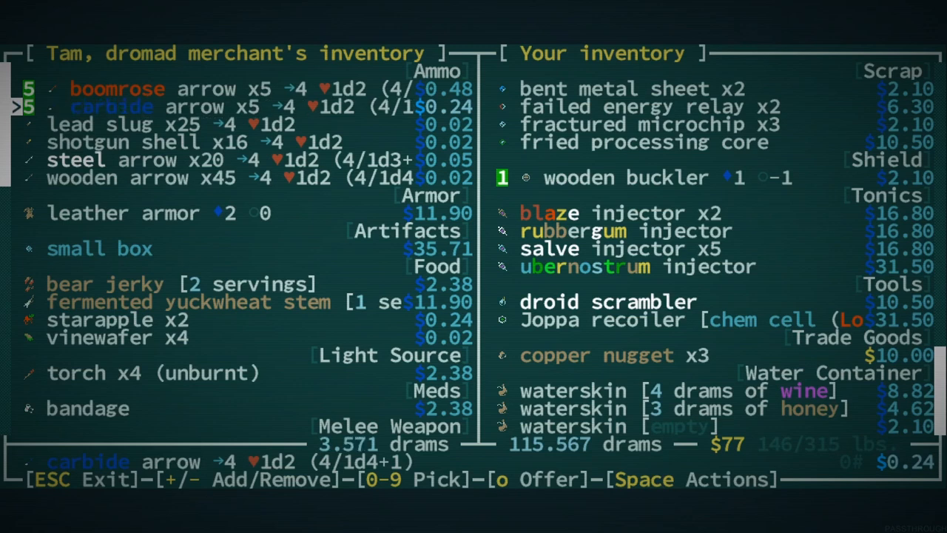
key(Down)
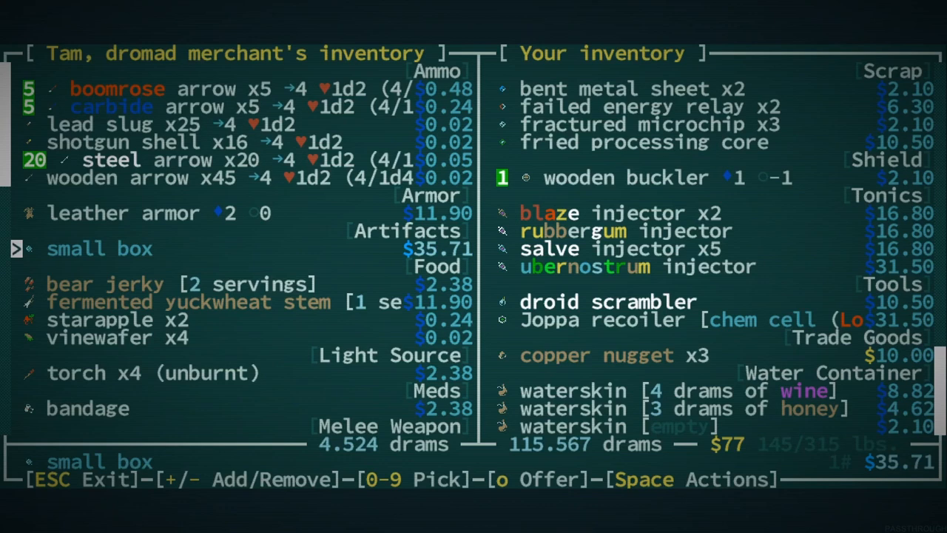
Step: Browse Tam's remaining wares, passing the steel arrows and lead slug entries
scroll(down, 3)
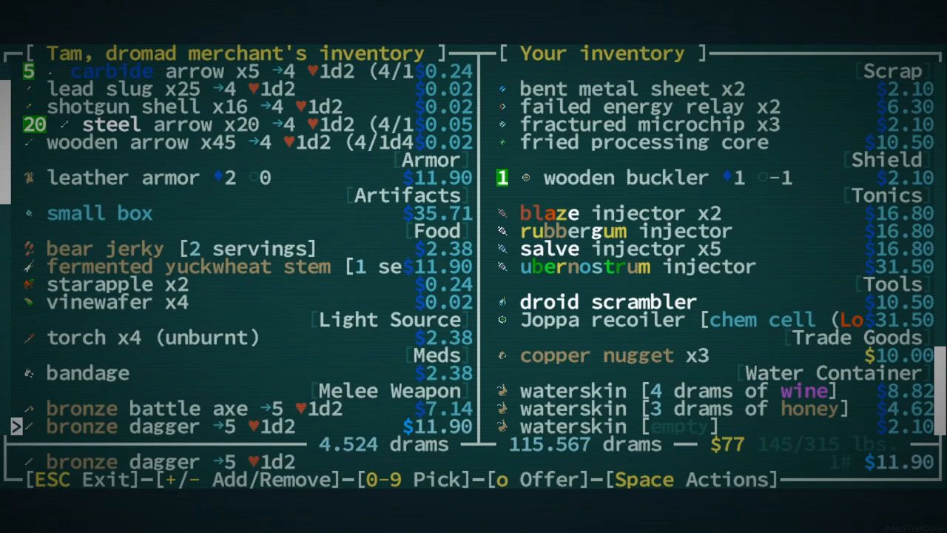
scroll(down, 3)
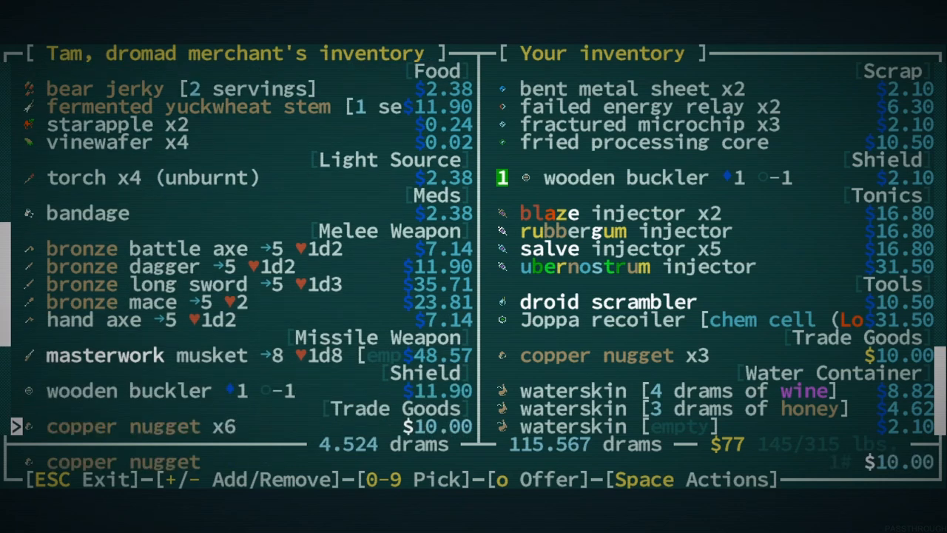
scroll(down, 3)
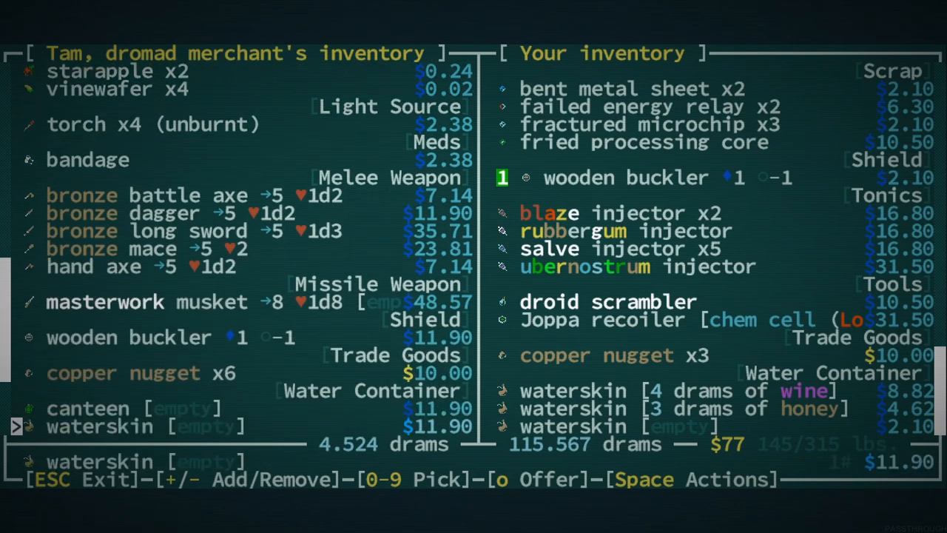
scroll(down, 3)
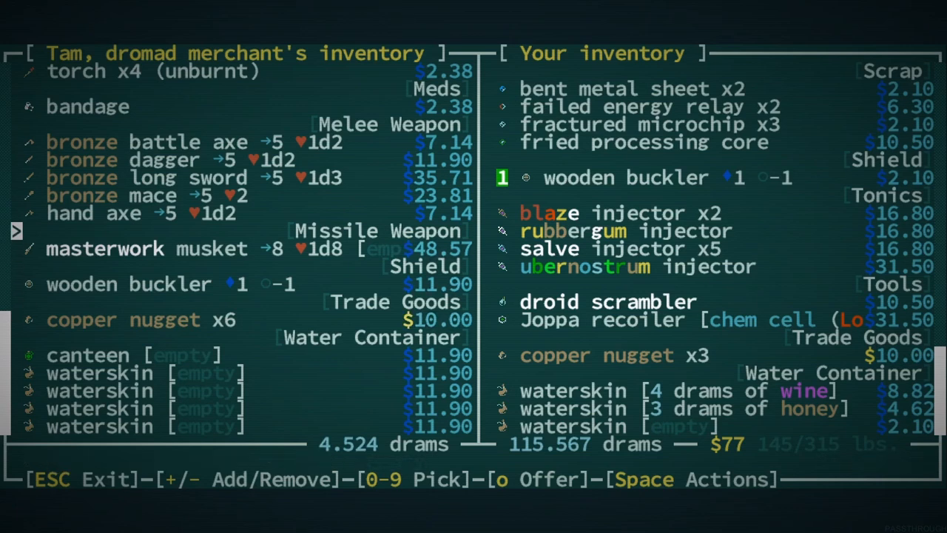
key(Up)
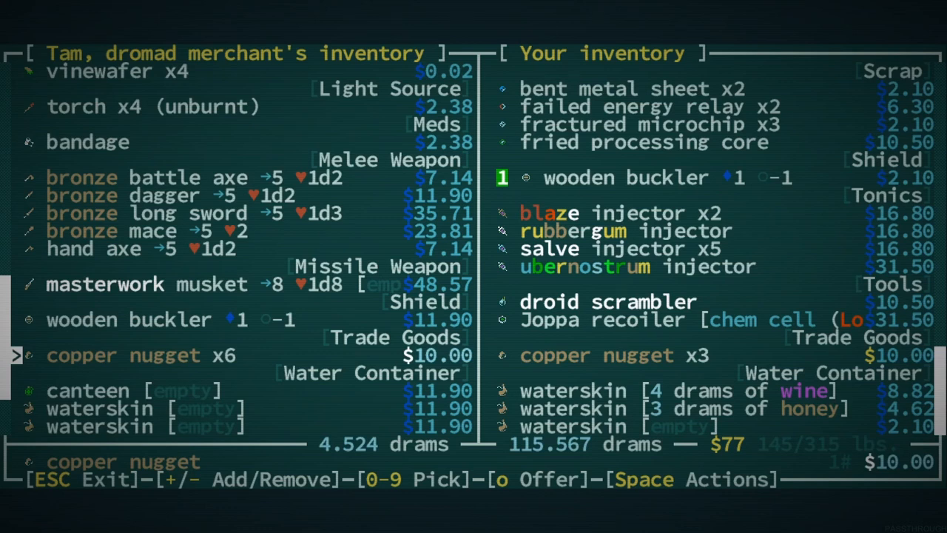
scroll(up, 3)
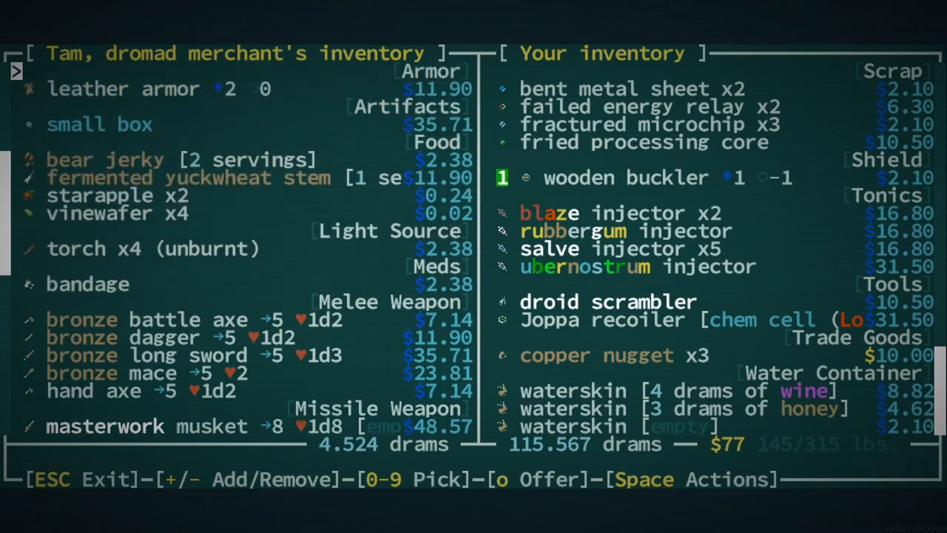
scroll(up, 3)
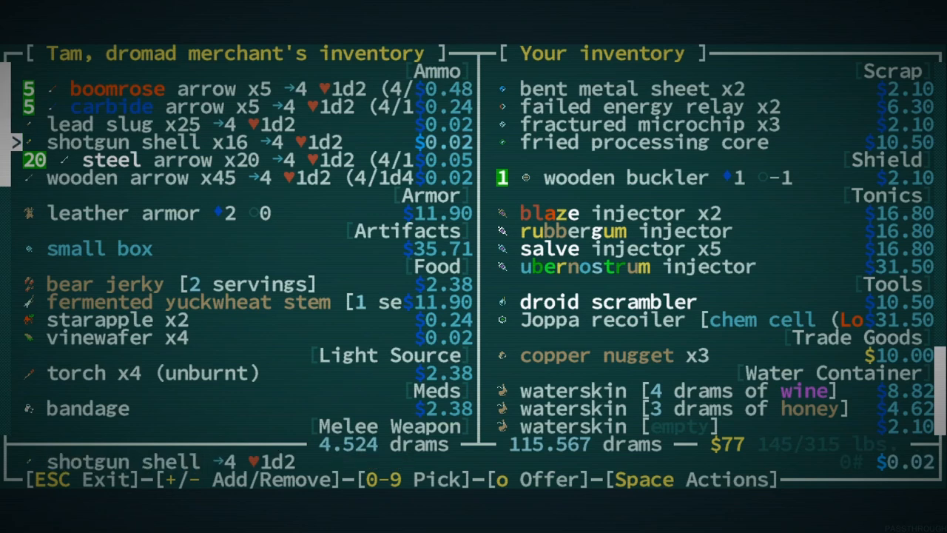
key(down)
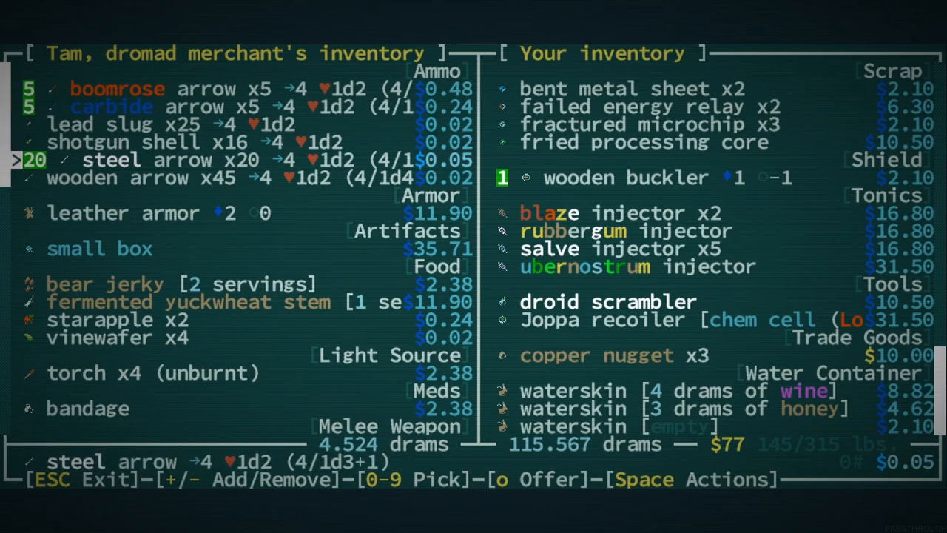
key(up)
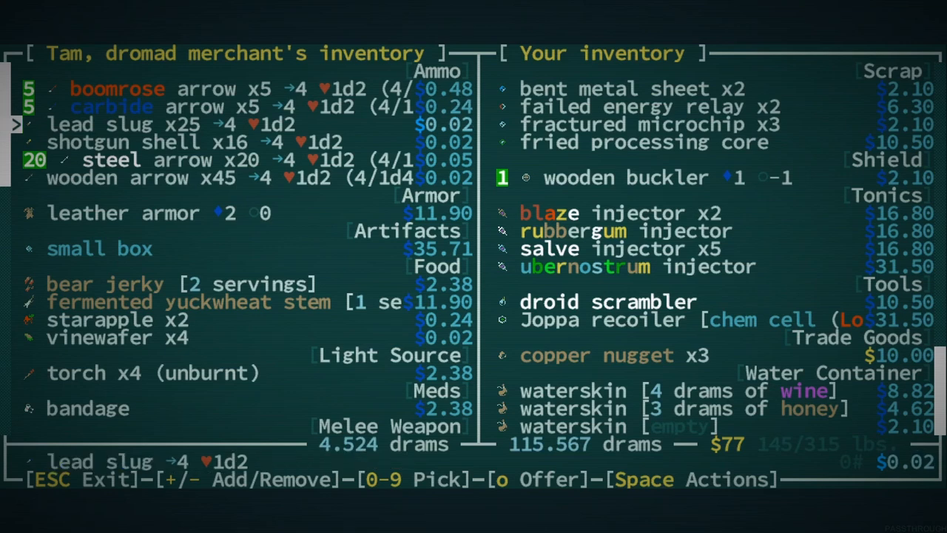
Step: Move back up past the masterwork musket and mark one small box to buy
scroll(down, 3)
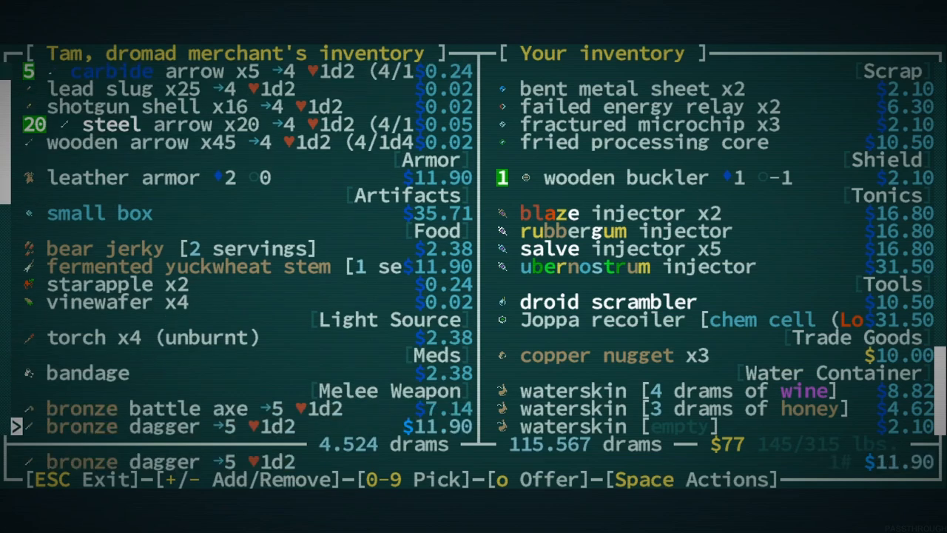
scroll(down, 3)
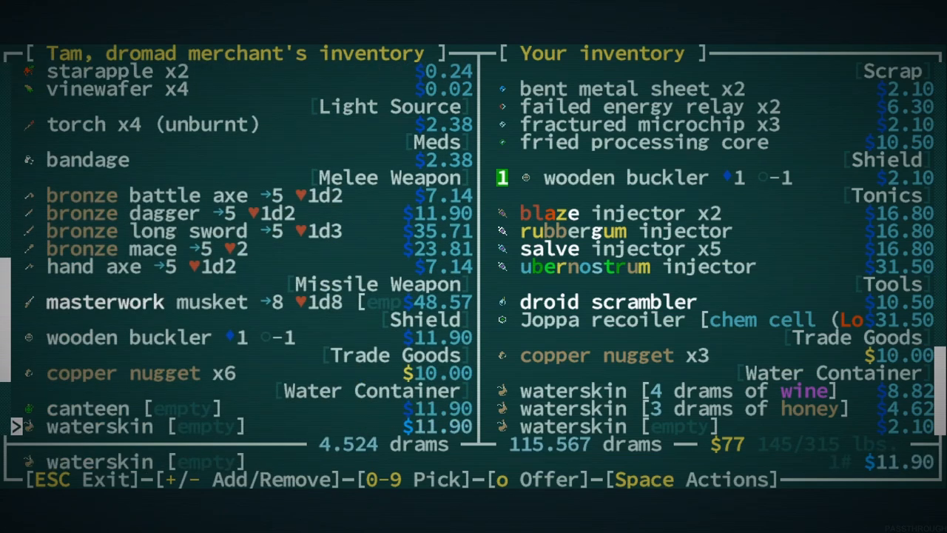
scroll(down, 3)
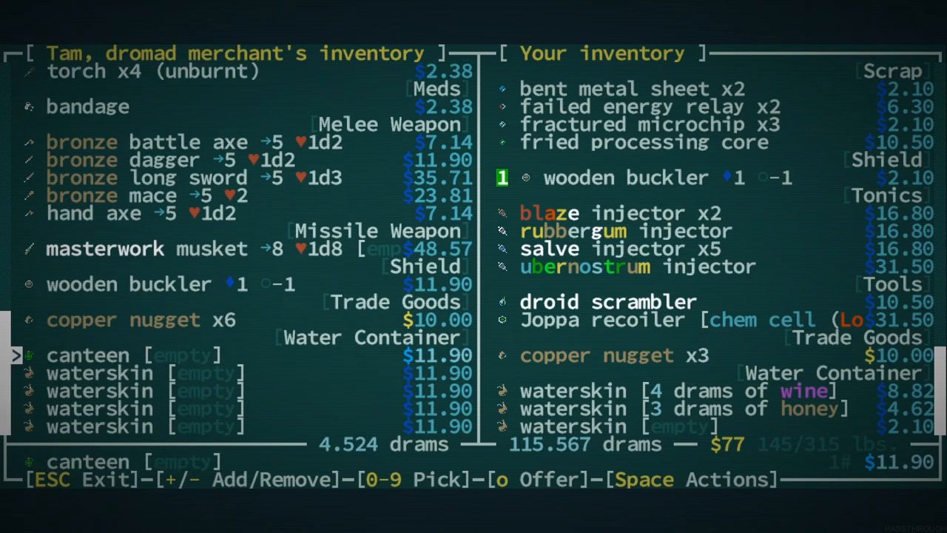
key(up)
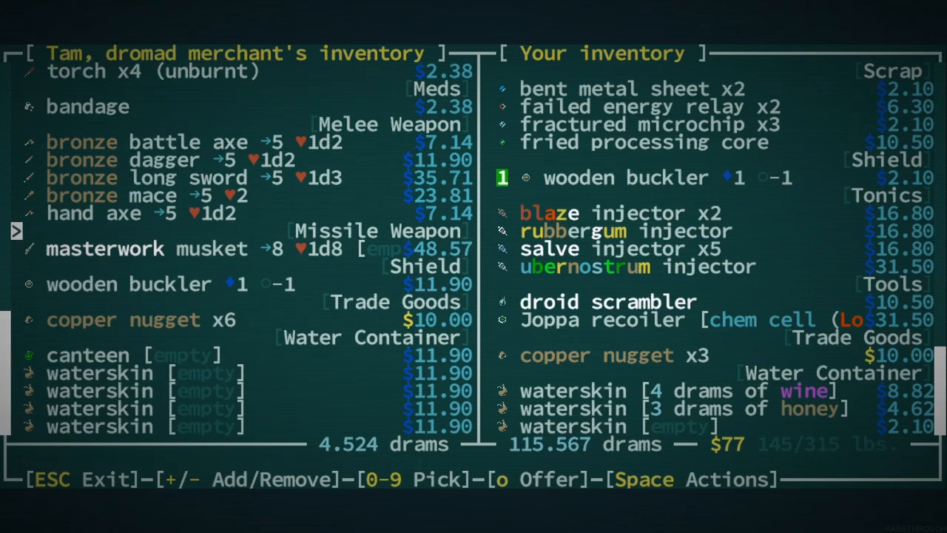
key(up)
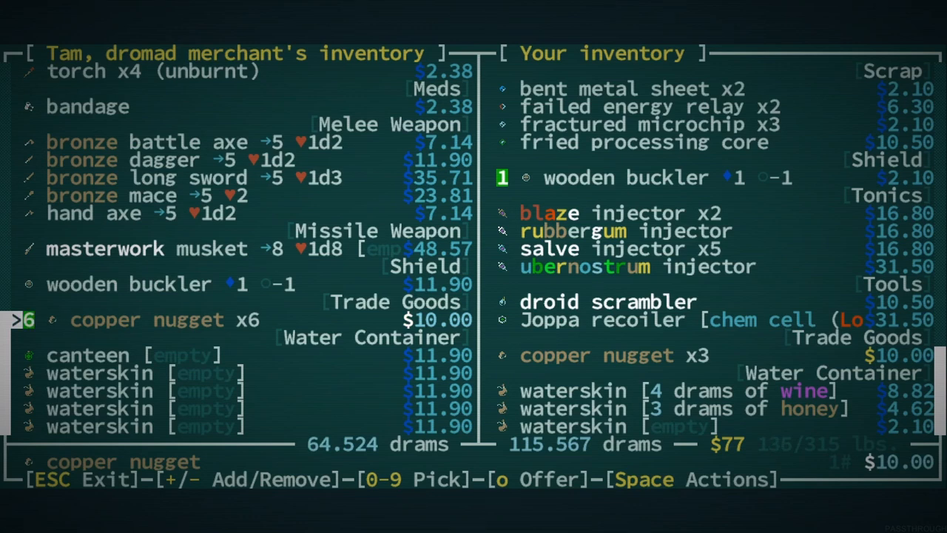
key(up)
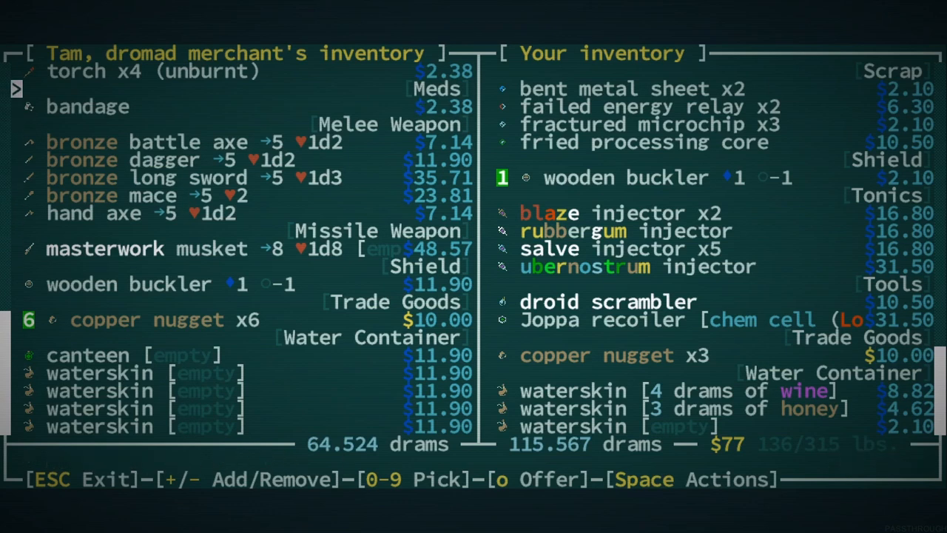
scroll(up, 3)
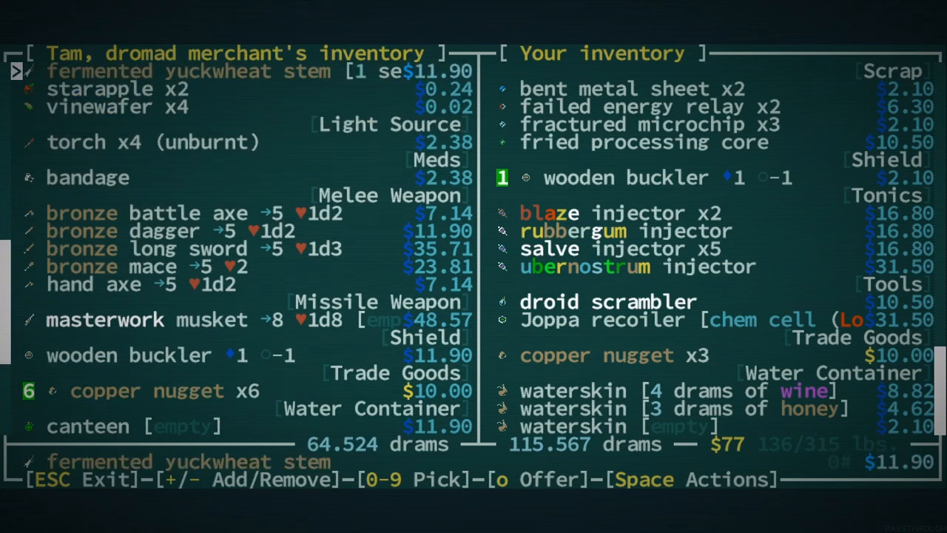
scroll(up, 3)
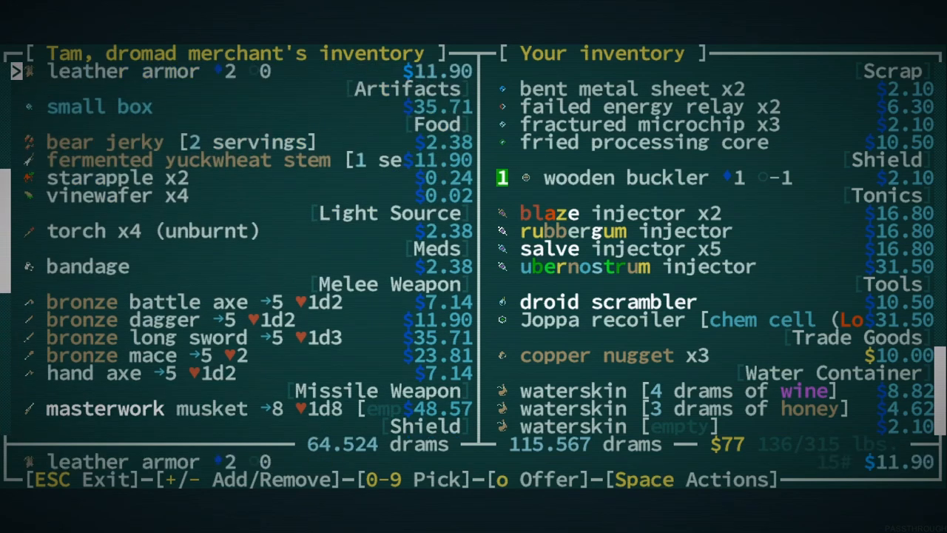
key(Down)
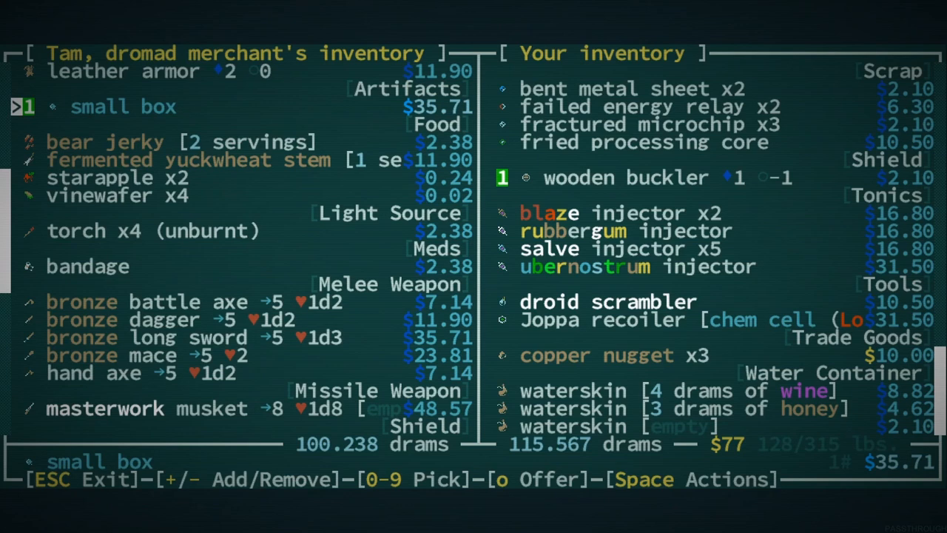
Step: Offer the trade, agree to pay 15 drams of fresh water and dismiss the completion notice
key(o)
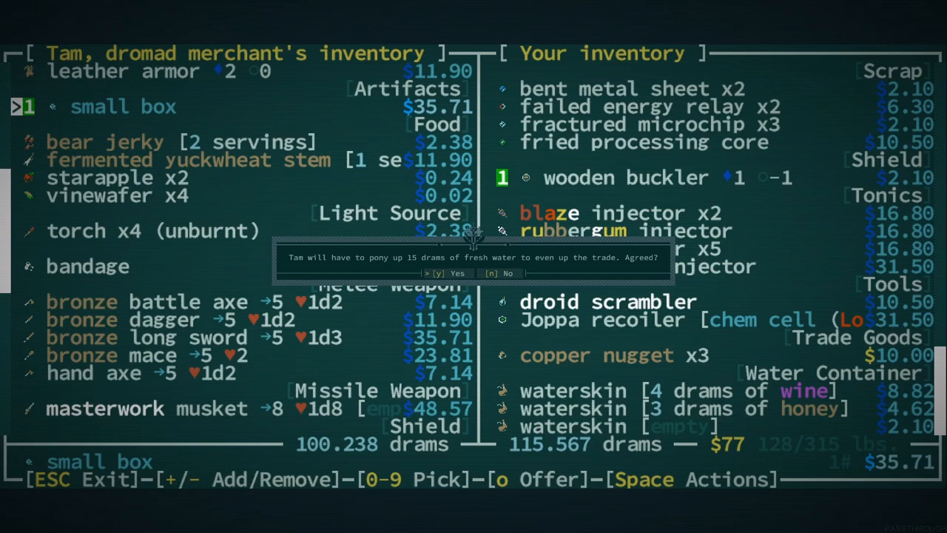
key(y)
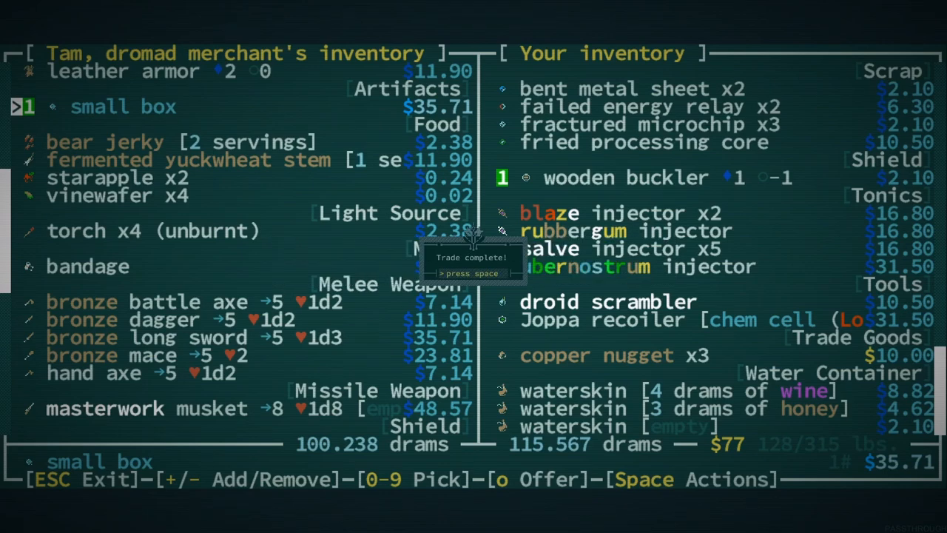
key(space)
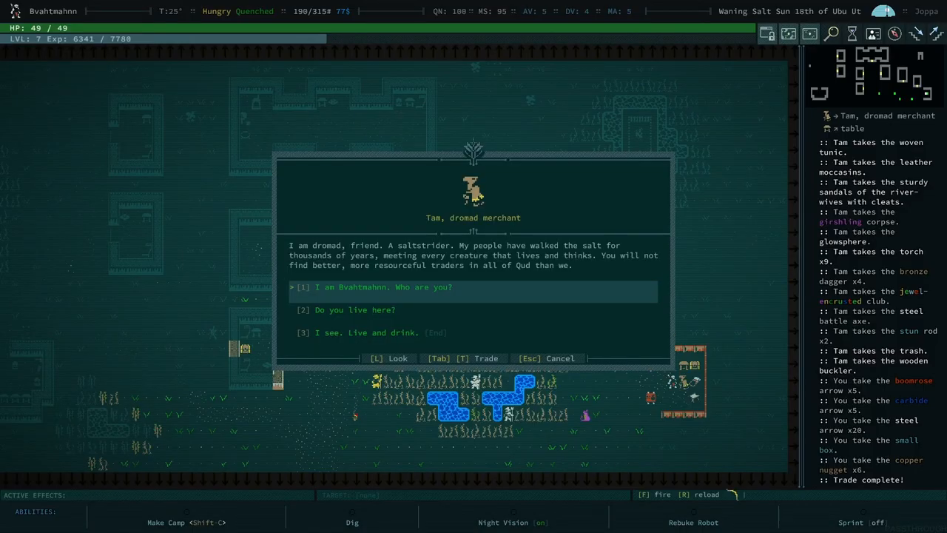
Step: End Tam's conversation and bring up the inventory to identify the small box as crayons
key(Escape)
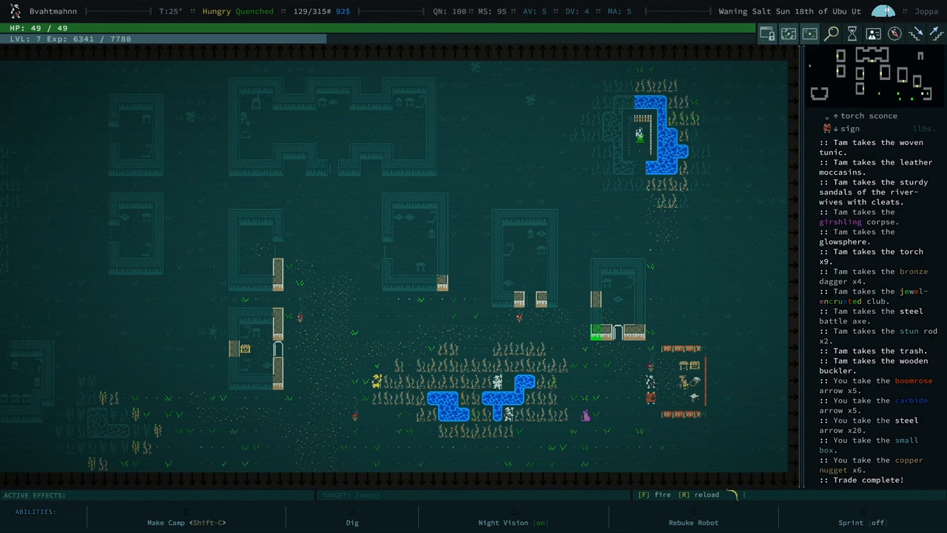
key(i)
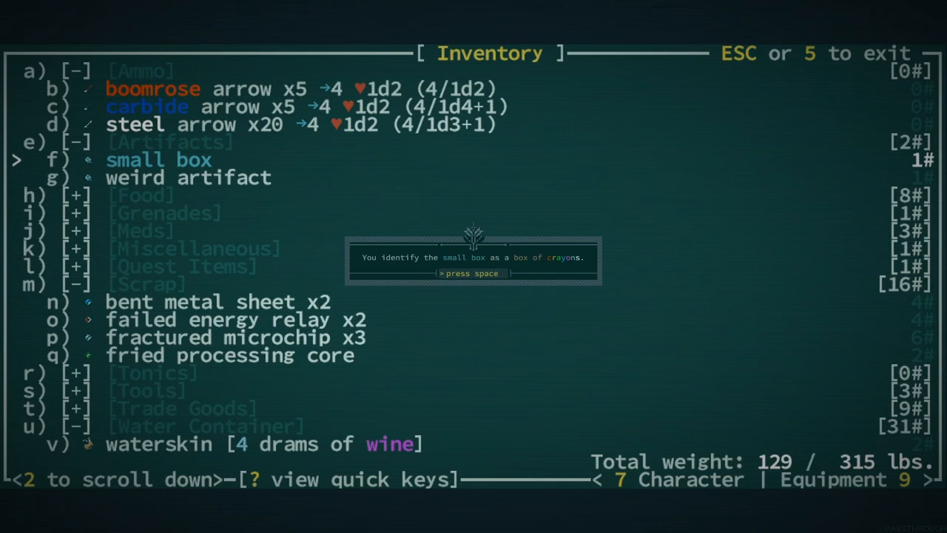
Step: Dismiss the crayons message, read the Fix-It spray foam description and close it
key(space)
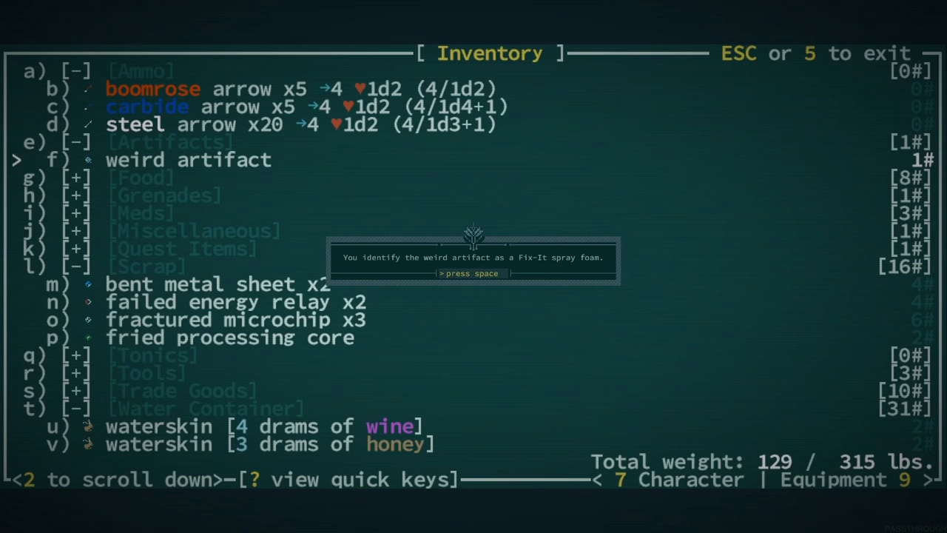
key(space)
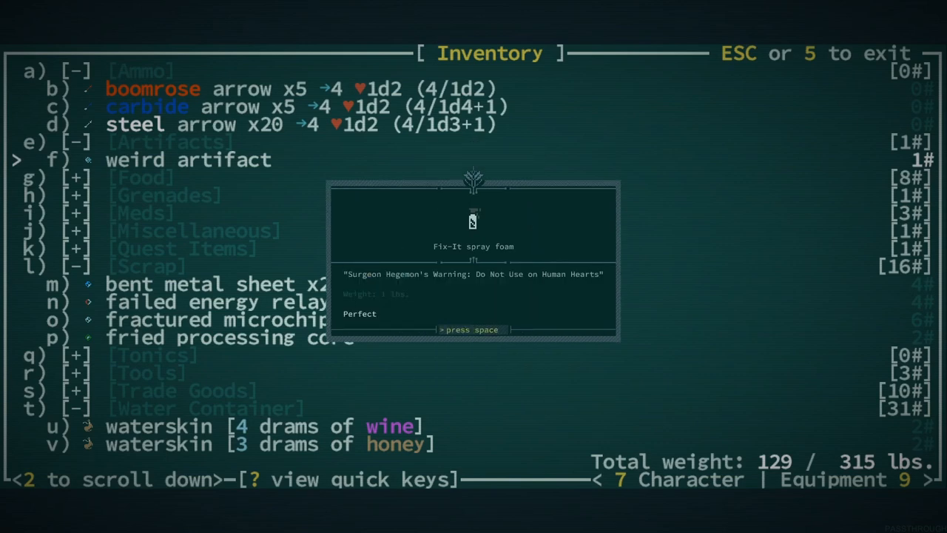
key(space)
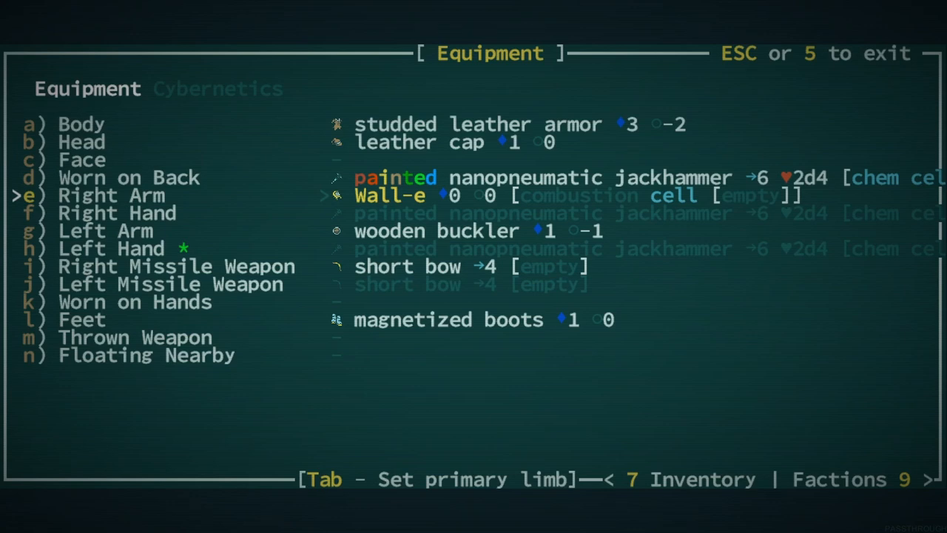
Step: Step through the equipment slots and return to the map
key(up)
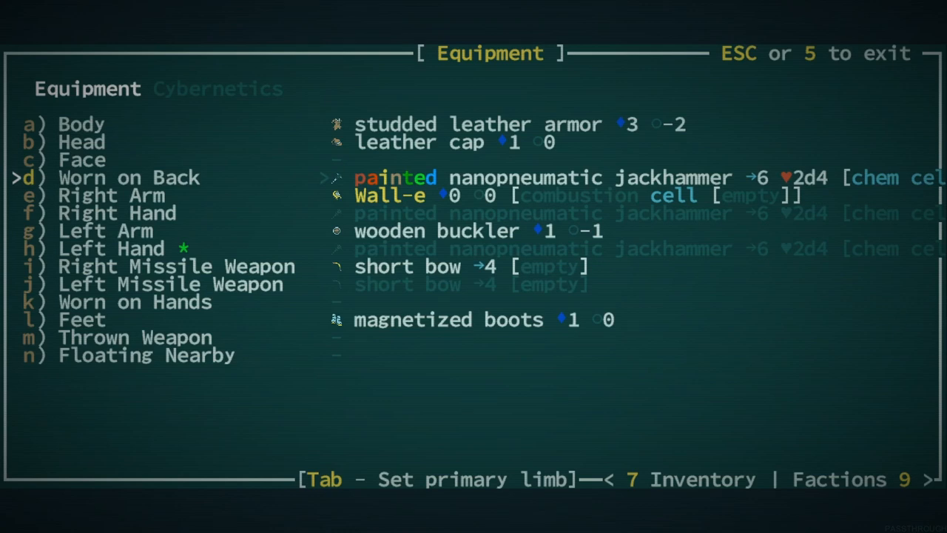
key(Escape)
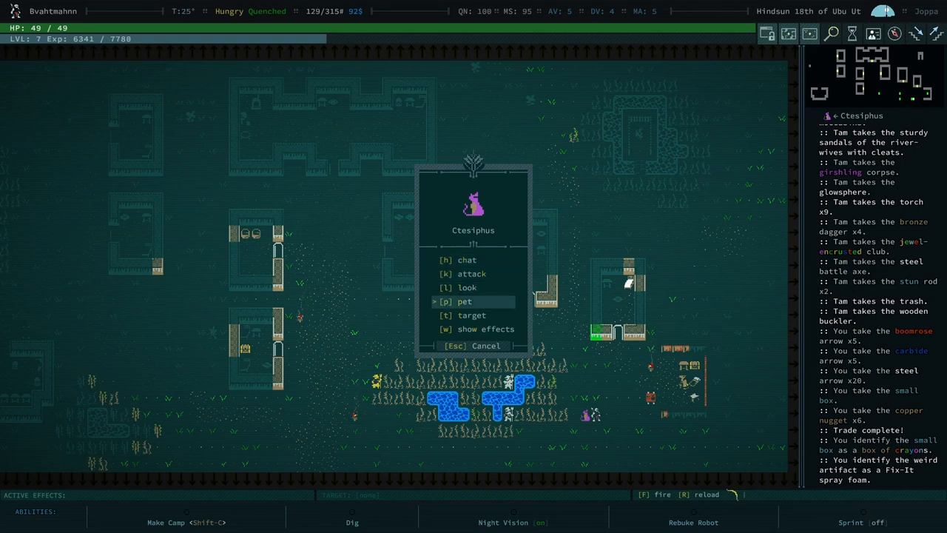
Step: Pet the cat Ctesiphus and dismiss the meow and glowing messages
click(465, 302)
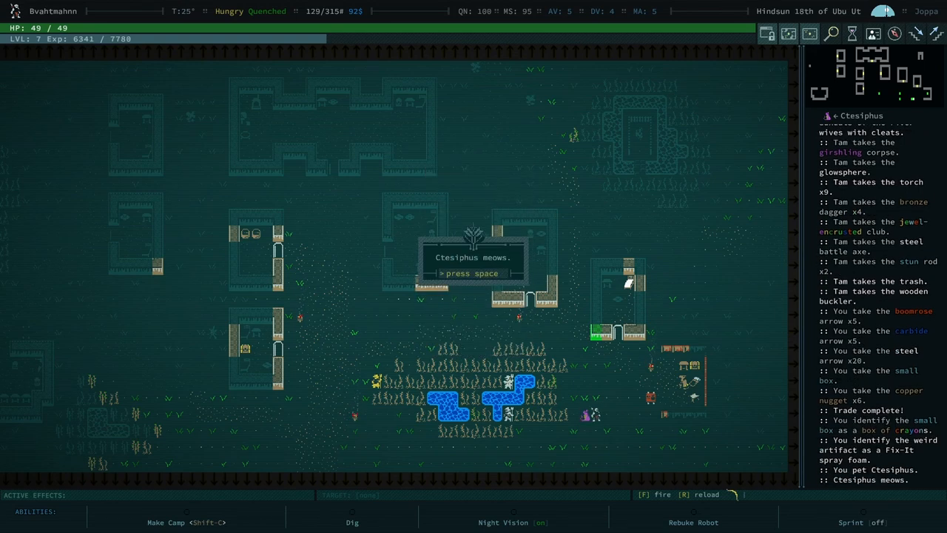
key(space)
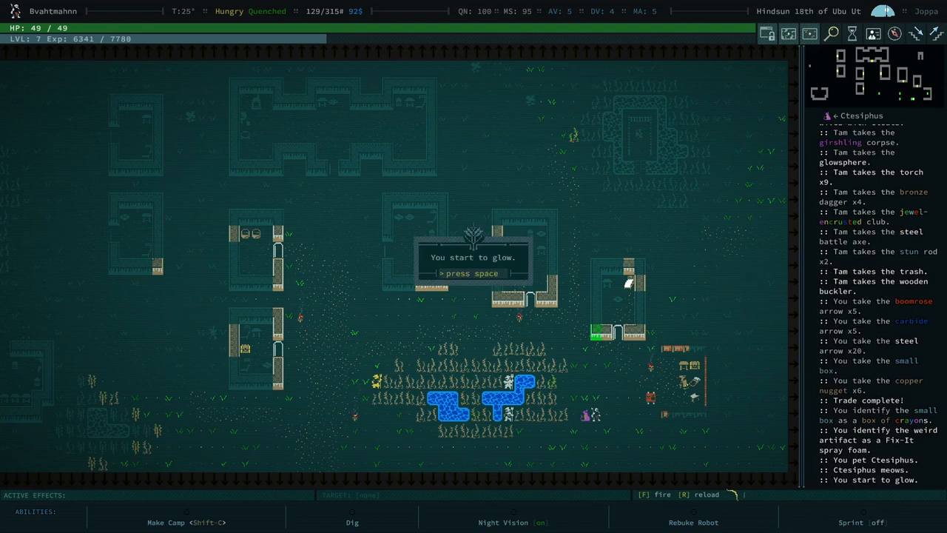
key(space)
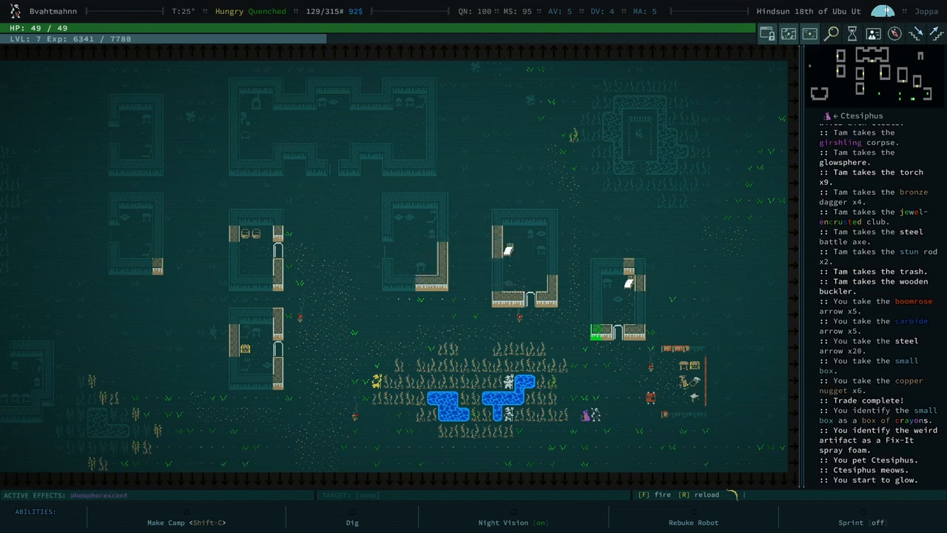